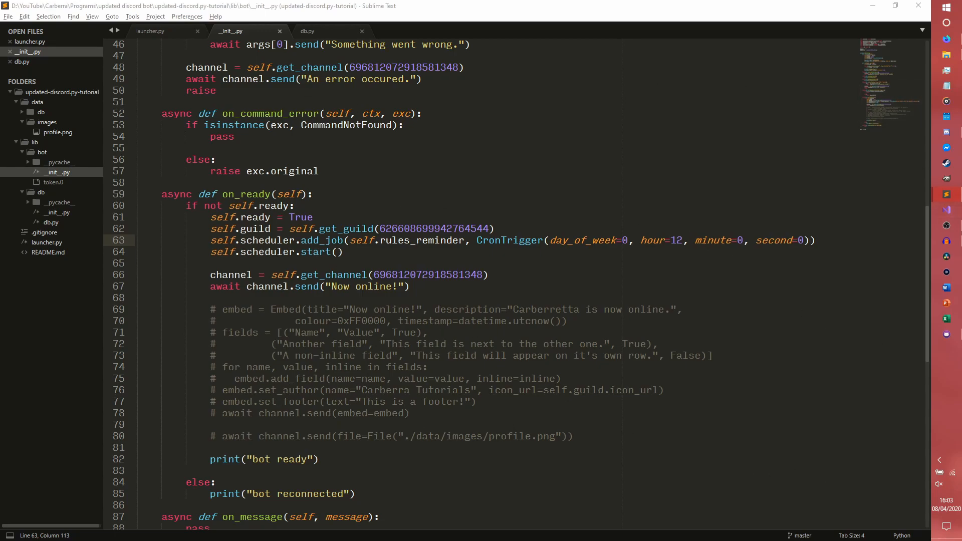
Step: Collapse the data and bot folders and create a 'cogs' folder inside lib
{"action": "left_click", "coordinate": [20, 101]}
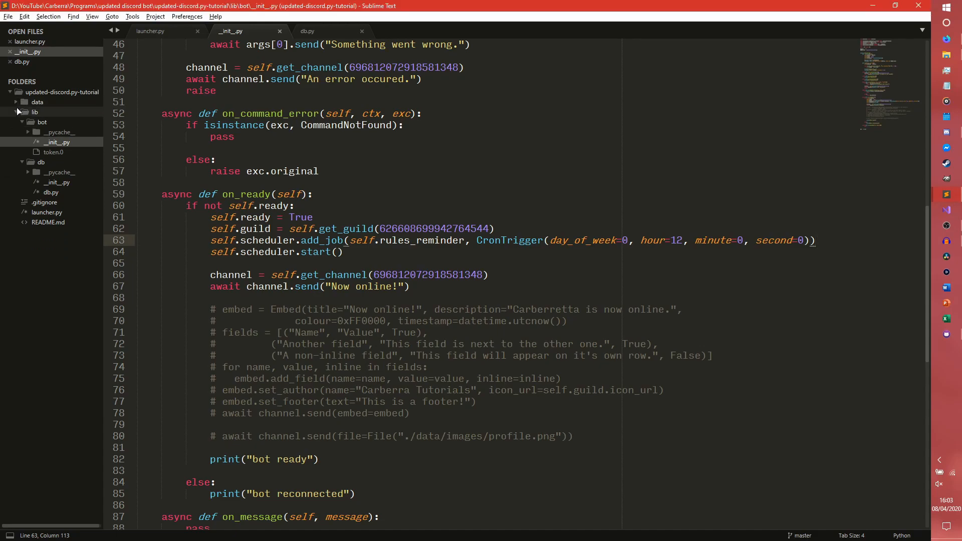
{"action": "left_click", "coordinate": [29, 122]}
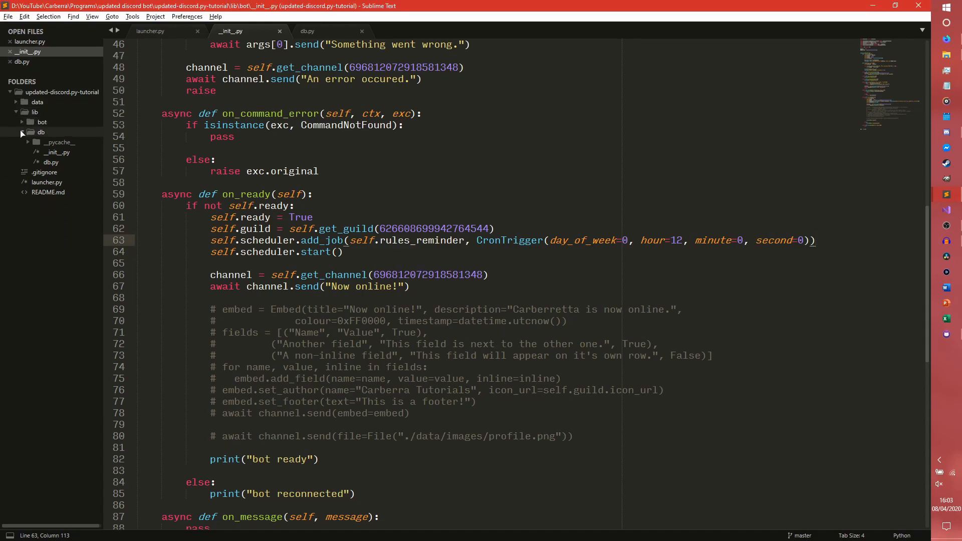
{"action": "right_click", "coordinate": [28, 112]}
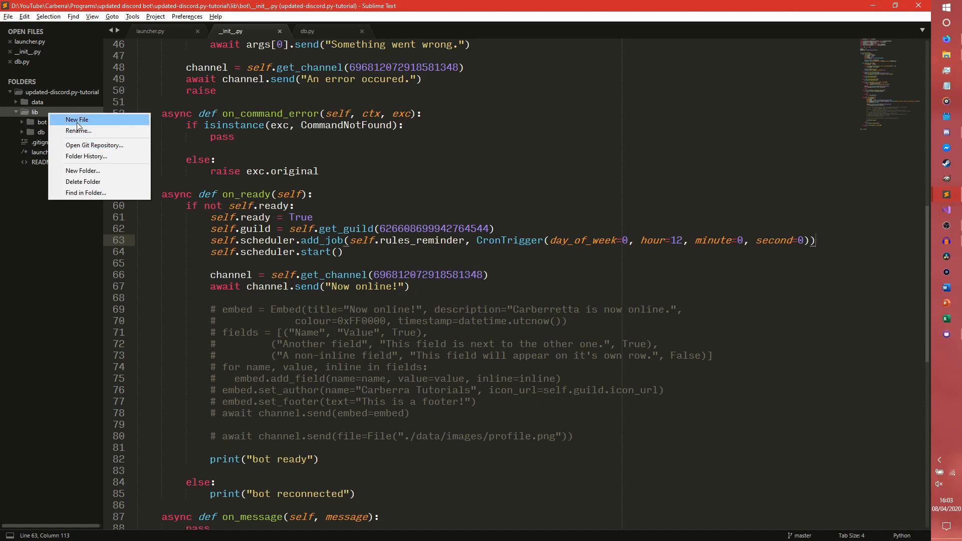
{"action": "left_click", "coordinate": [83, 170]}
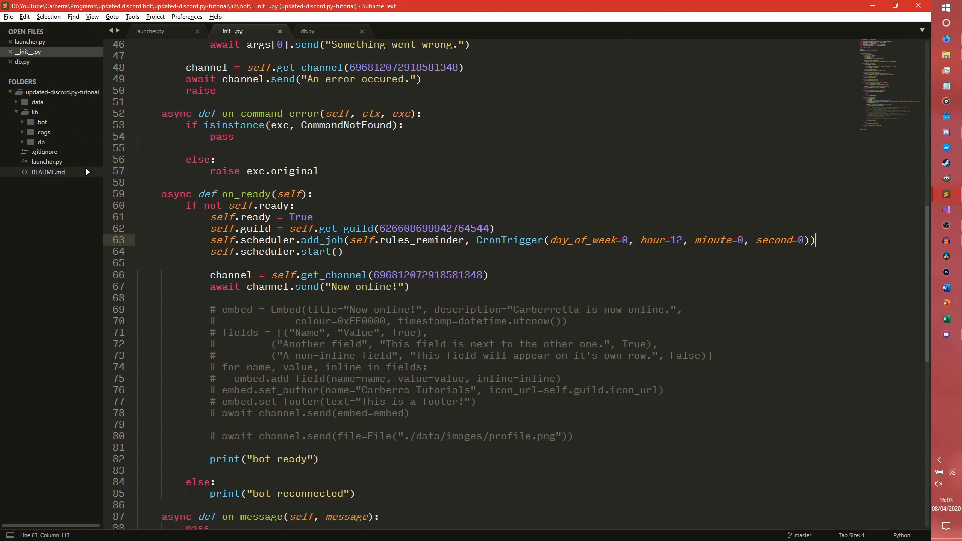
Step: Create a new file in the cogs folder and save it as fun.py
{"action": "right_click", "coordinate": [43, 132]}
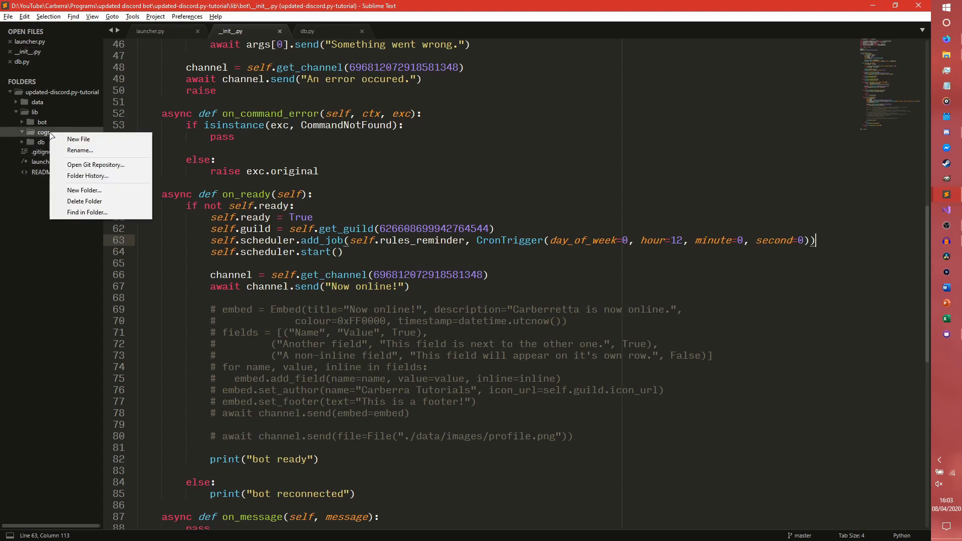
{"action": "left_click", "coordinate": [79, 139]}
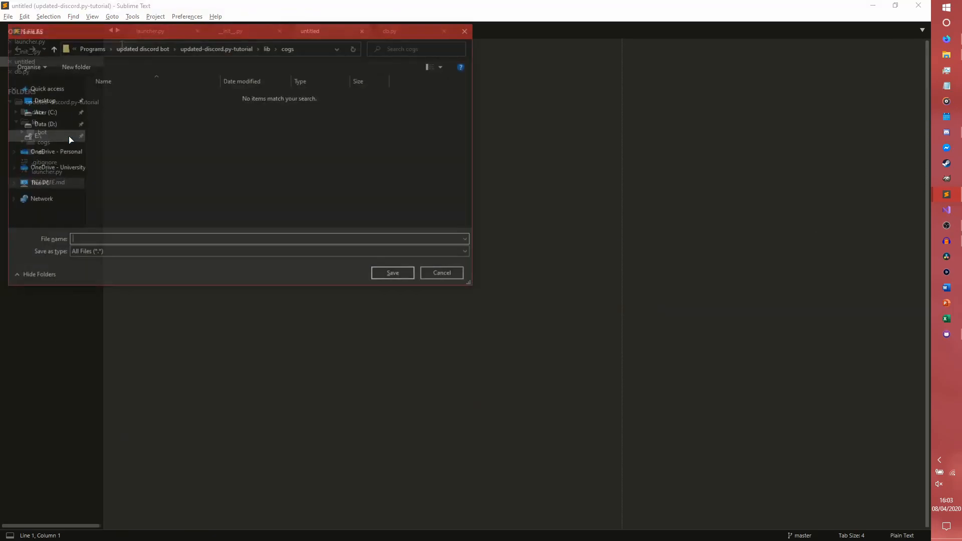
{"action": "type", "text": "fun.py"}
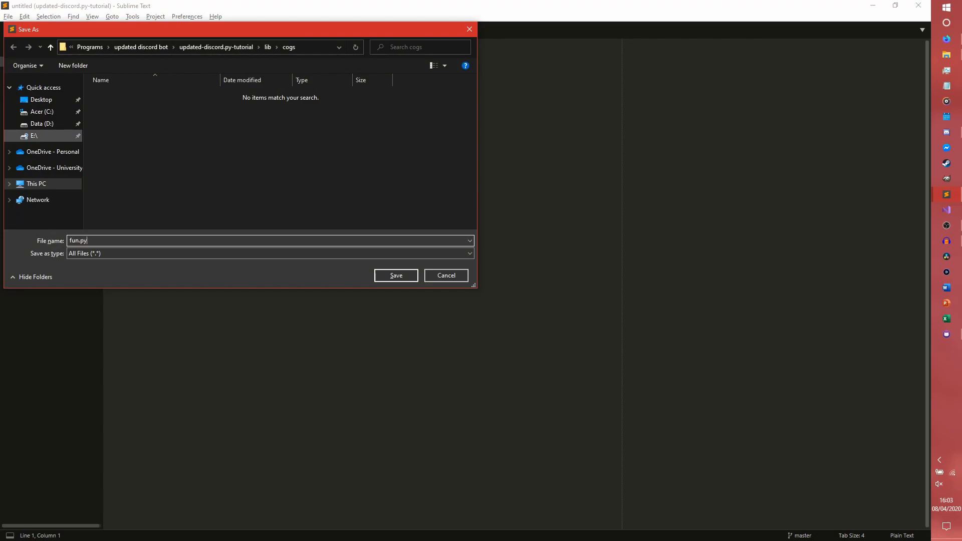
{"action": "left_click", "coordinate": [396, 275]}
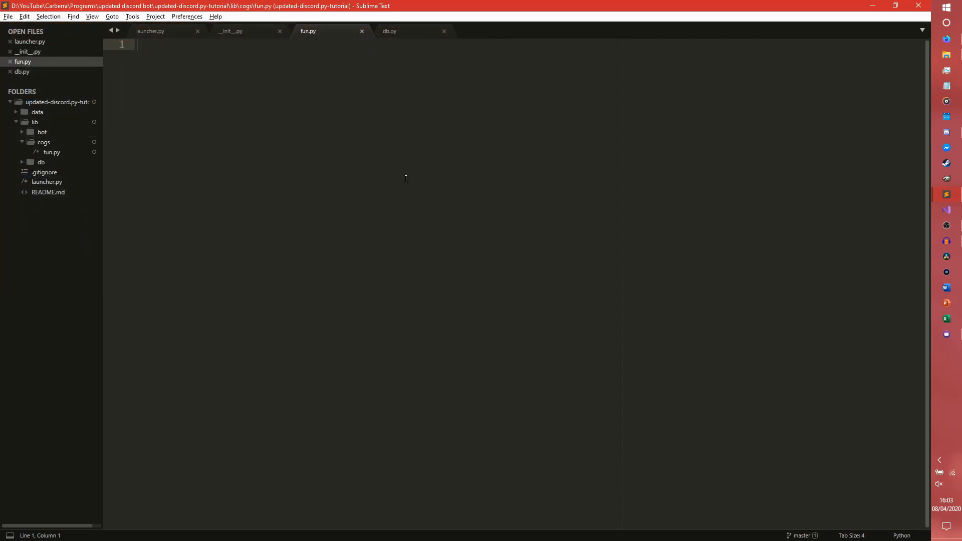
Step: Import Cog and write class Fun(Cog) with __init__(self, bot) storing self.bot
{"action": "left_click", "coordinate": [136, 44]}
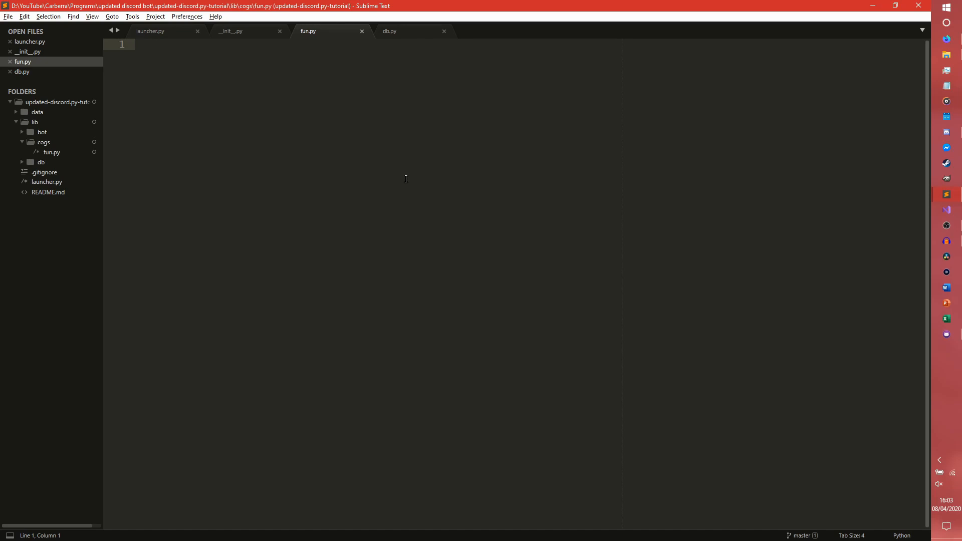
{"action": "type", "text": "fro"}
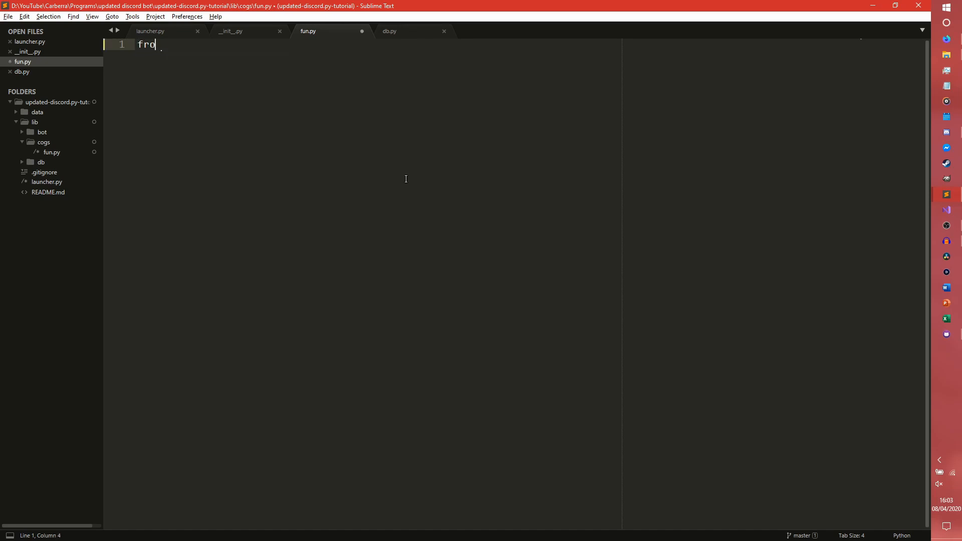
{"action": "type", "text": "m discord.ext.co"}
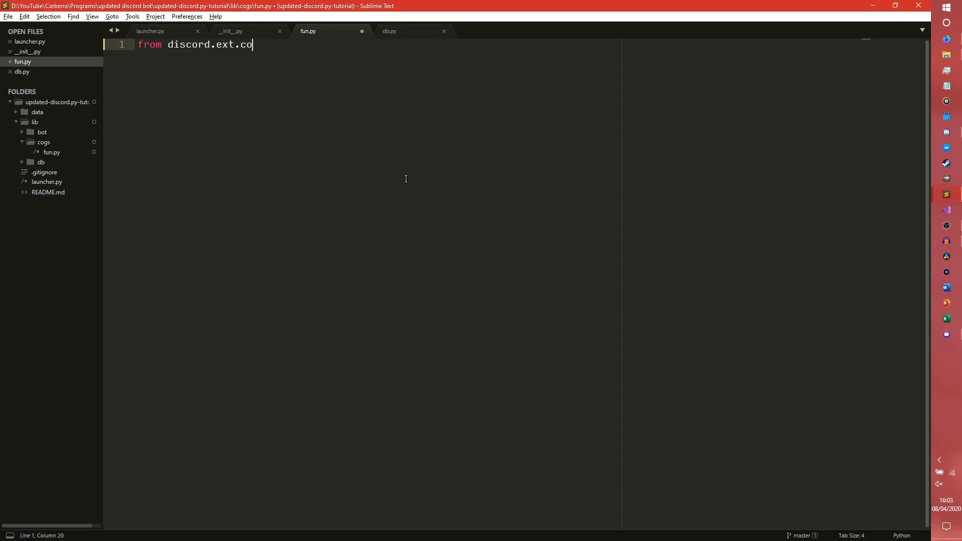
{"action": "type", "text": "mmands import Cog"}
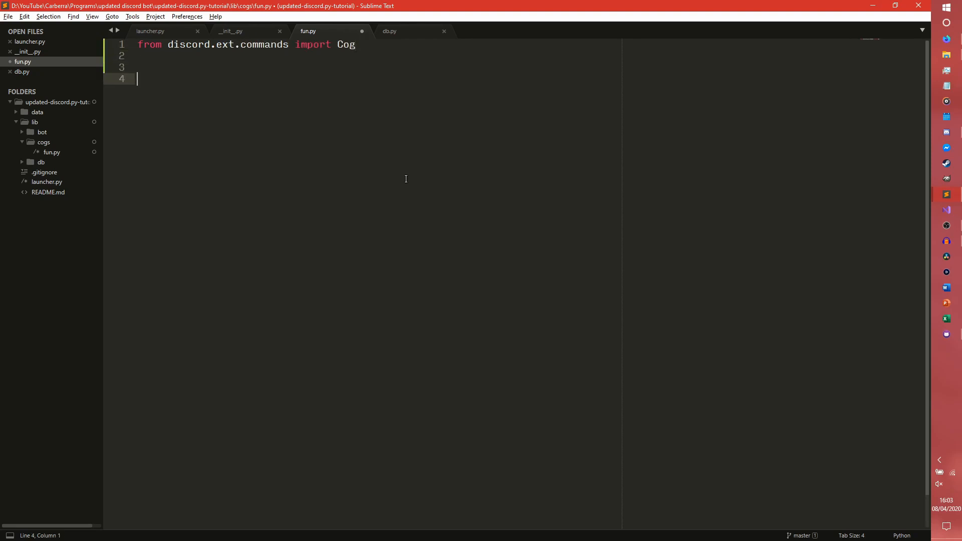
{"action": "type", "text": "class"}
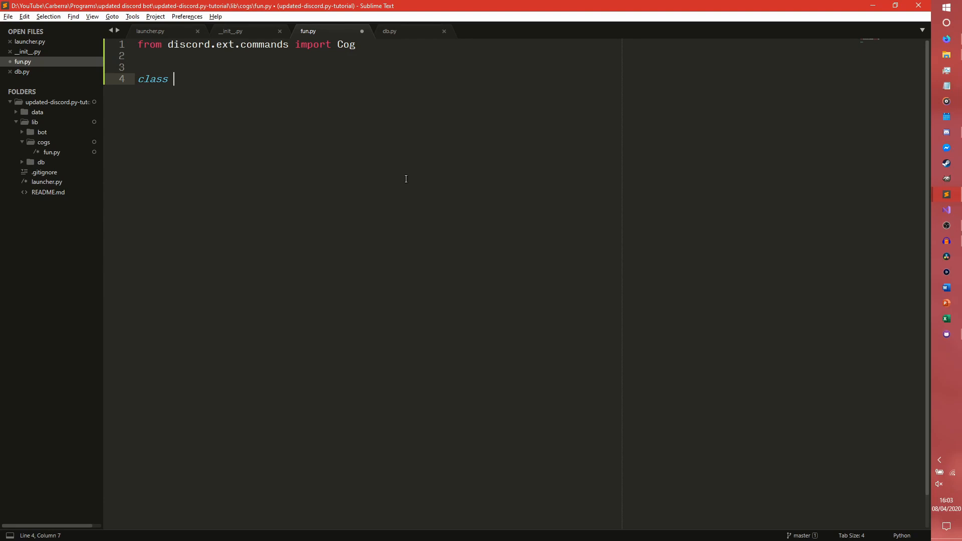
{"action": "type", "text": "Fun(Cog)"}
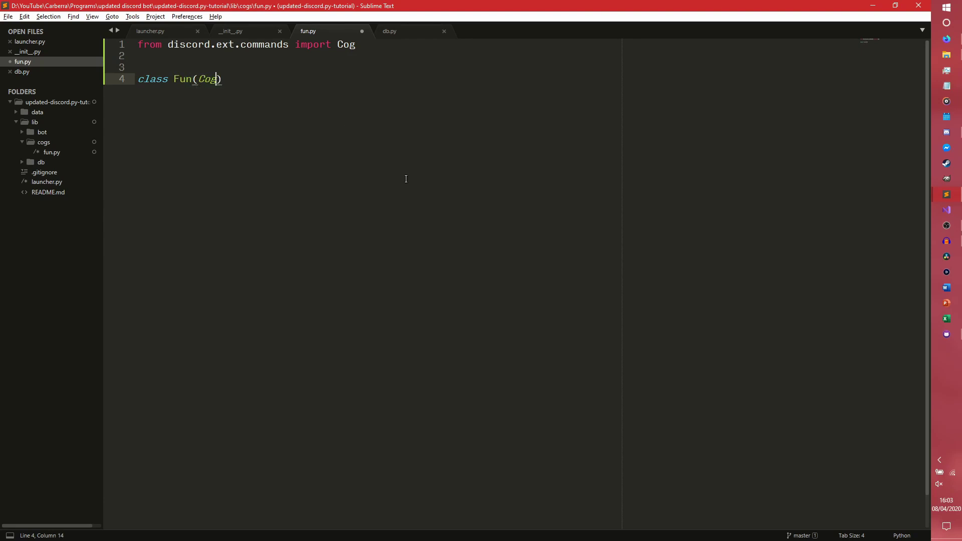
{"action": "type", "text": ":"}
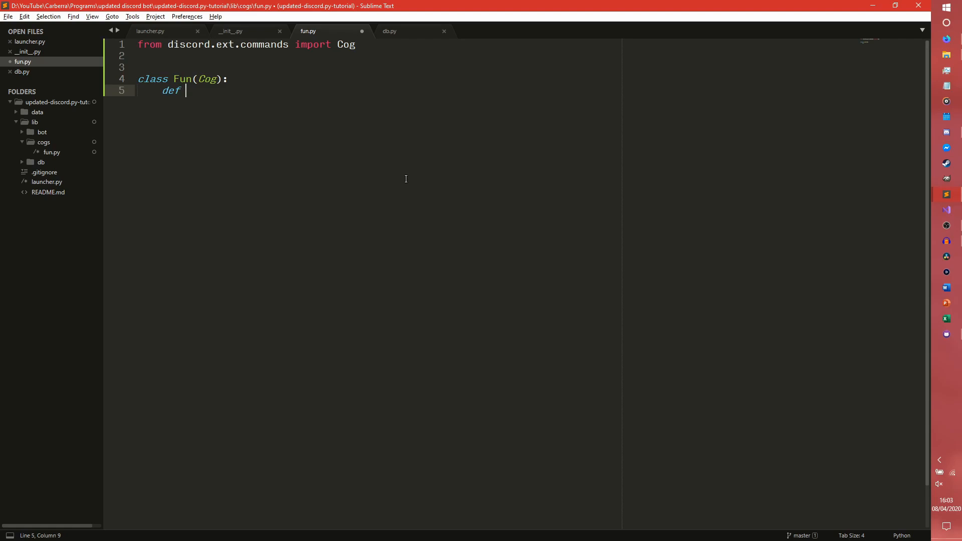
{"action": "type", "text": "__init__(sel"}
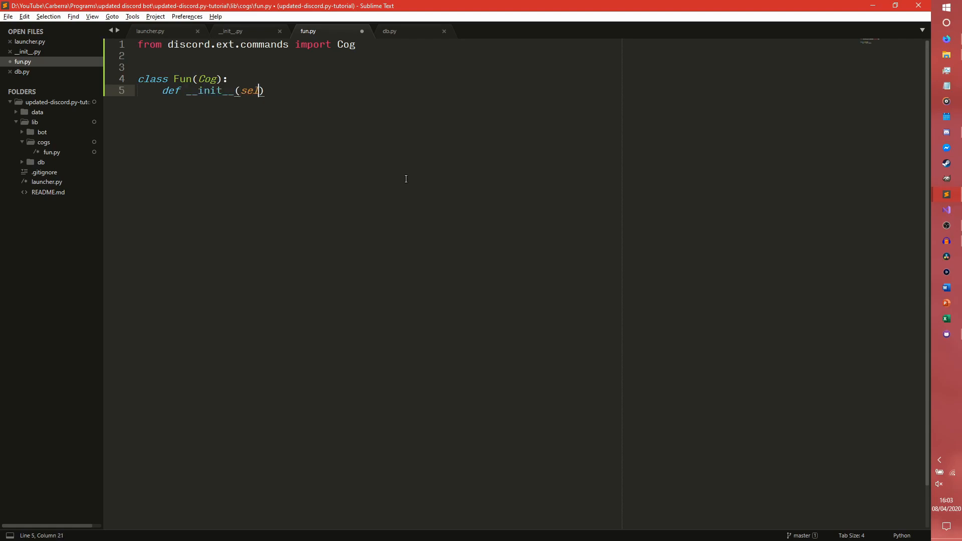
{"action": "type", "text": "f, bot"}
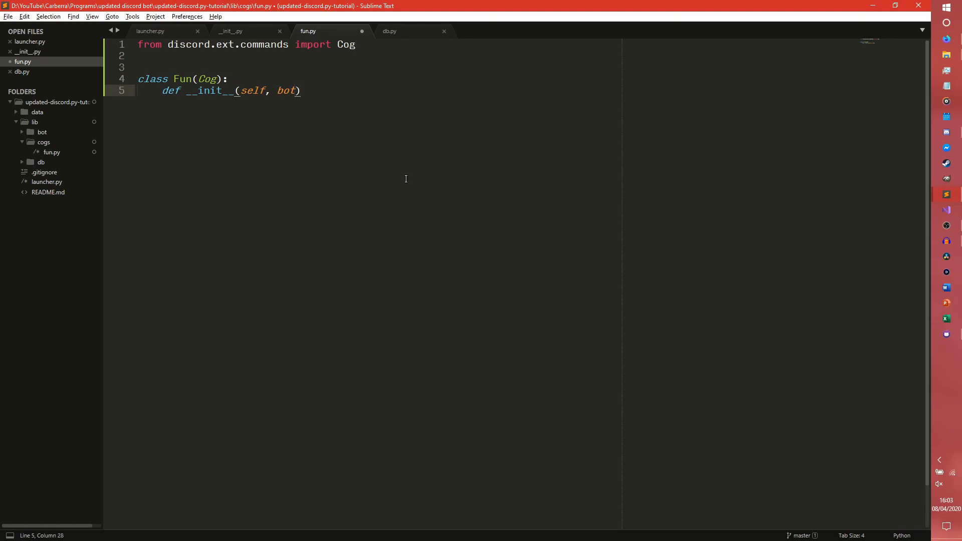
{"action": "type", "text": ":"}
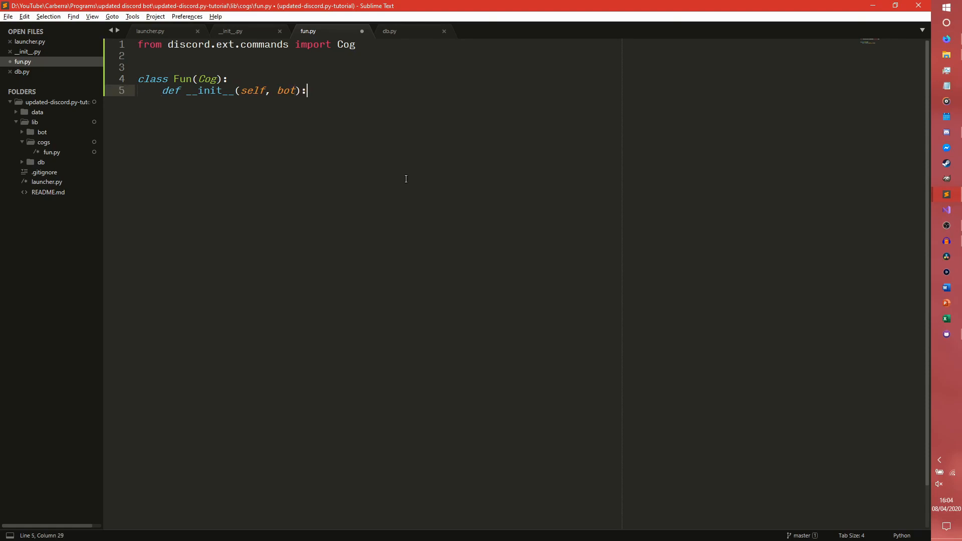
{"action": "type", "text": "self.bot = b"}
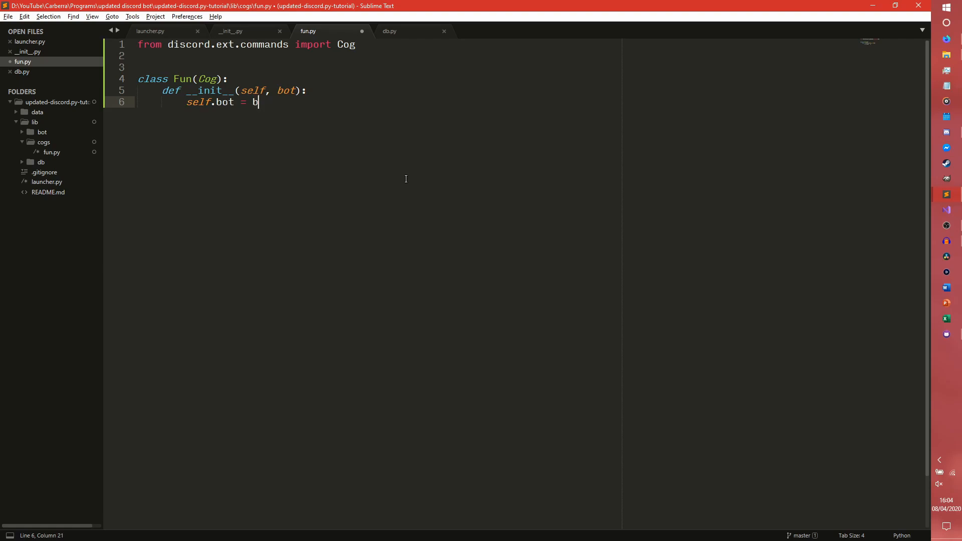
{"action": "type", "text": "ot"}
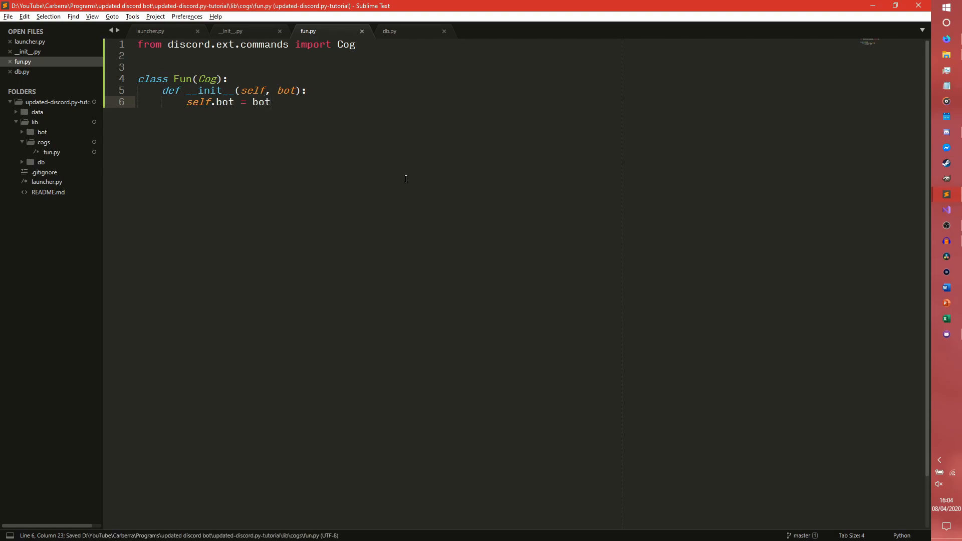
{"action": "key", "text": "enter"}
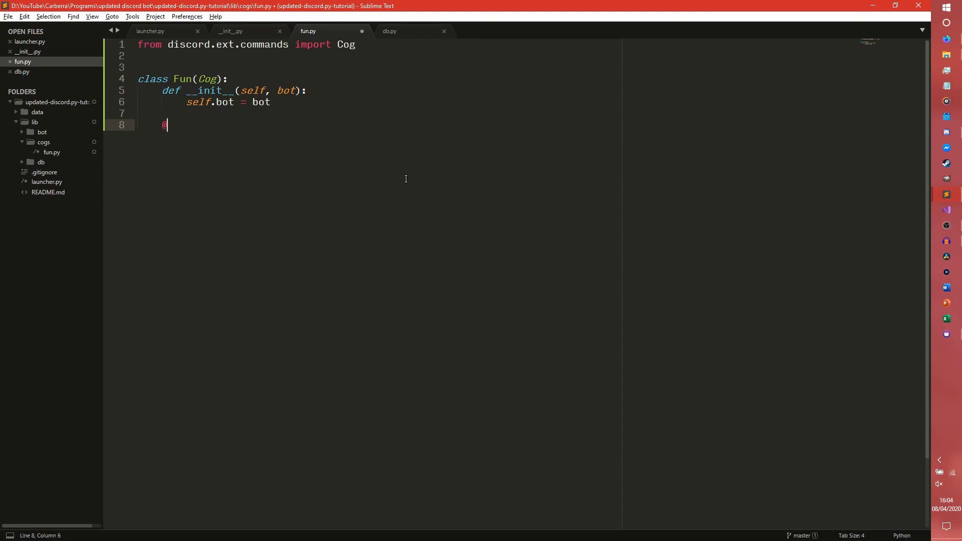
{"action": "type", "text": "Cog.l"}
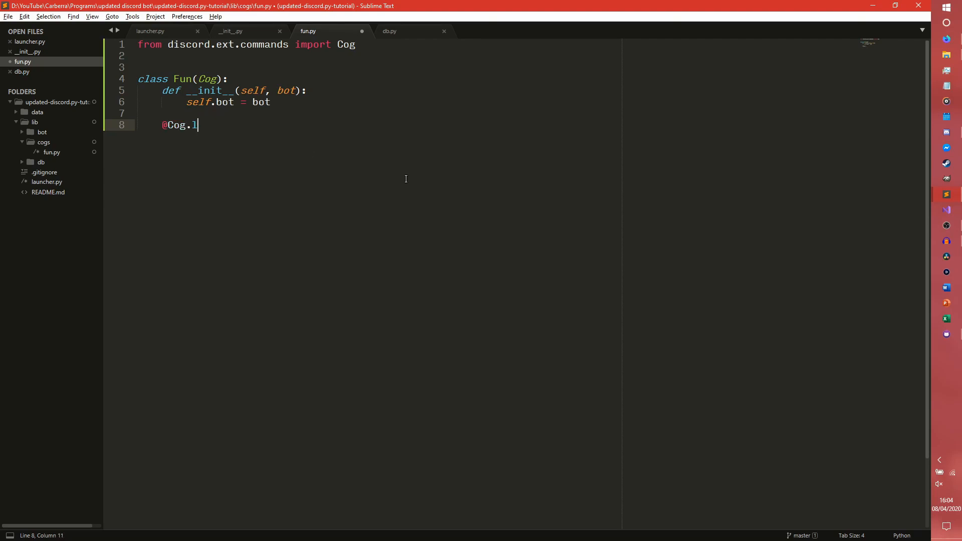
{"action": "type", "text": "istener"}
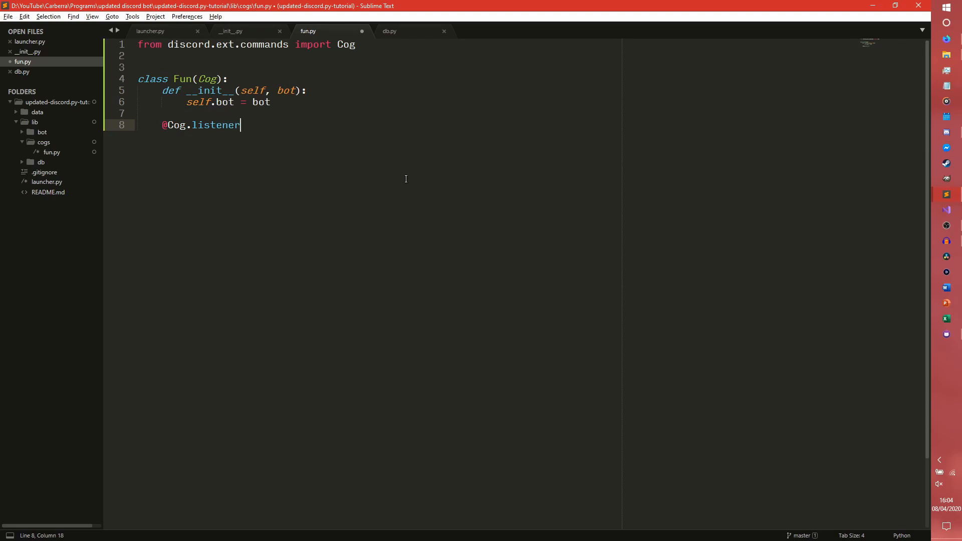
{"action": "key", "text": "enter"}
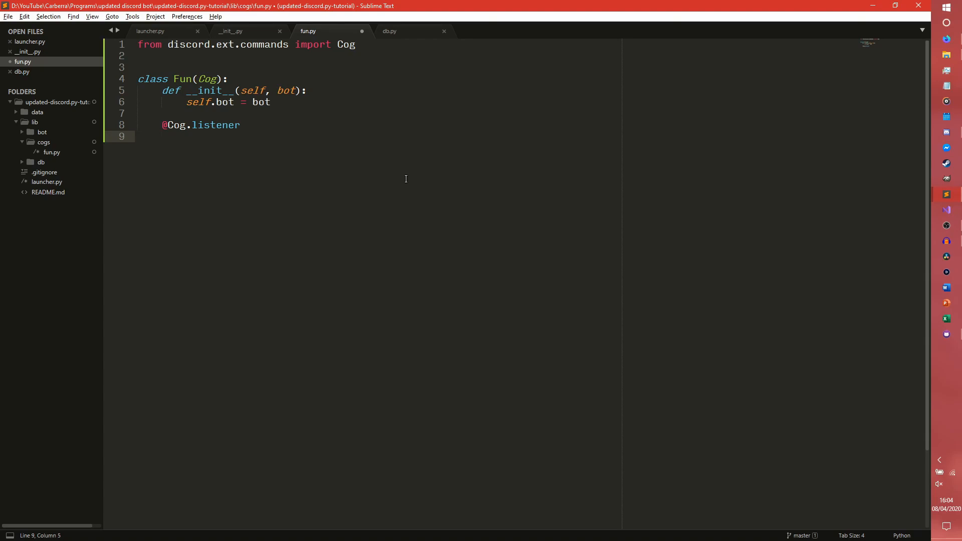
{"action": "type", "text": "async def on_re"}
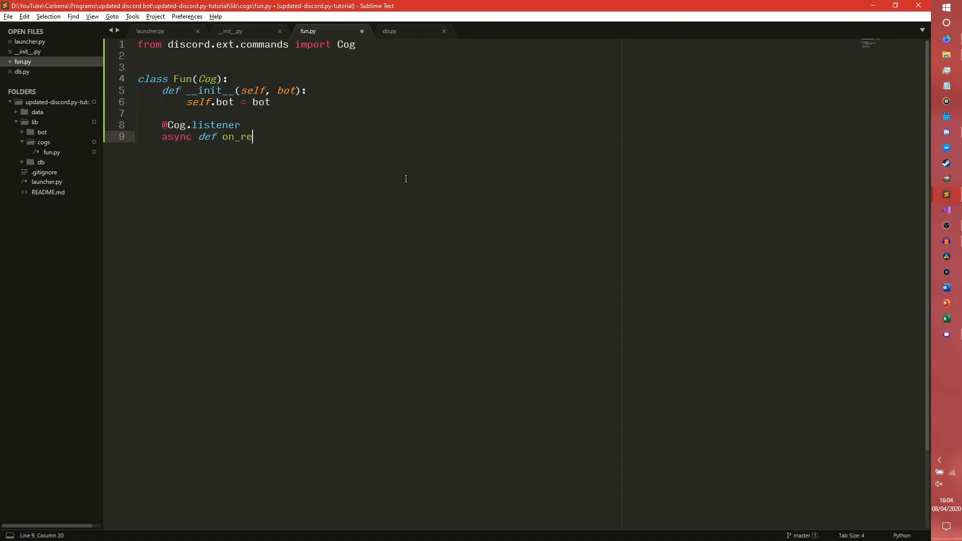
{"action": "type", "text": "ady(self):"}
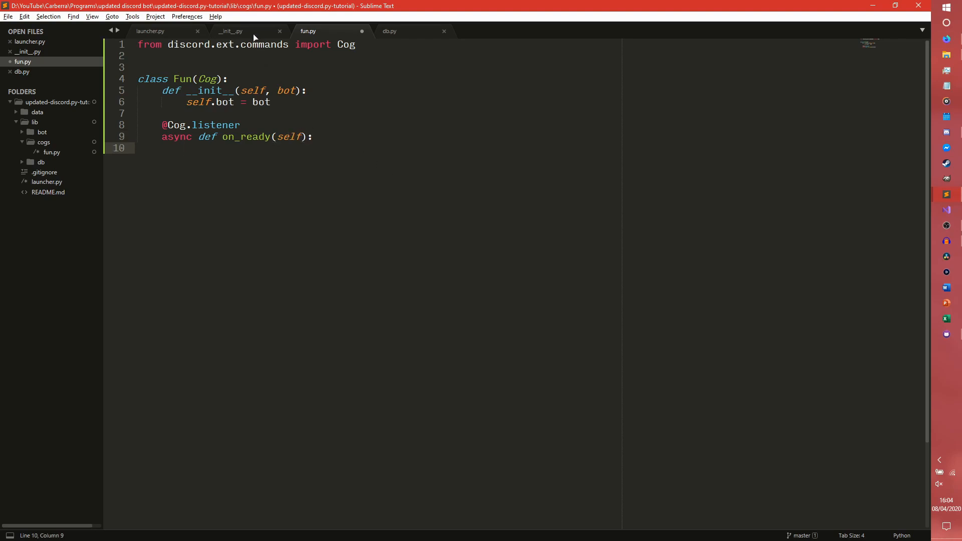
Step: In __init__.py, store the channel as self.stdout and send 'Now online!' through it
{"action": "left_click", "coordinate": [230, 31]}
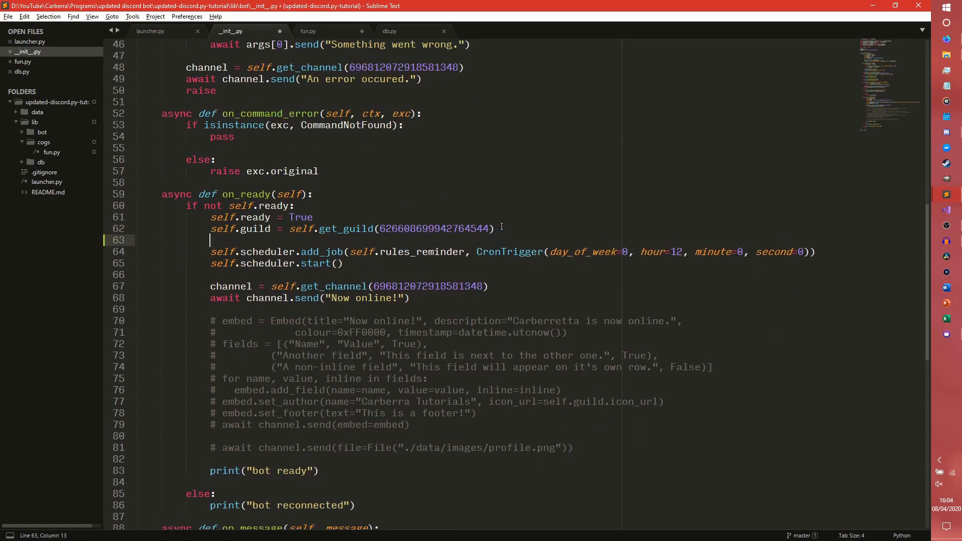
{"action": "type", "text": "self.stdpiut"}
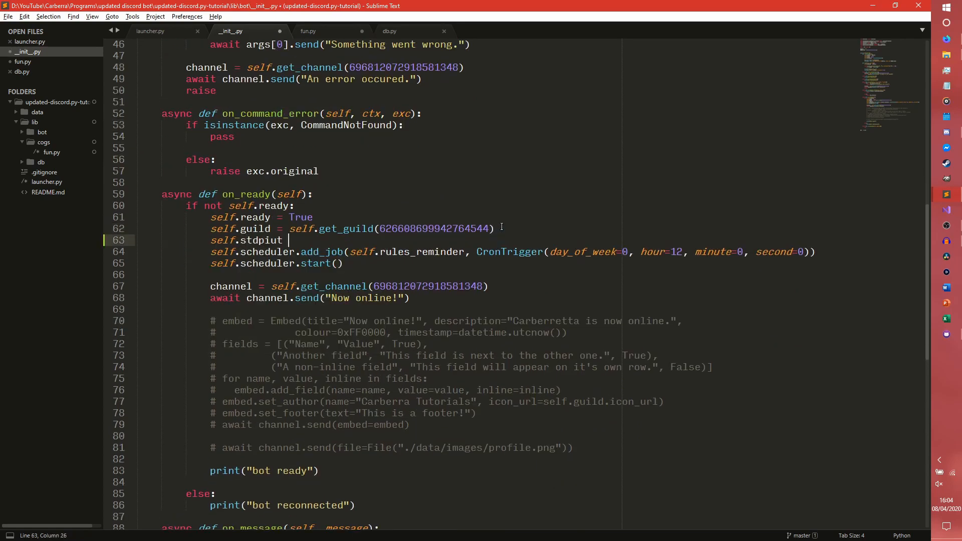
{"action": "type", "text": "out ="}
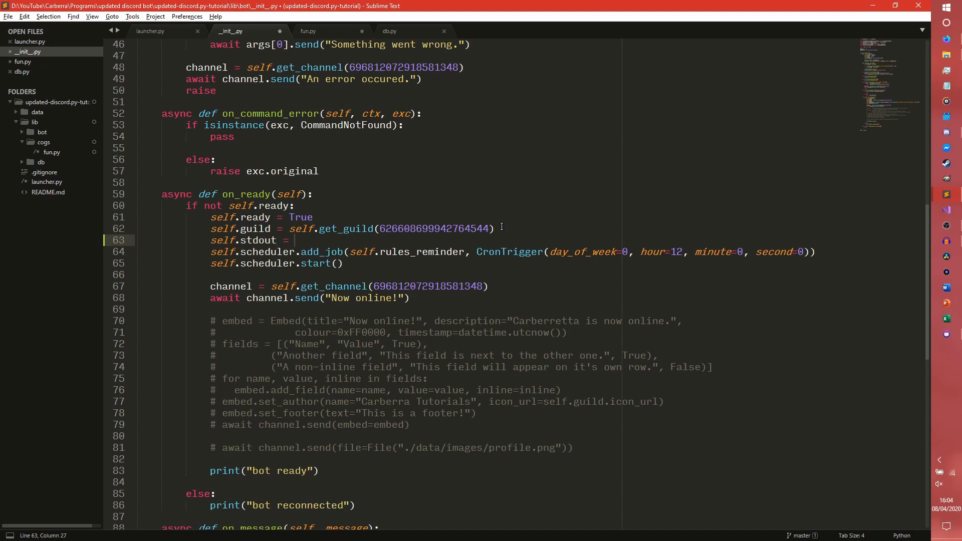
{"action": "mouse_move", "coordinate": [585, 301]}
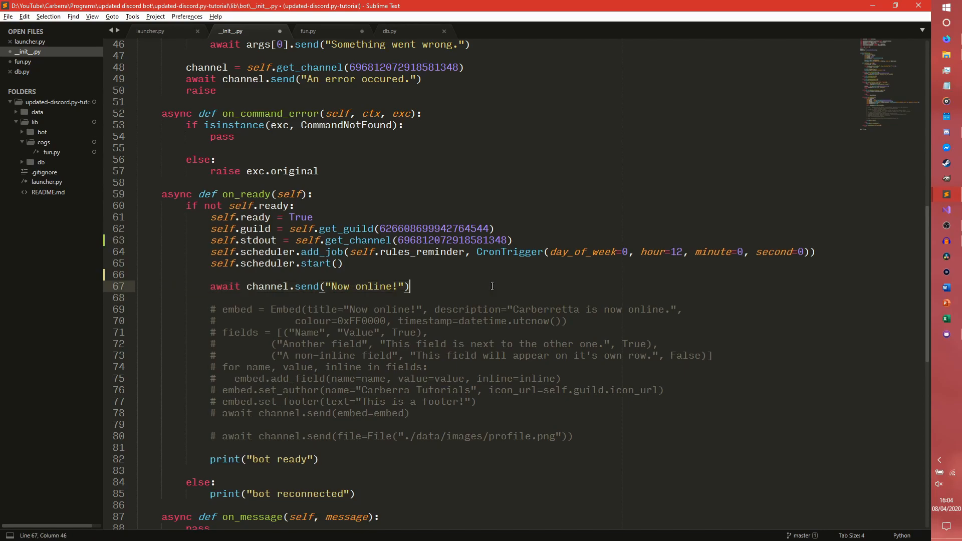
{"action": "left_click", "coordinate": [298, 286]}
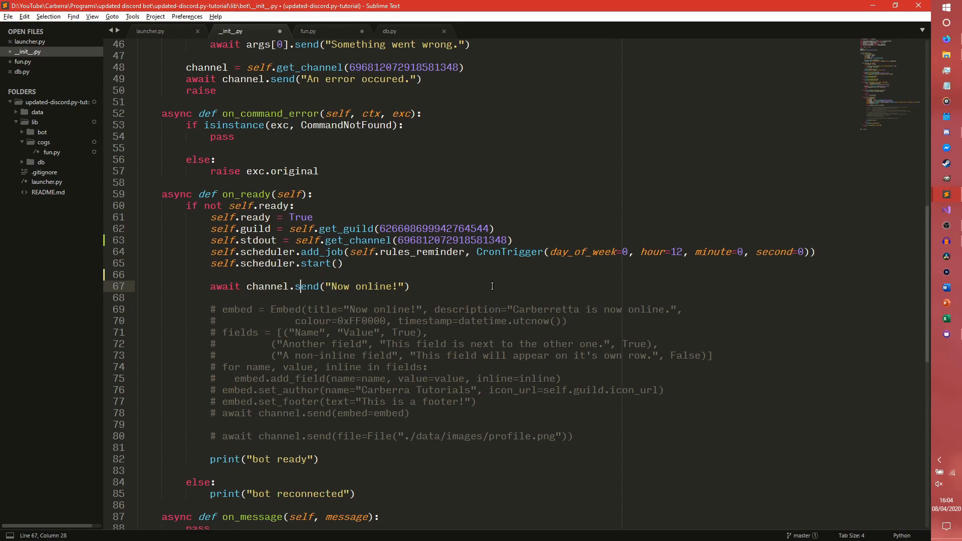
{"action": "type", "text": "self.stdout"}
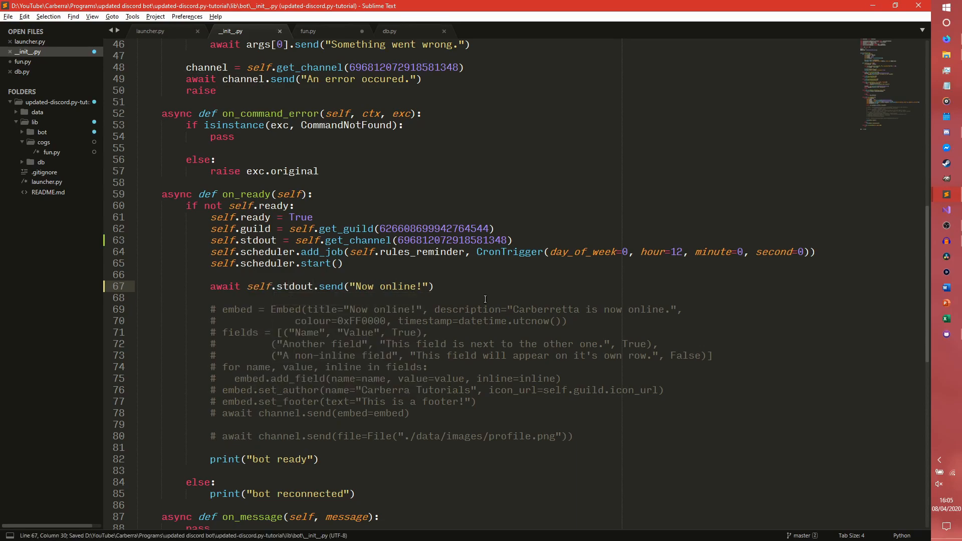
{"action": "scroll", "scroll_direction": "down", "scroll_amount": 3}
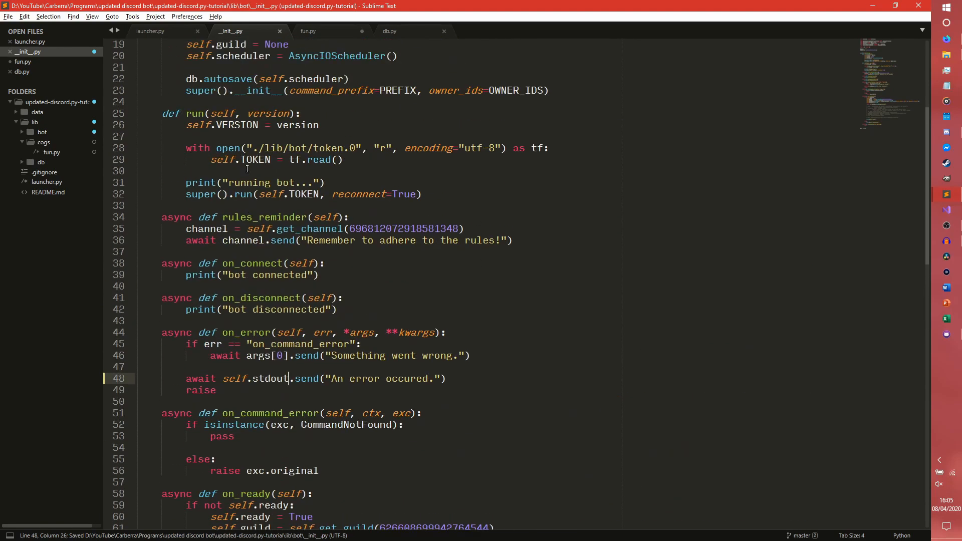
{"action": "mouse_move", "coordinate": [473, 219]}
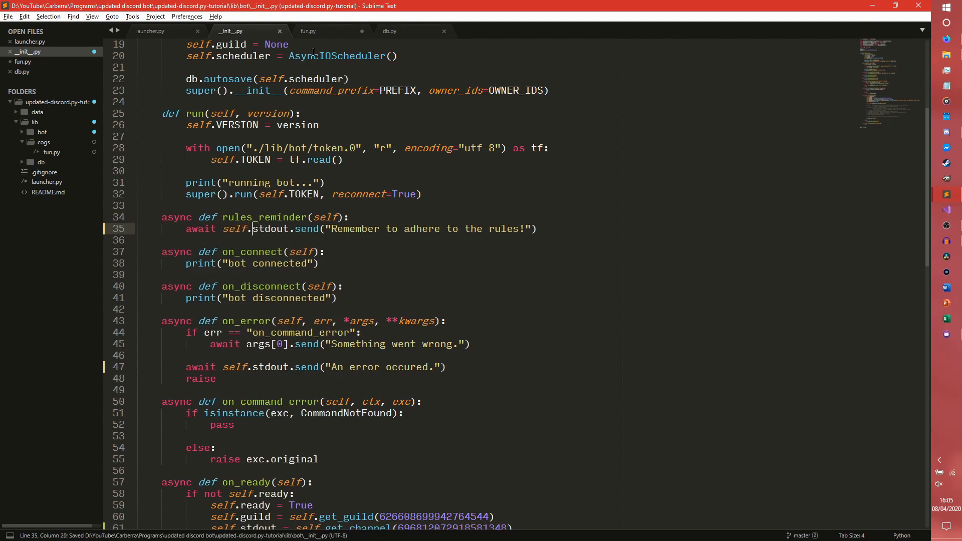
Step: In fun.py's on_ready, replace the draft stdout send with print("fun cog ready")
{"action": "left_click", "coordinate": [308, 31]}
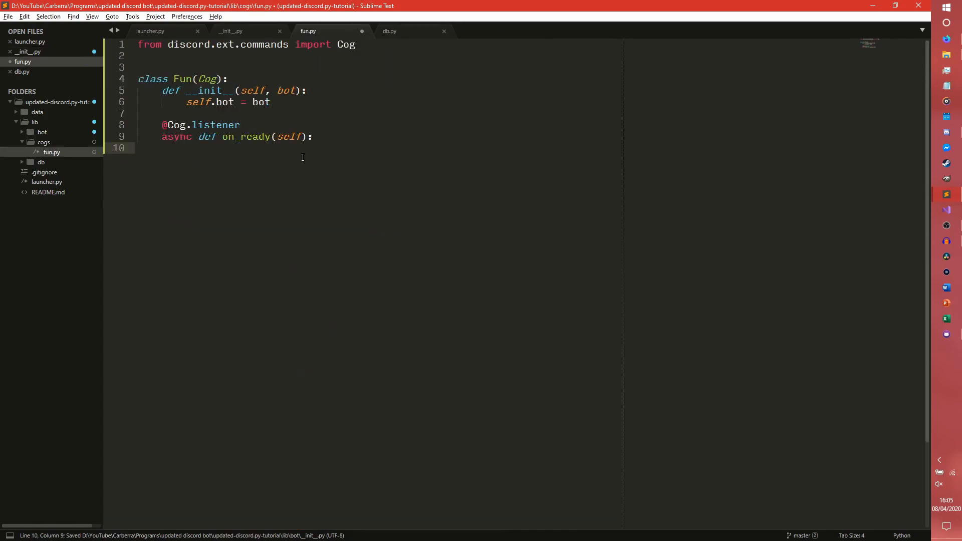
{"action": "type", "text": "self.bot.stdout(\""}
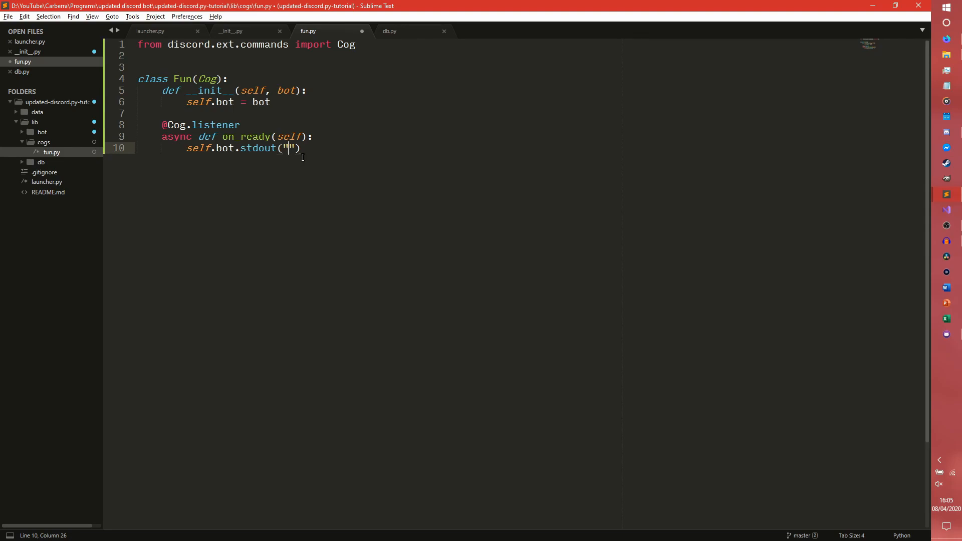
{"action": "type", "text": ".send"}
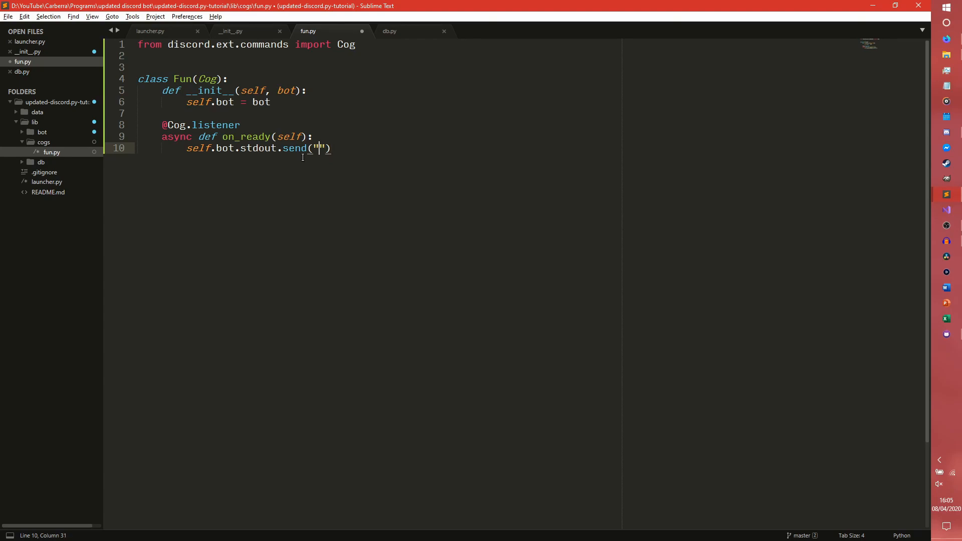
{"action": "type", "text": "Fun cog"}
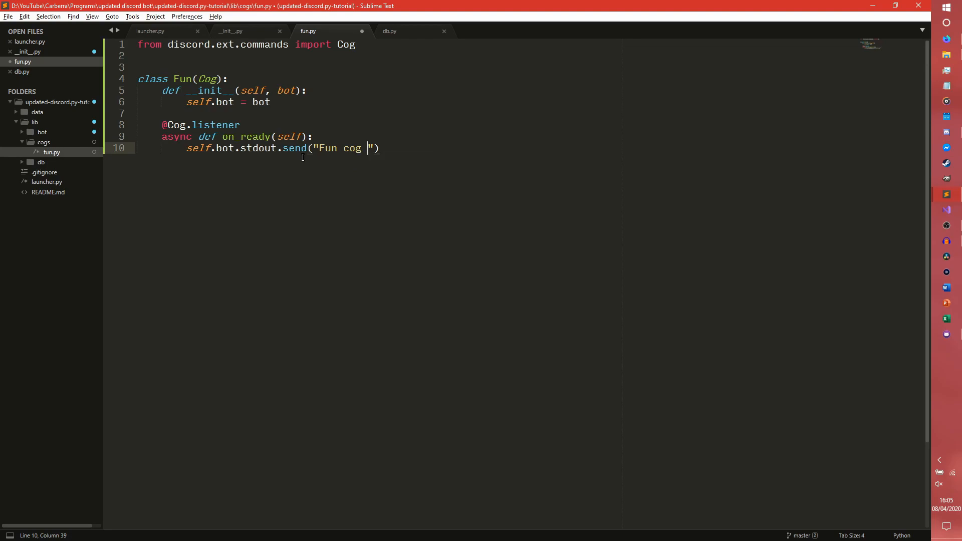
{"action": "type", "text": "ready."}
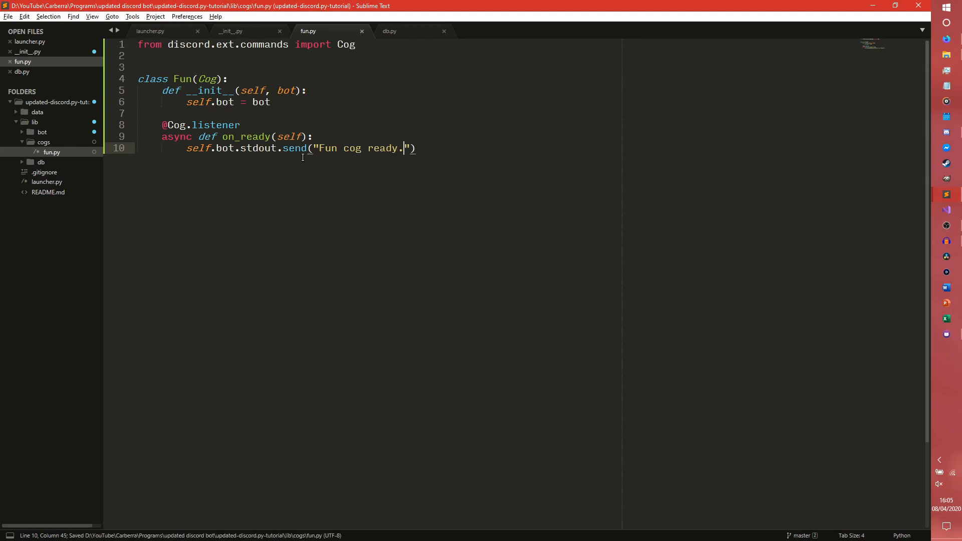
{"action": "type", "text": "prin"}
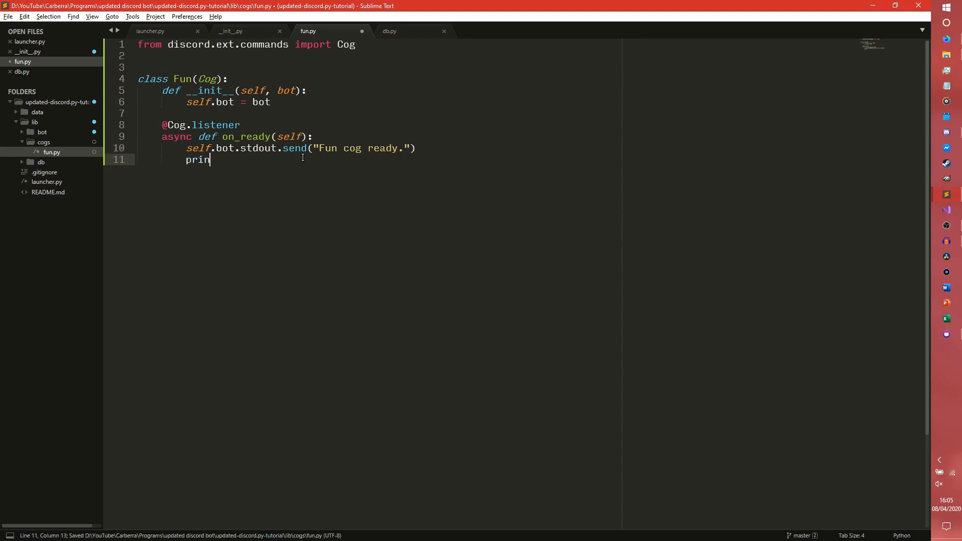
{"action": "type", "text": "t()"}
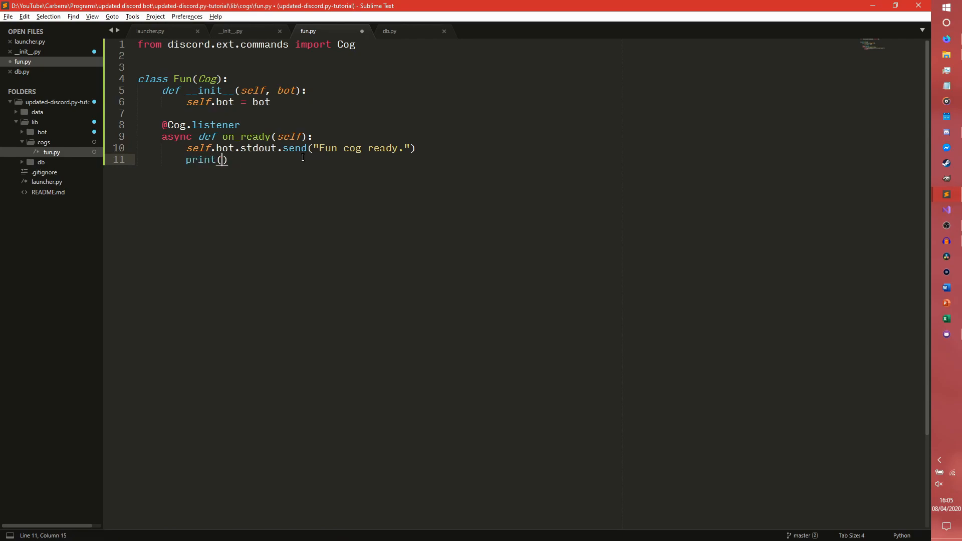
{"action": "type", "text": "\"\""}
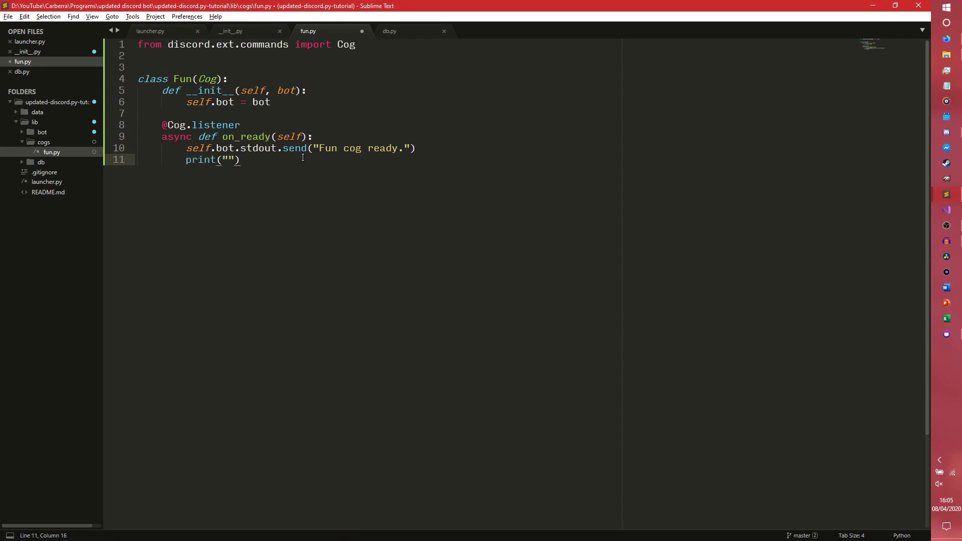
{"action": "type", "text": "fun cog ready"}
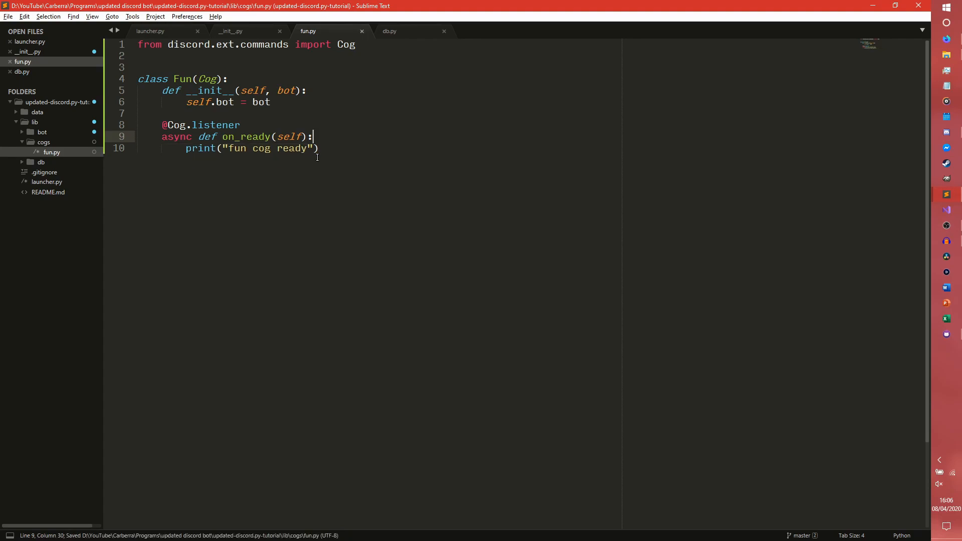
{"action": "left_click", "coordinate": [320, 148]}
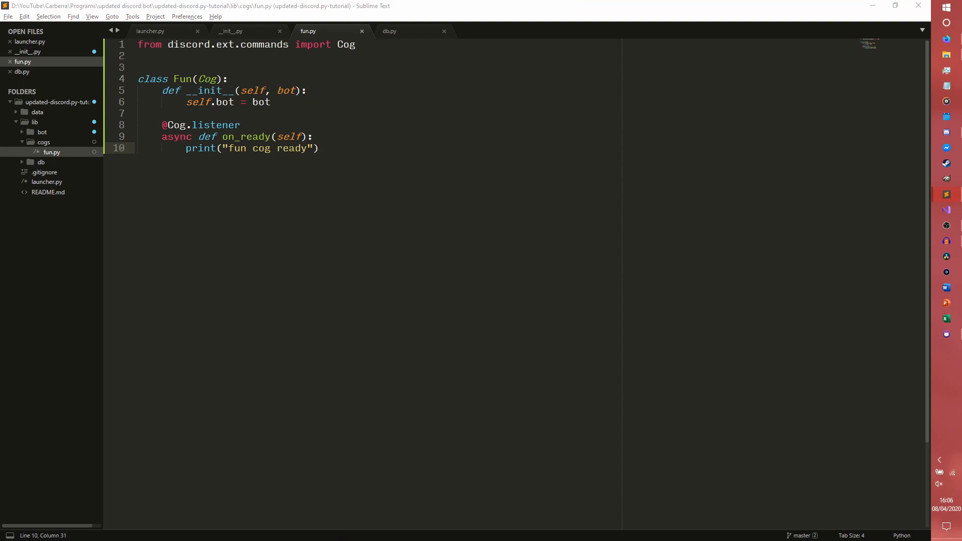
{"action": "mouse_move", "coordinate": [568, 205]}
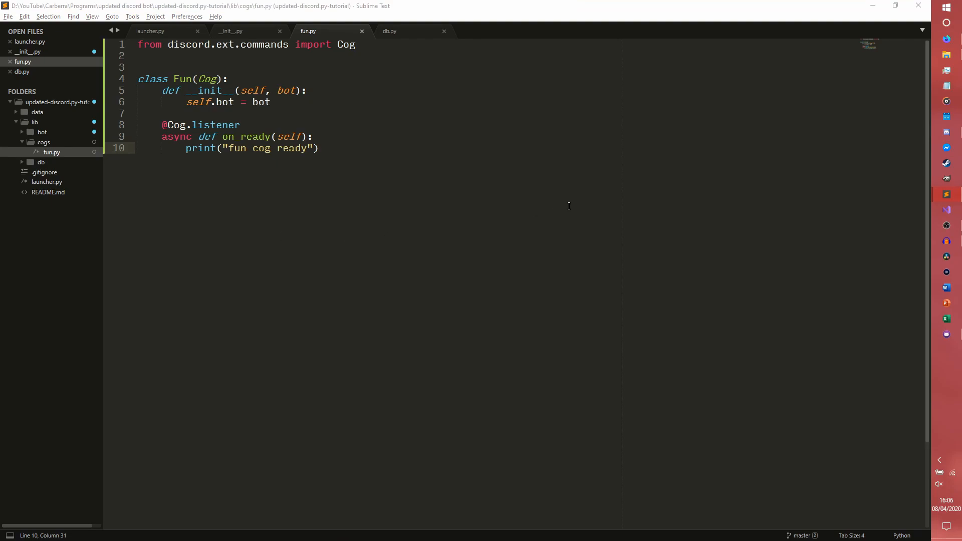
Step: Below the Fun class, write def setup(bot) calling bot.add_cog(Fun(bot)), dropping a draft scheduler line
{"action": "key", "text": "enter"}
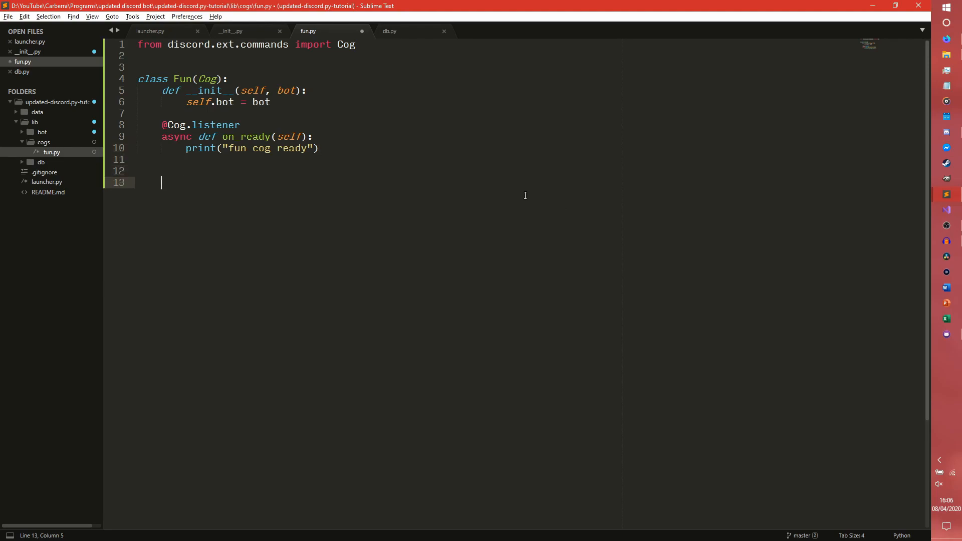
{"action": "type", "text": "def setup)bot):"}
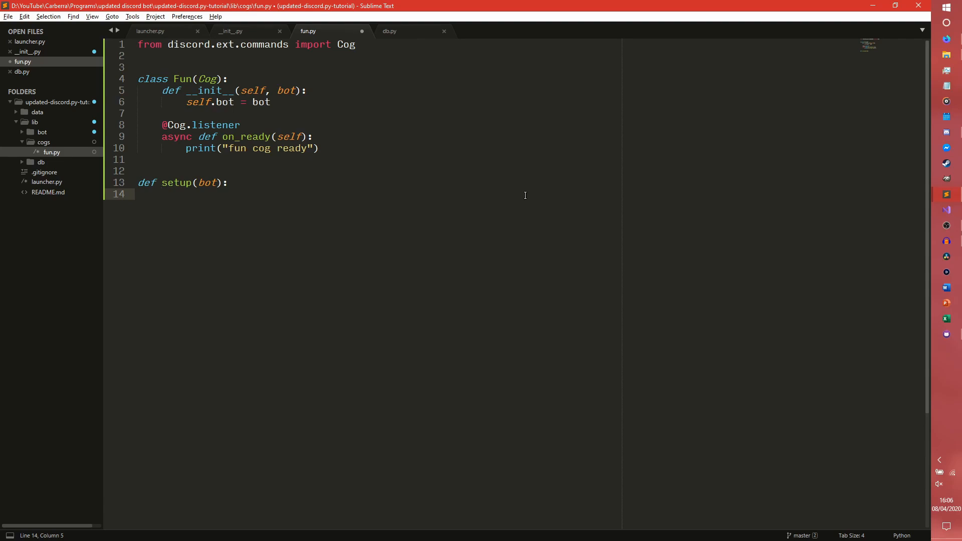
{"action": "type", "text": "bo"}
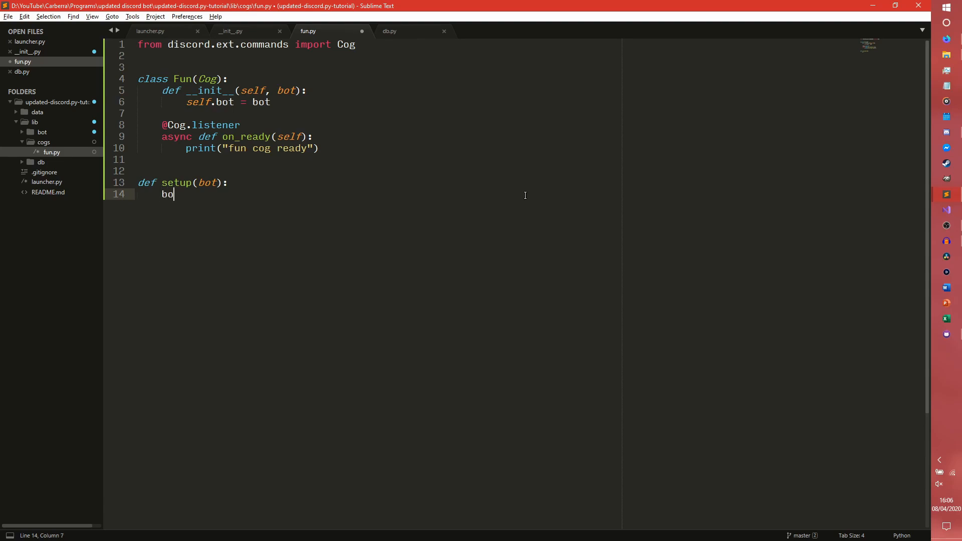
{"action": "type", "text": "t.add"}
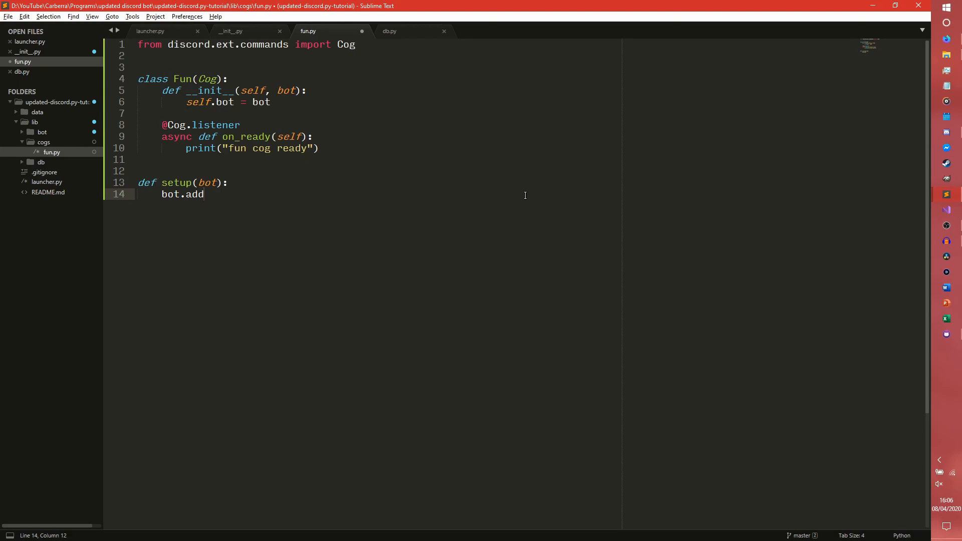
{"action": "type", "text": "_cog()"}
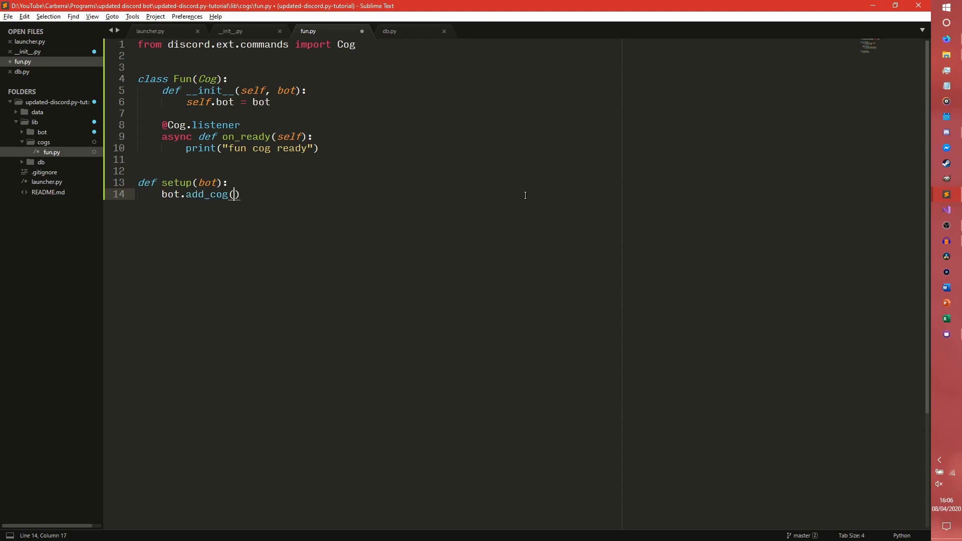
{"action": "type", "text": "Fnun"}
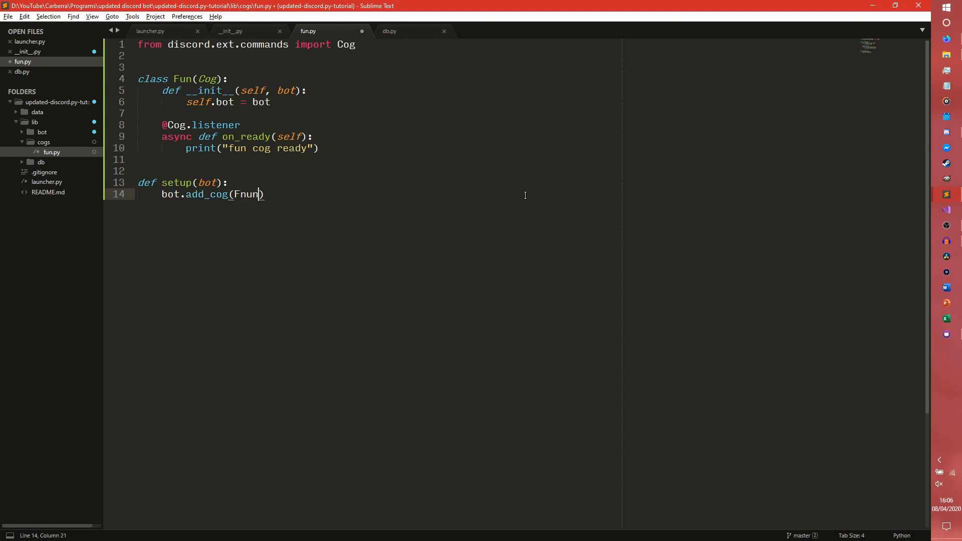
{"action": "type", "text": "Fun()"}
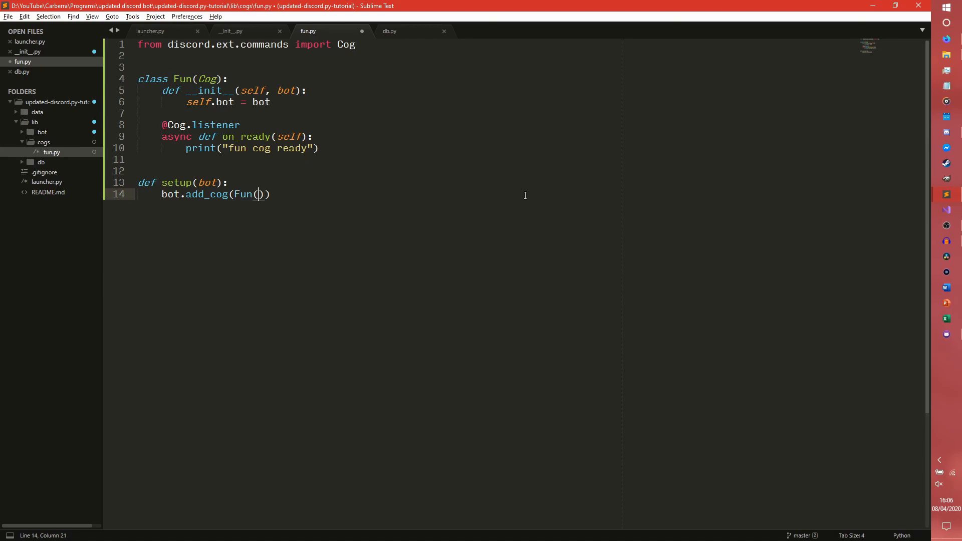
{"action": "type", "text": "bot"}
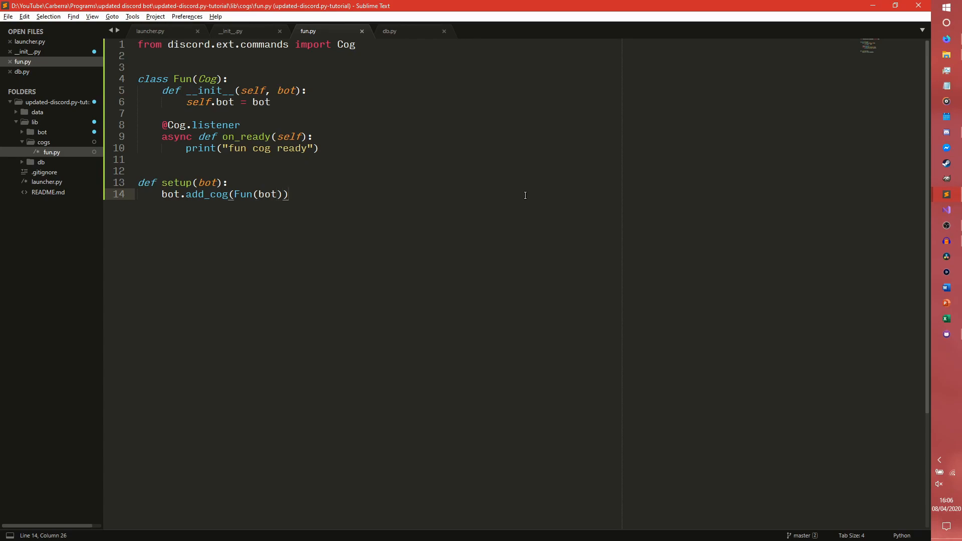
{"action": "key", "text": "Enter"}
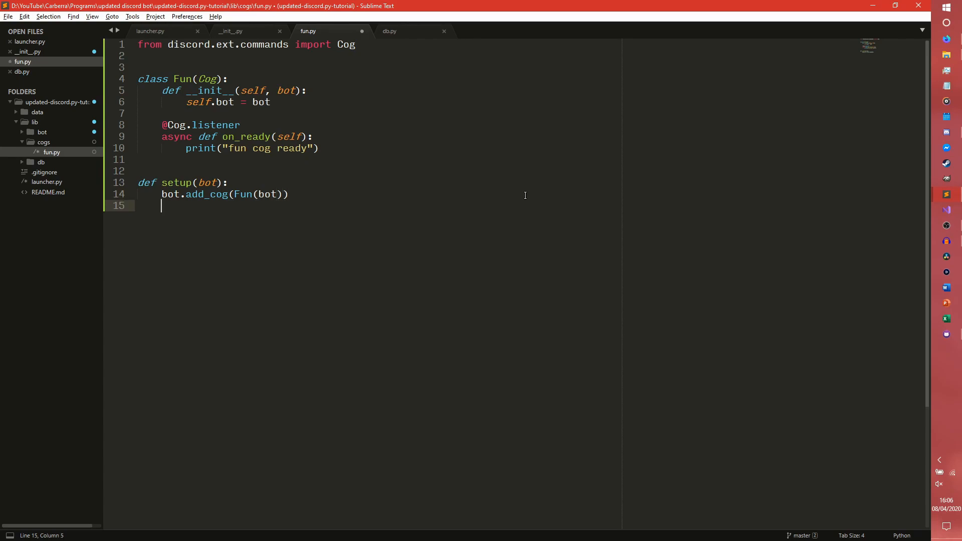
{"action": "type", "text": "bot.sch"}
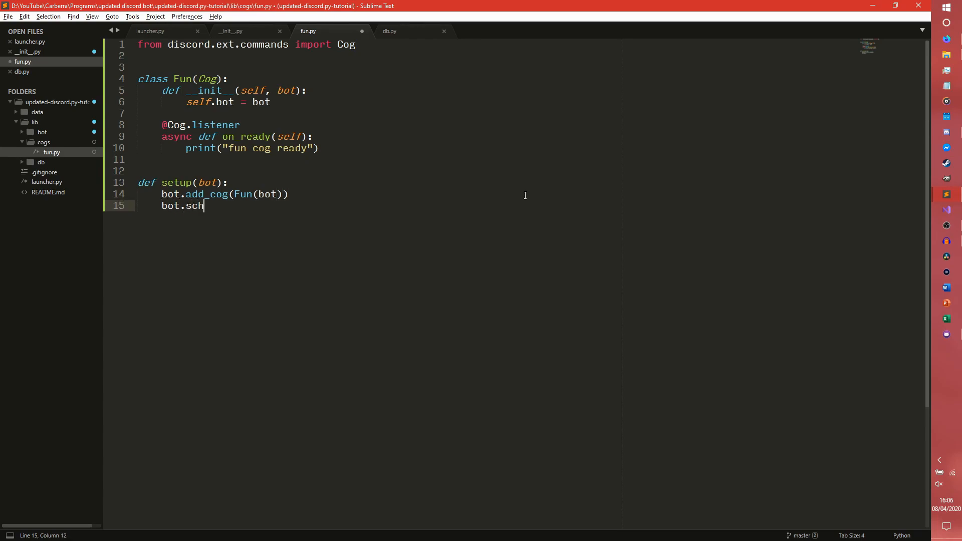
{"action": "type", "text": "eduler.ad_job"}
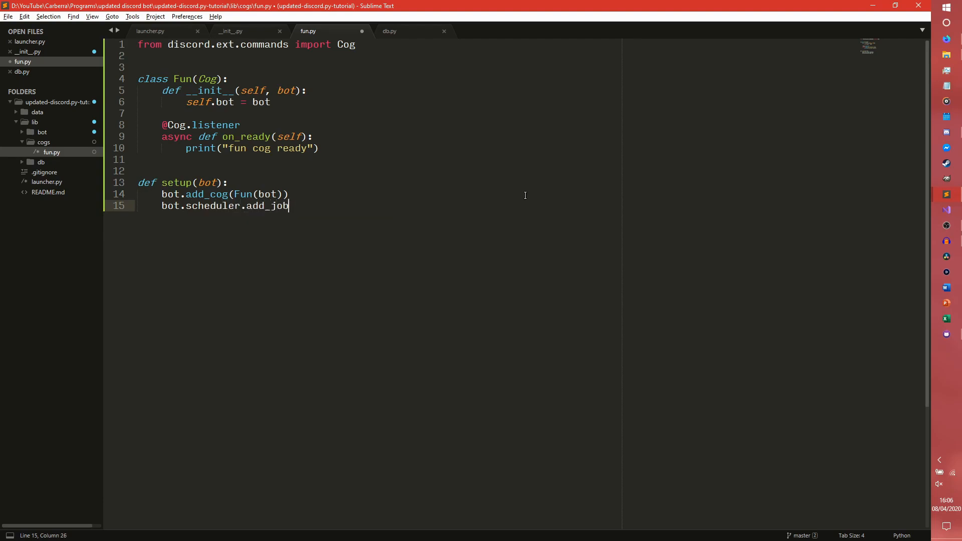
{"action": "type", "text": "(..)"}
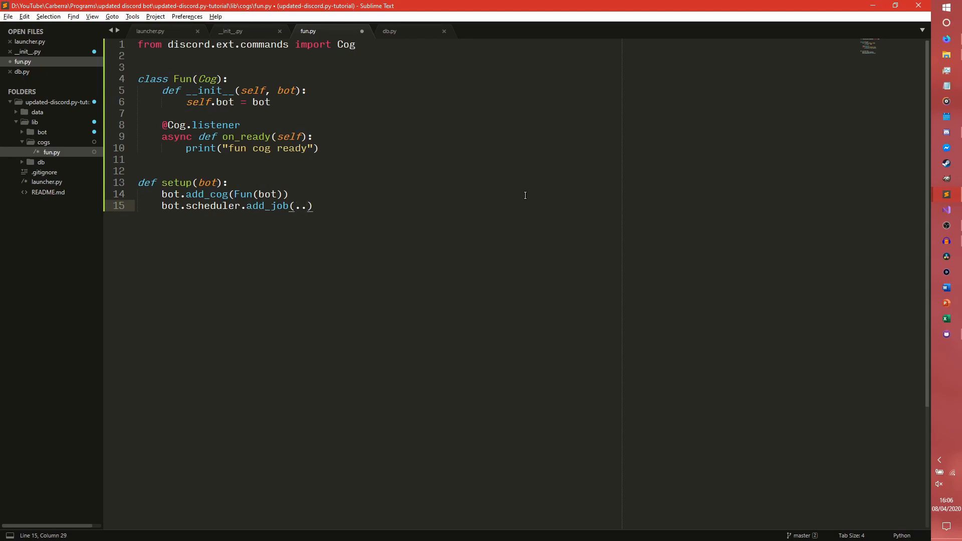
{"action": "type", "text": "."}
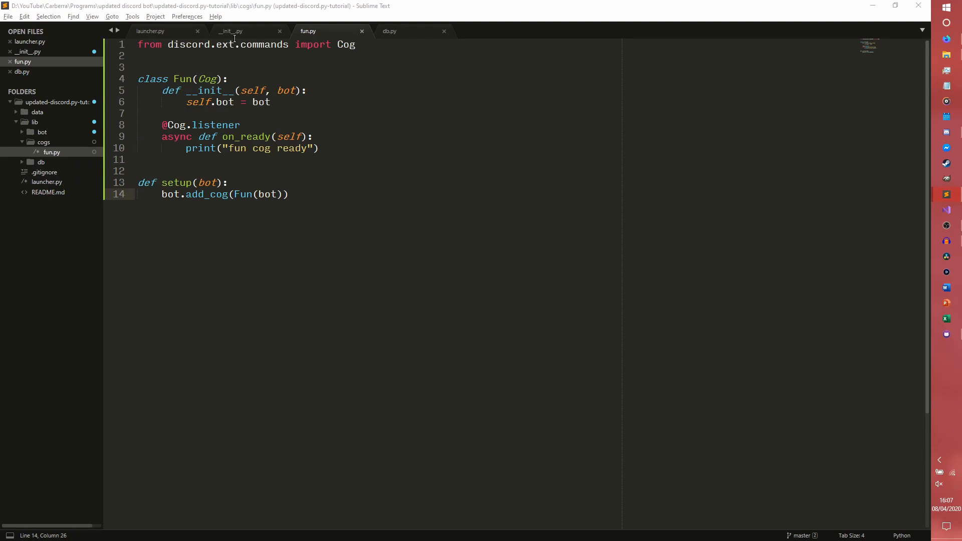
Step: In the bot's __init__.py, add 'from glob import glob'
{"action": "left_click", "coordinate": [230, 31]}
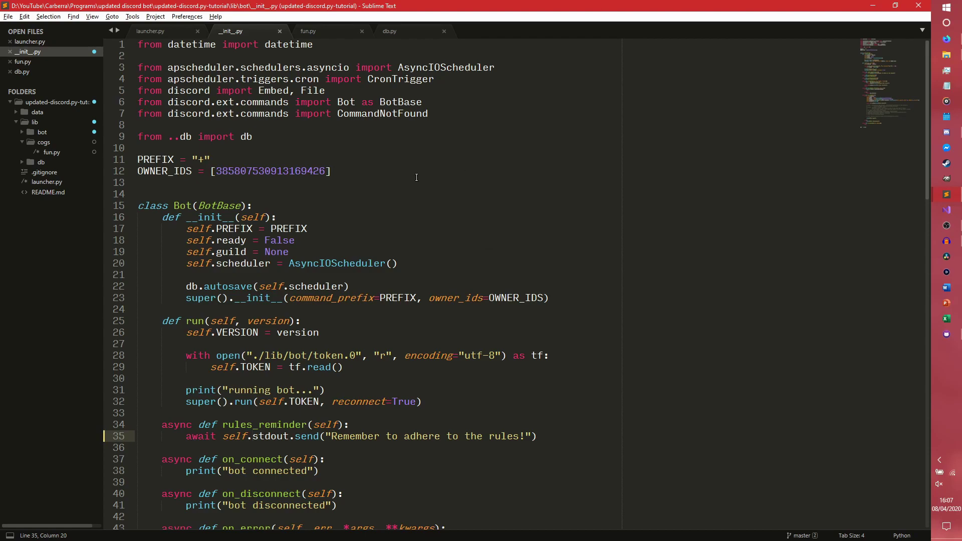
{"action": "type", "text": "fro"}
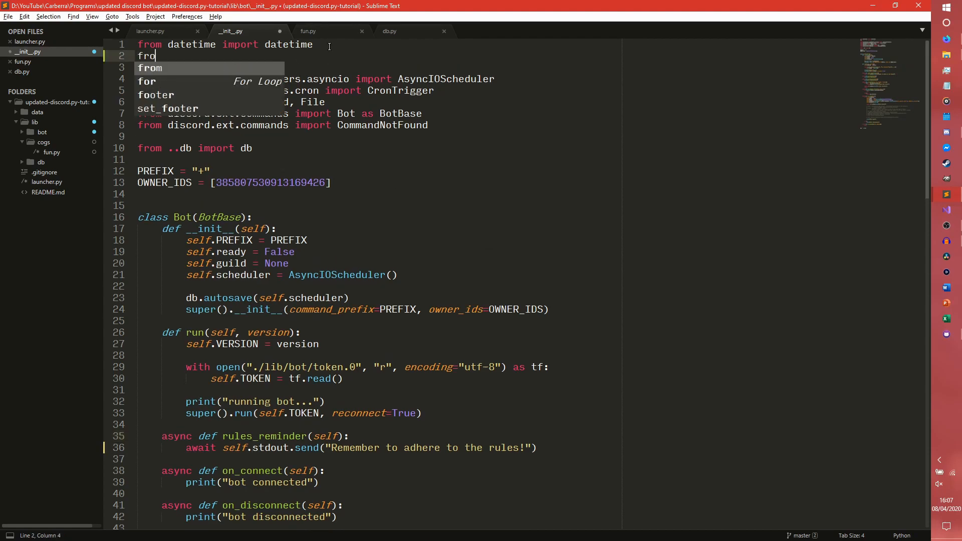
{"action": "type", "text": "glob import"}
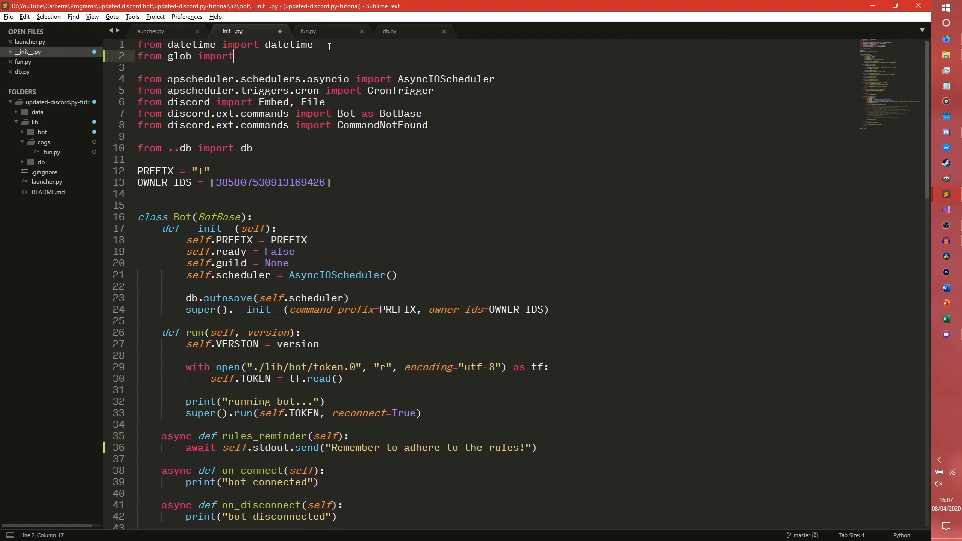
{"action": "type", "text": "gloib"}
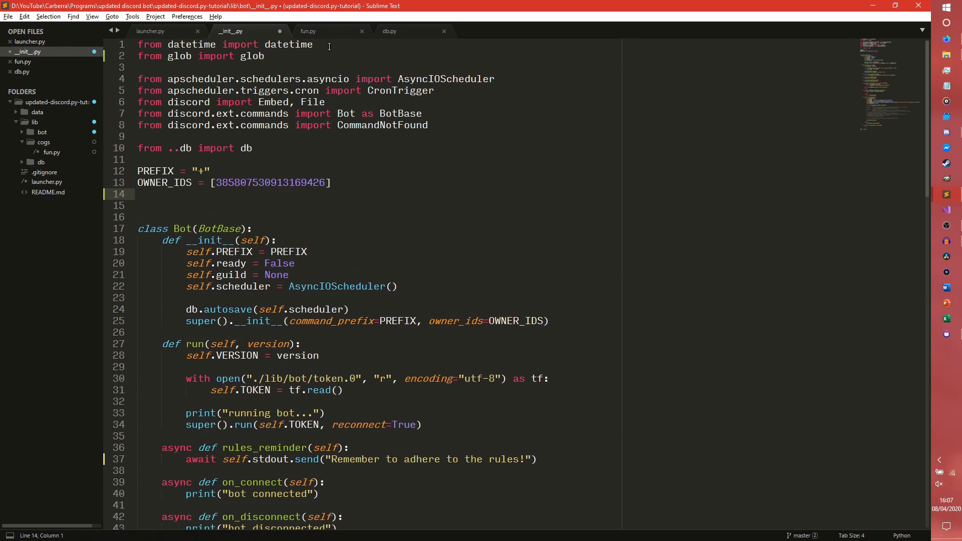
Step: Define COGS as [path.split("\\")[-1][:-3] for path in glob("./lib/cogs/*.py")]
{"action": "type", "text": "COGS ="}
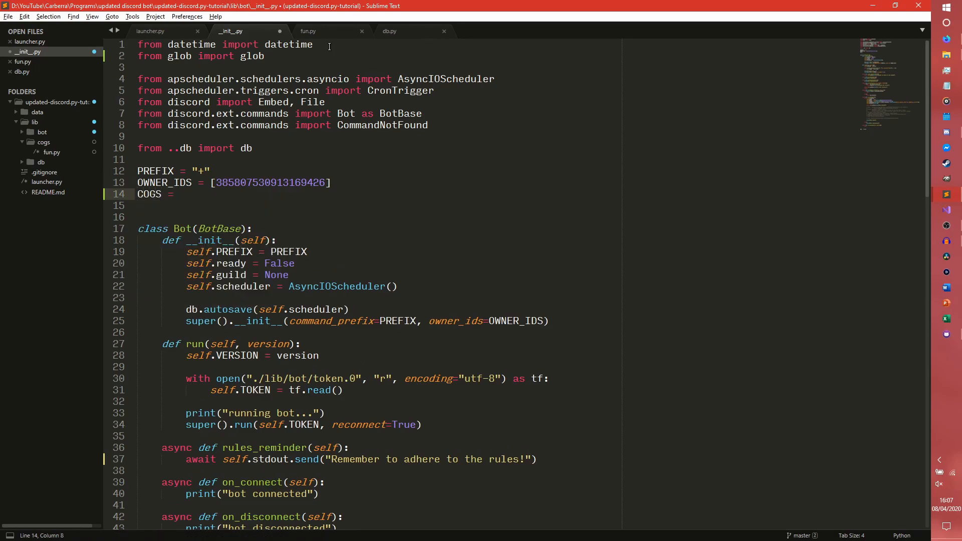
{"action": "type", "text": "[]"}
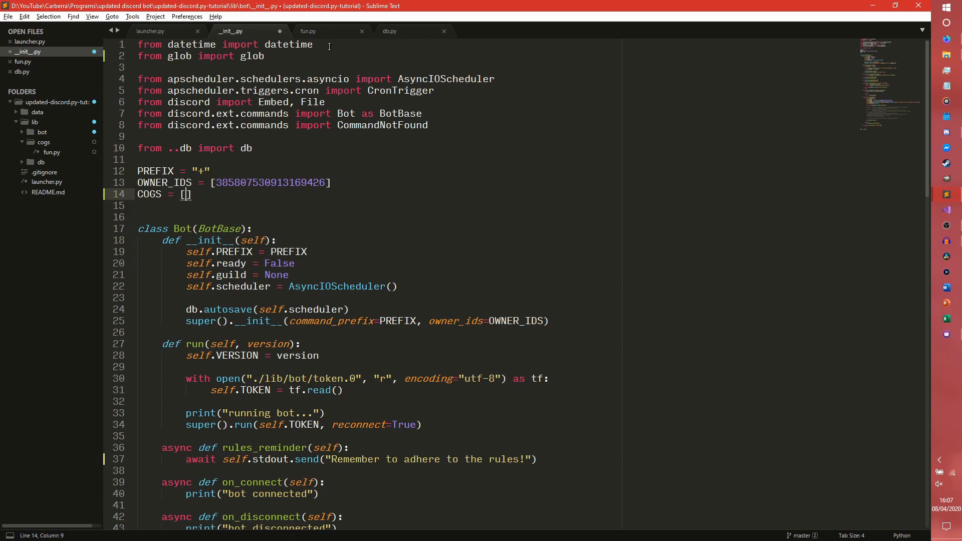
{"action": "type", "text": "path."}
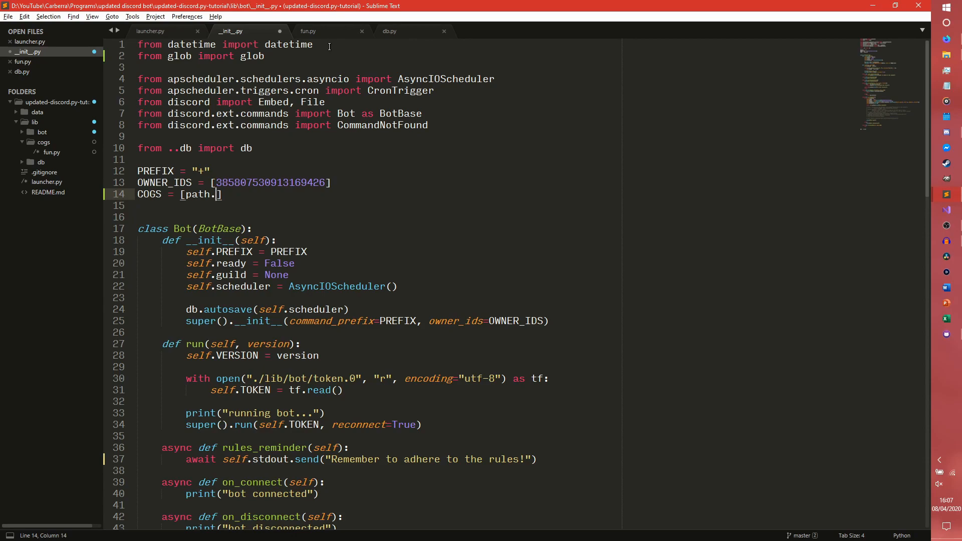
{"action": "type", "text": "split"}
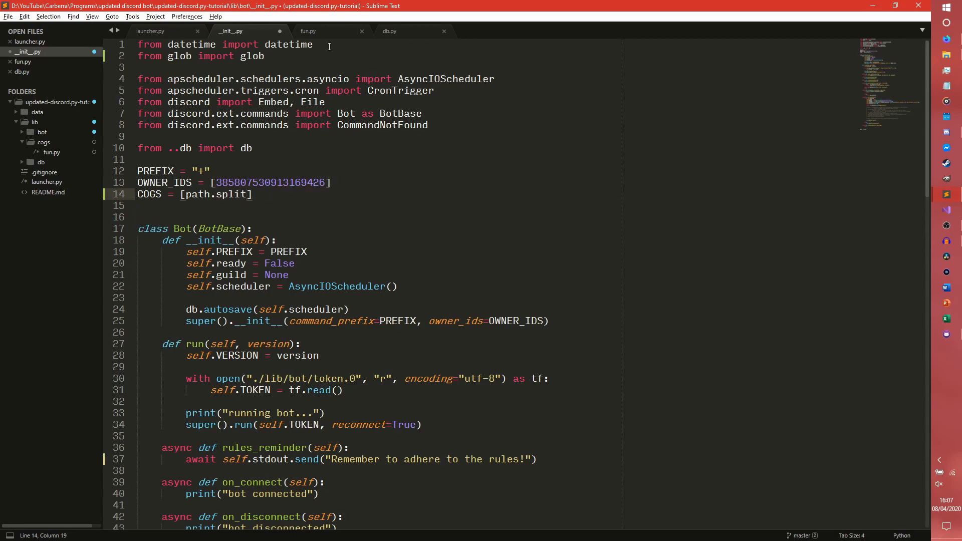
{"action": "type", "text": "\"//\")"}
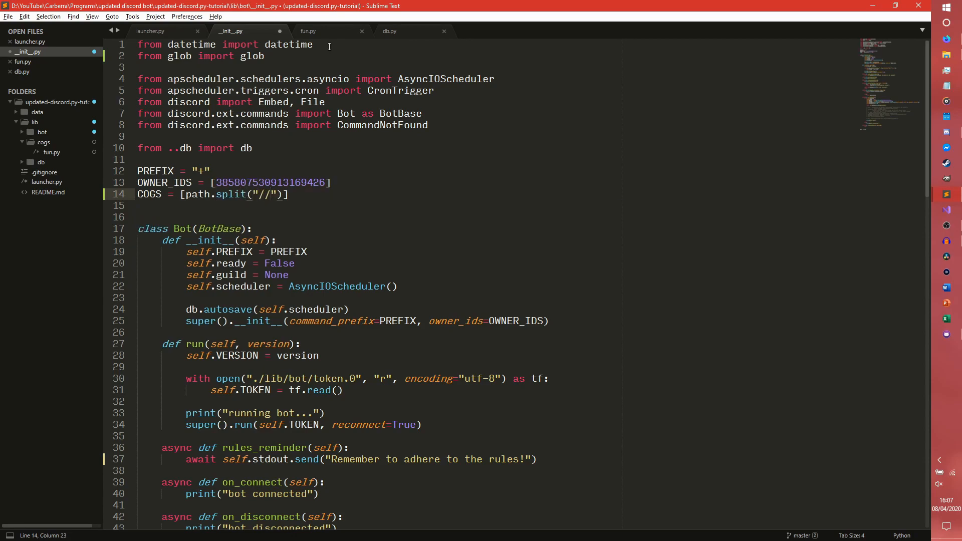
{"action": "type", "text": "\\\\"}
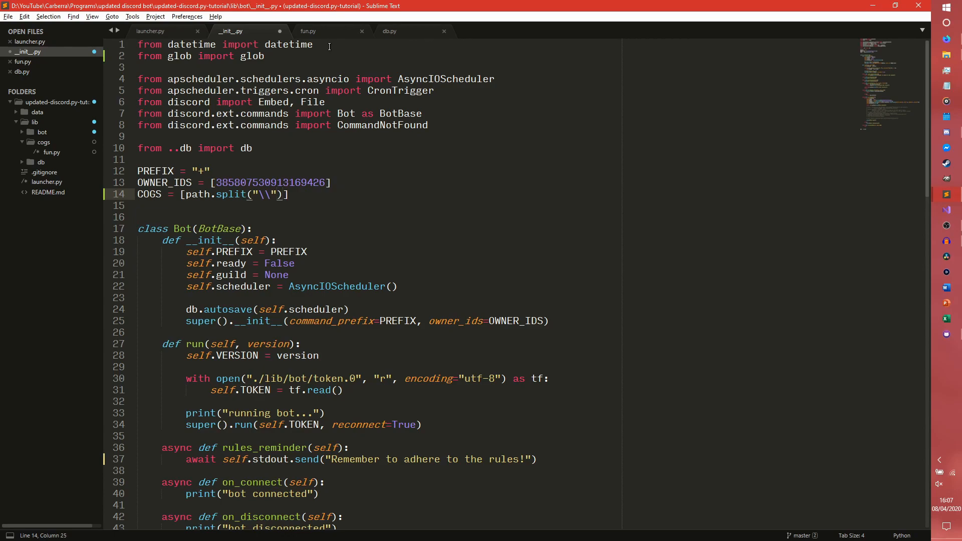
{"action": "type", "text": "[-1][]]"}
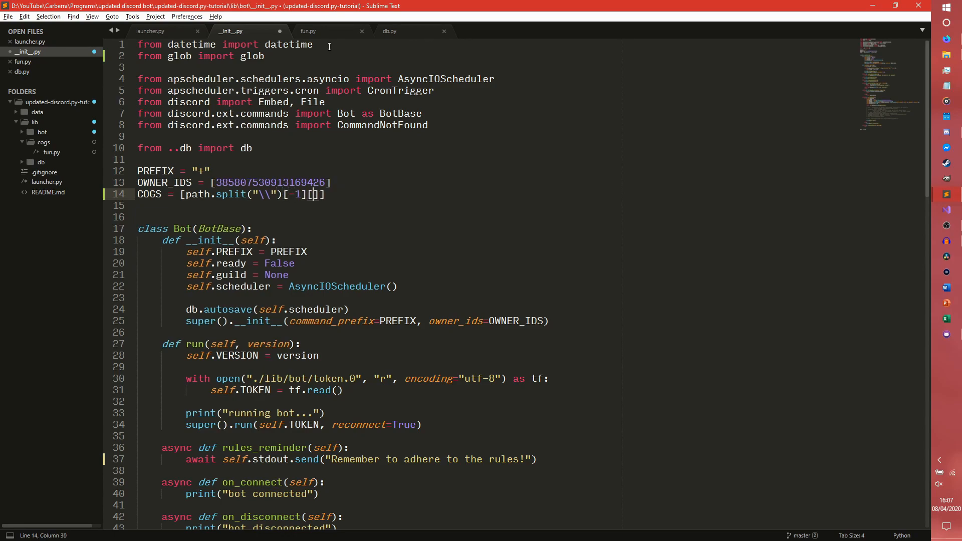
{"action": "type", "text": ":-3"}
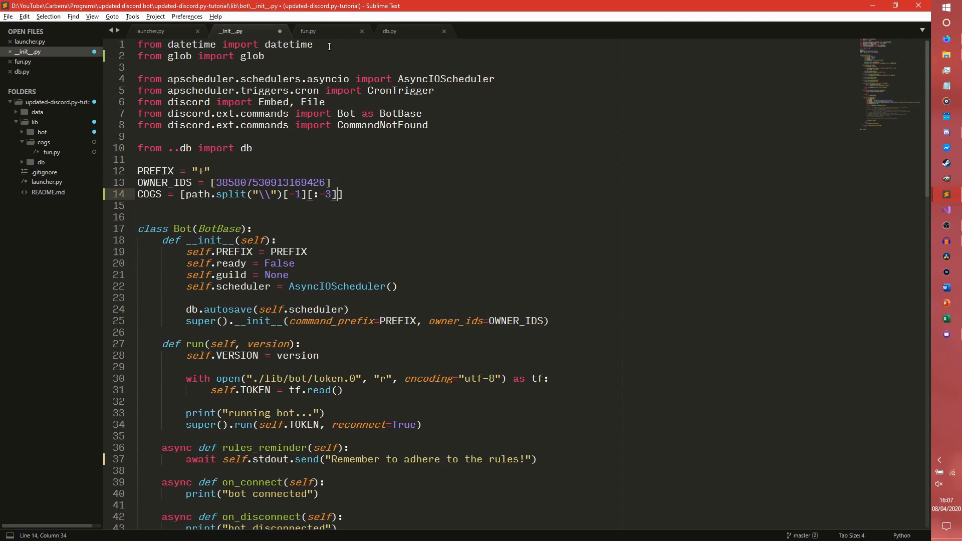
{"action": "type", "text": "for path in"}
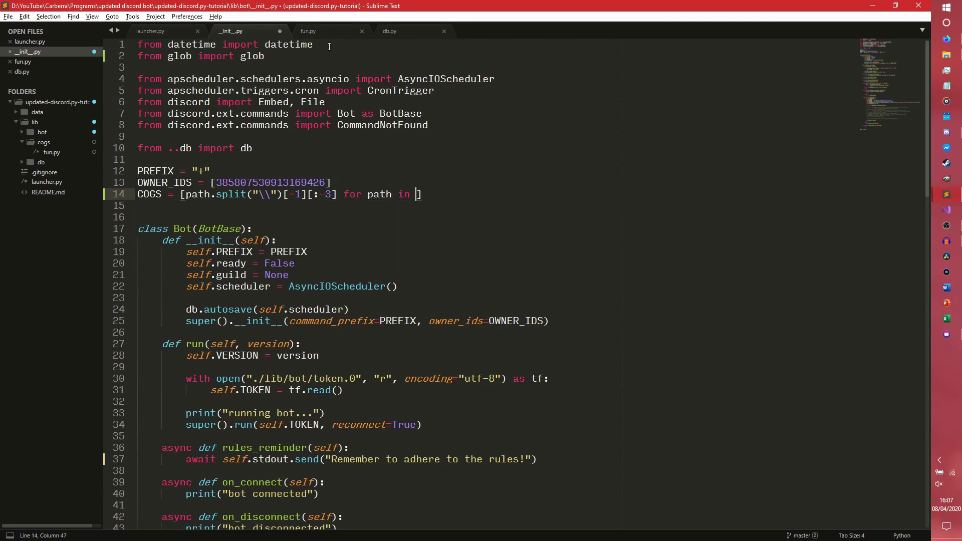
{"action": "type", "text": "glob()"}
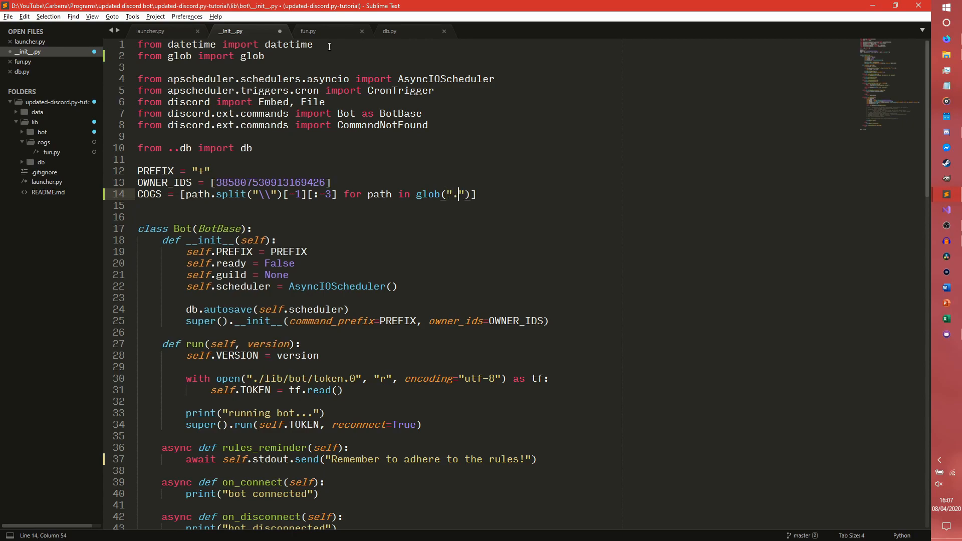
{"action": "type", "text": "./lib/"}
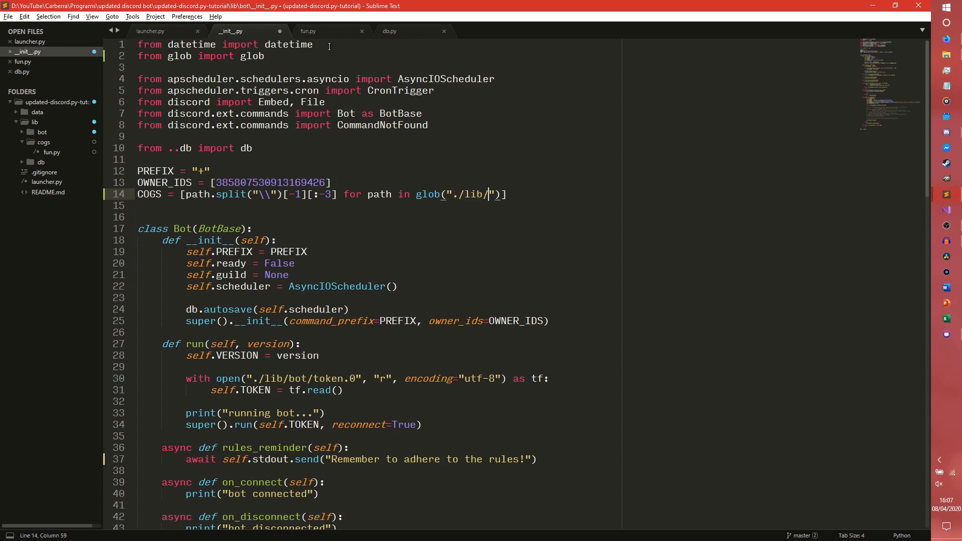
{"action": "type", "text": "cogs/*"}
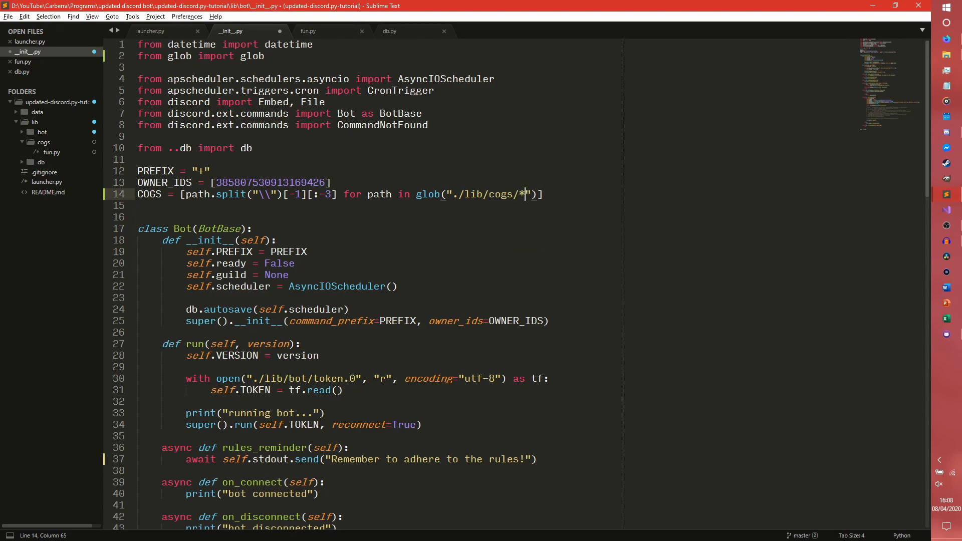
{"action": "type", "text": ".py"}
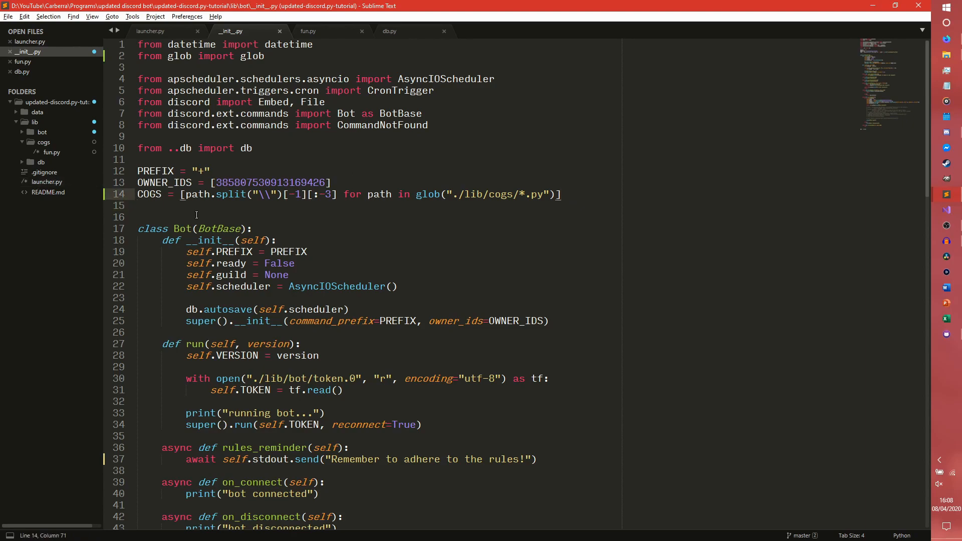
{"action": "mouse_move", "coordinate": [593, 201]}
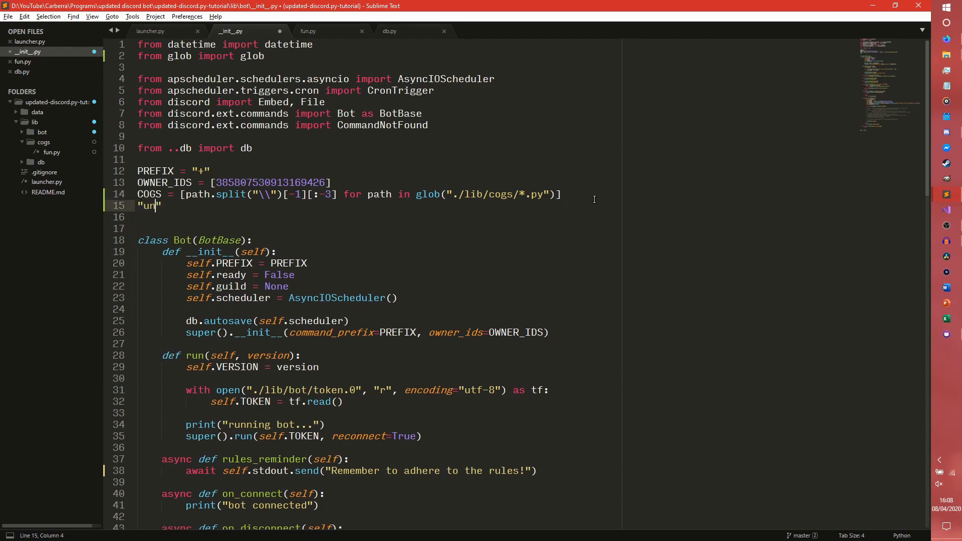
Step: Type a temporary example list ["fun", "anothercog"], remove it, and save __init__.py
{"action": "key", "text": "backspace"}
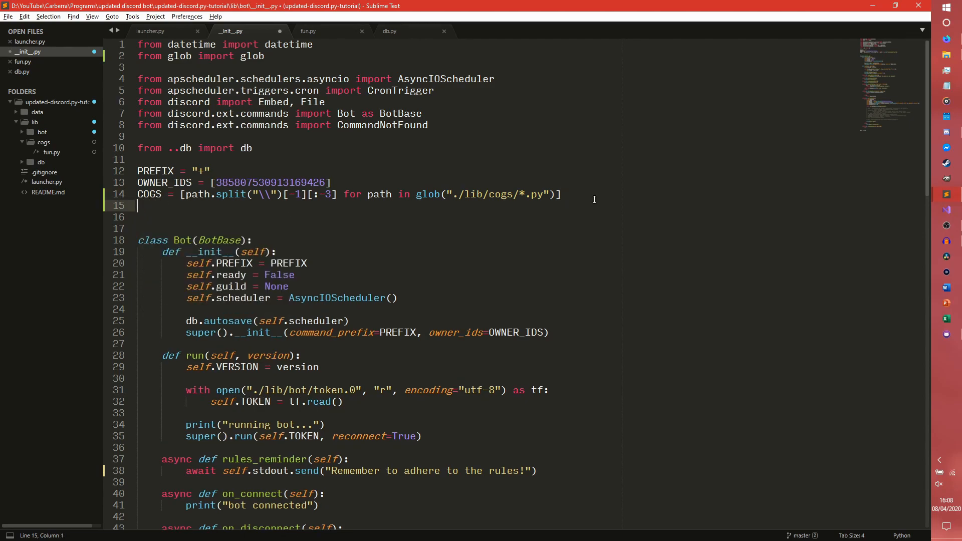
{"action": "type", "text": "[\"fun\"]"}
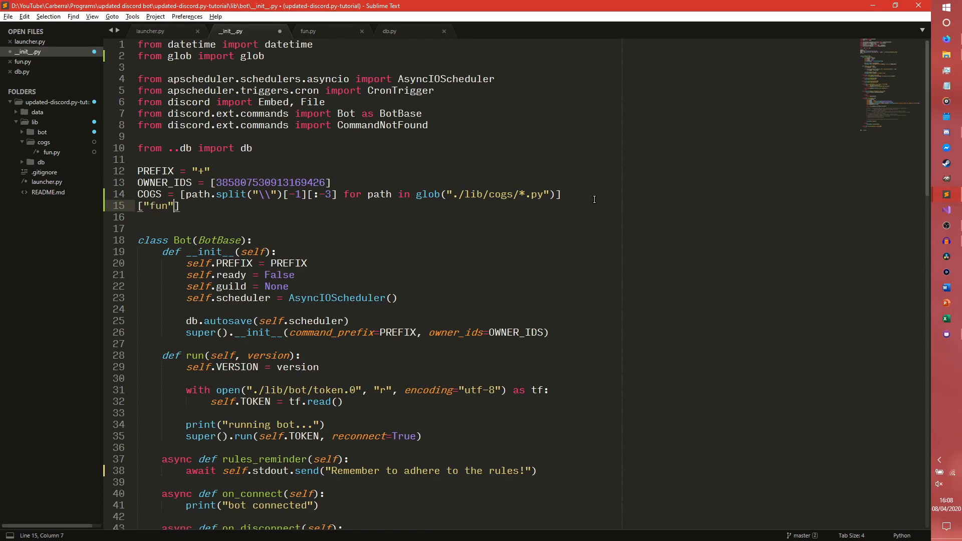
{"action": "type", "text": ", \"anothercog\""}
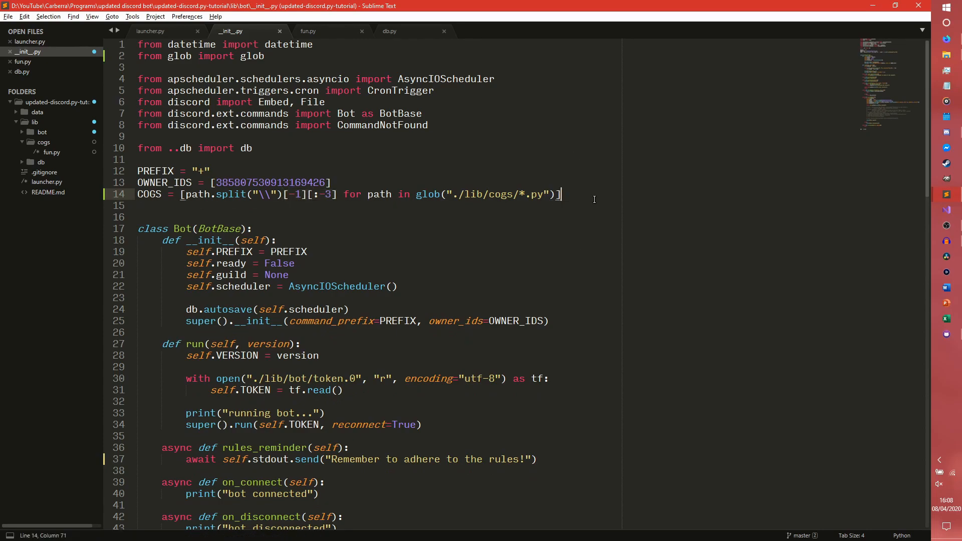
{"action": "key", "text": "ctrl+s"}
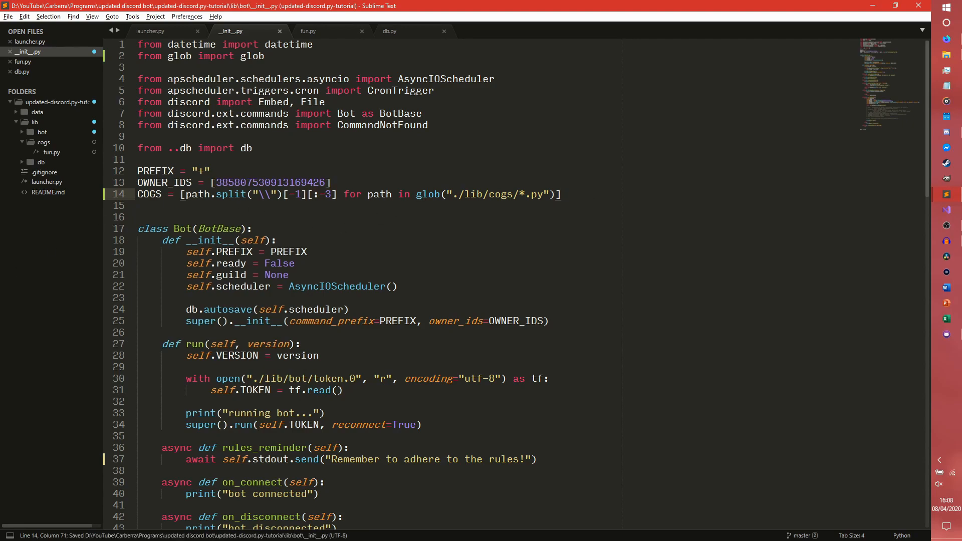
Step: Write setup(self) looping over COGS to load_extension(f"lib.cogs.{cog}"), and save
{"action": "scroll", "scroll_direction": "down", "scroll_amount": 3}
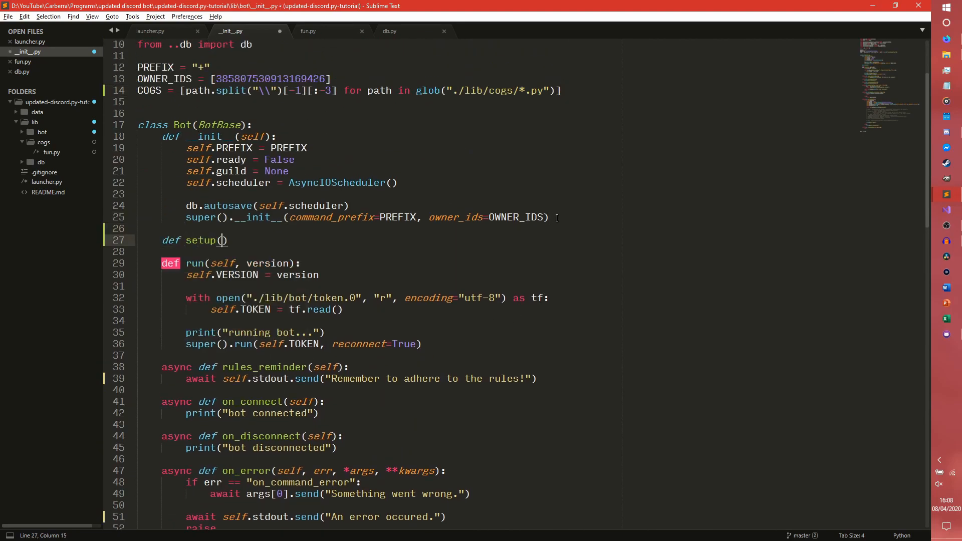
{"action": "type", "text": "self"}
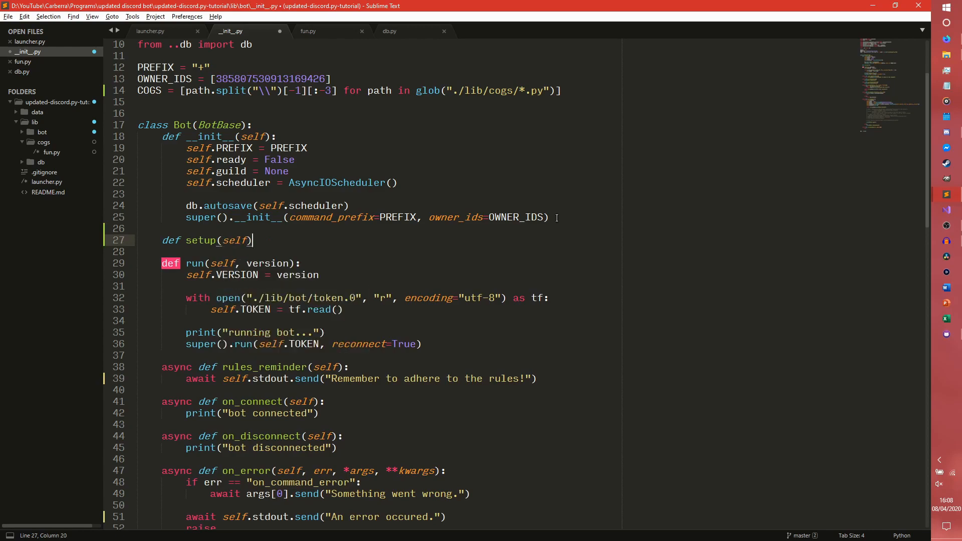
{"action": "key", "text": "Enter"}
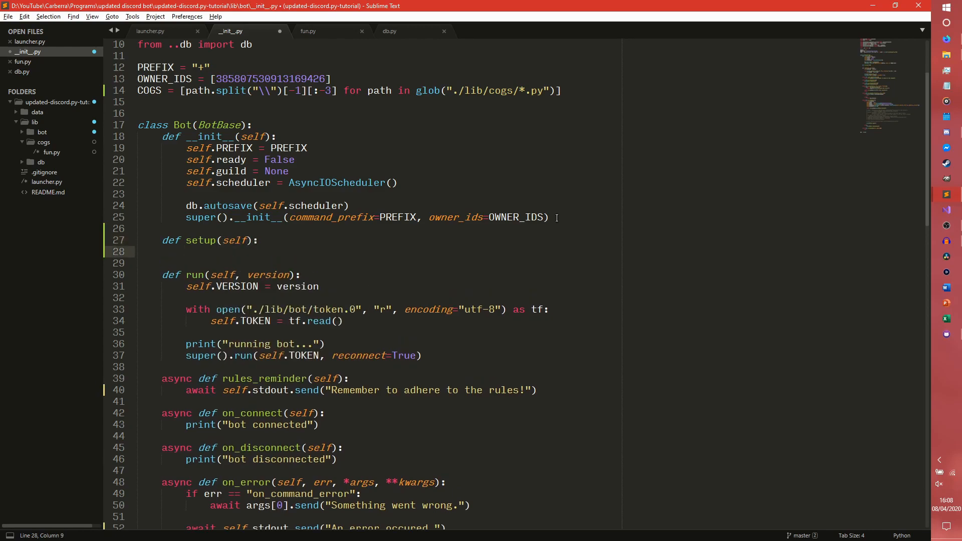
{"action": "type", "text": "fi"}
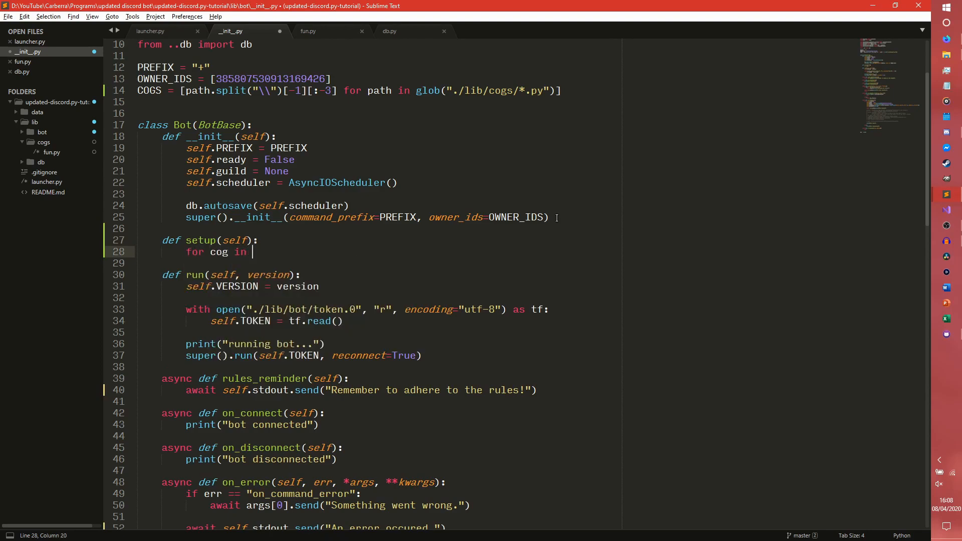
{"action": "type", "text": "COGS:"}
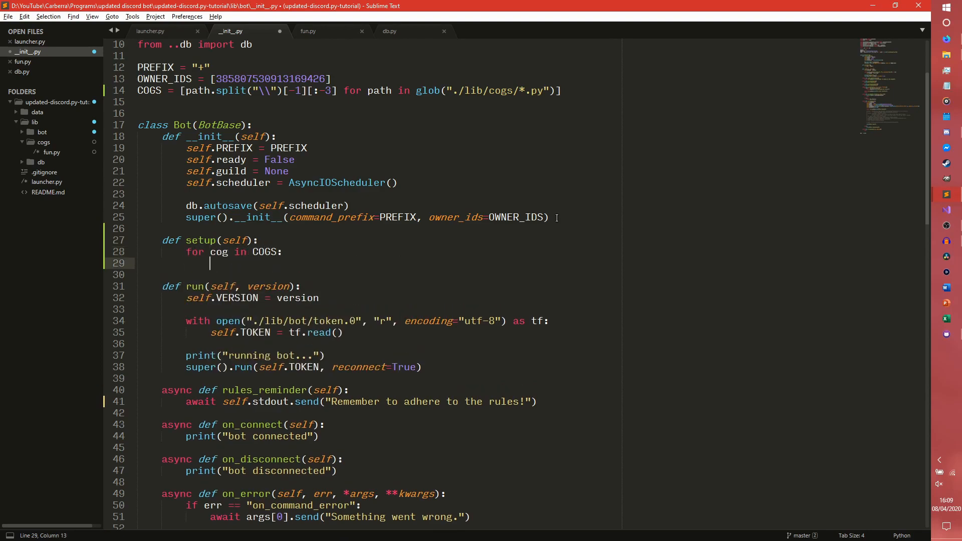
{"action": "type", "text": "self.l"}
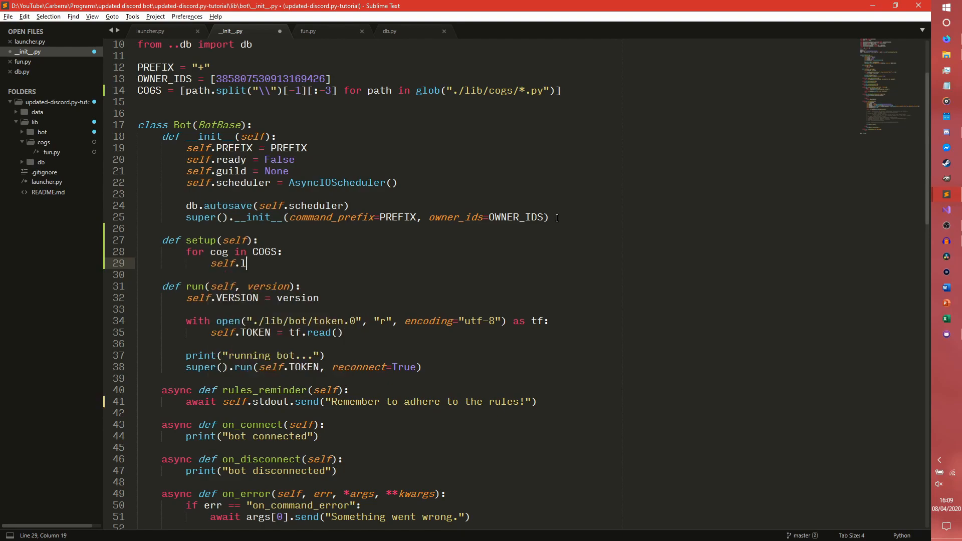
{"action": "type", "text": "oad_excent"}
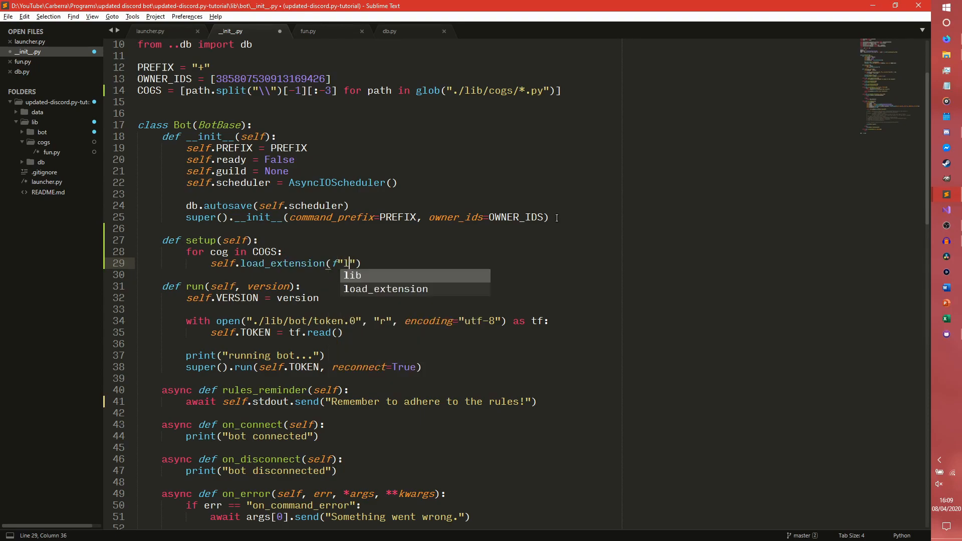
{"action": "type", "text": "ib."}
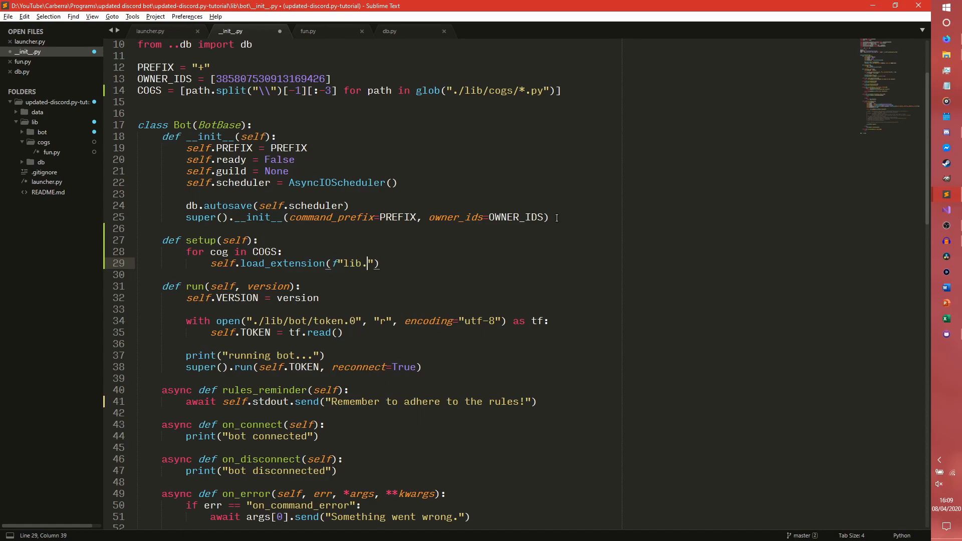
{"action": "type", "text": "cogs"}
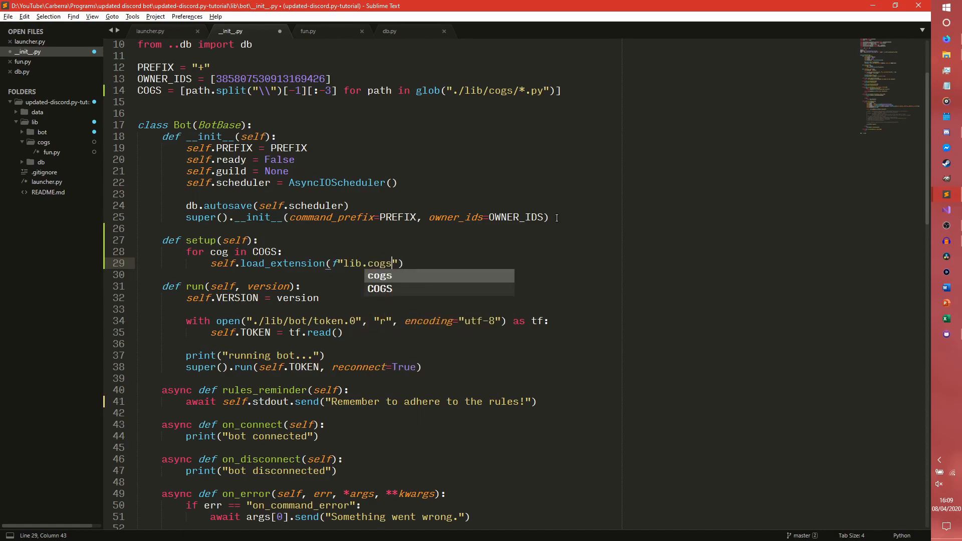
{"action": "type", "text": ".{cog}"}
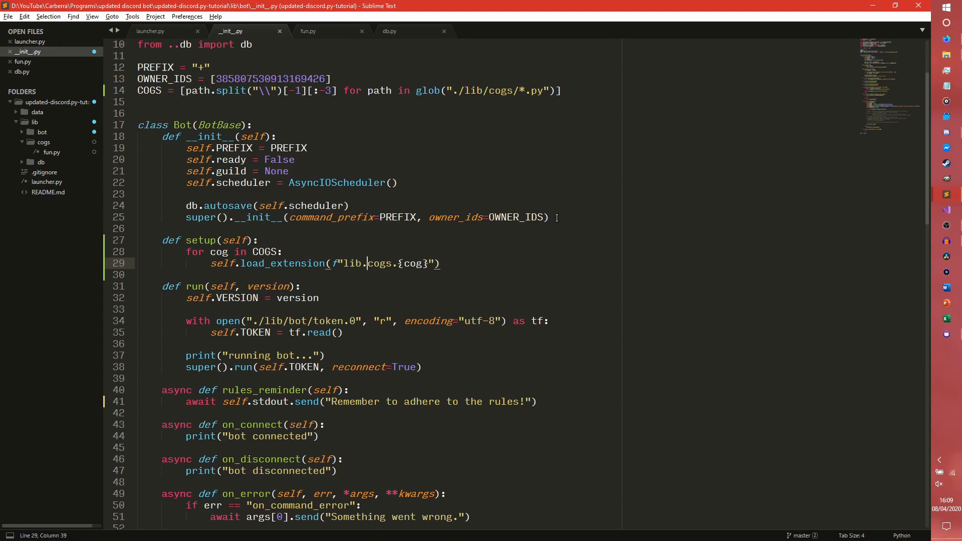
{"action": "key", "text": "ctrl+s"}
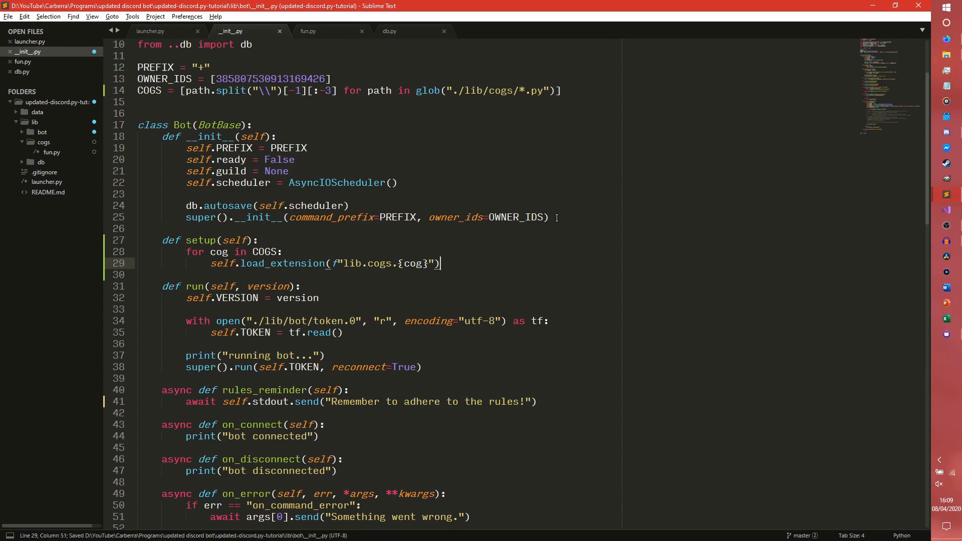
Step: Print f" {cog} cog loaded" inside the loop and "setup complete" after it
{"action": "key", "text": "Enter"}
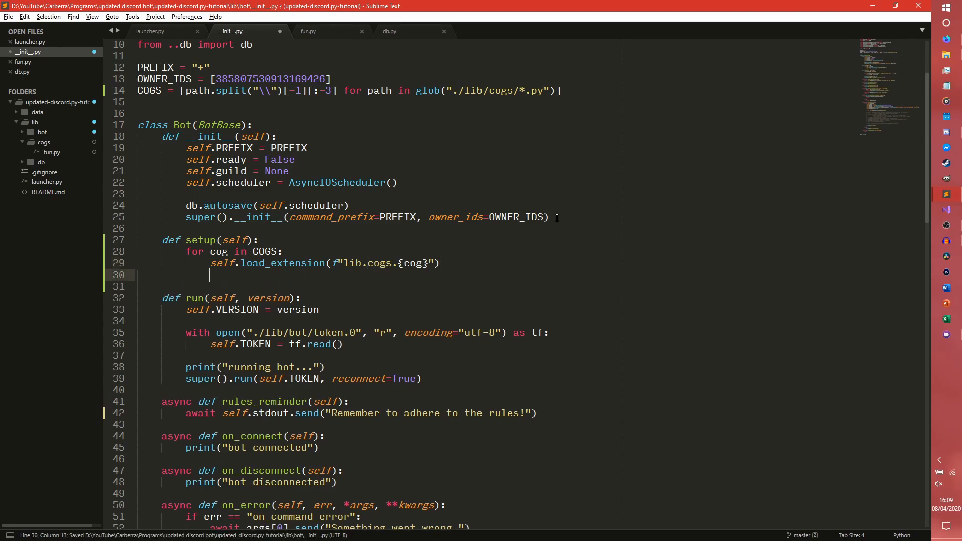
{"action": "type", "text": "print"}
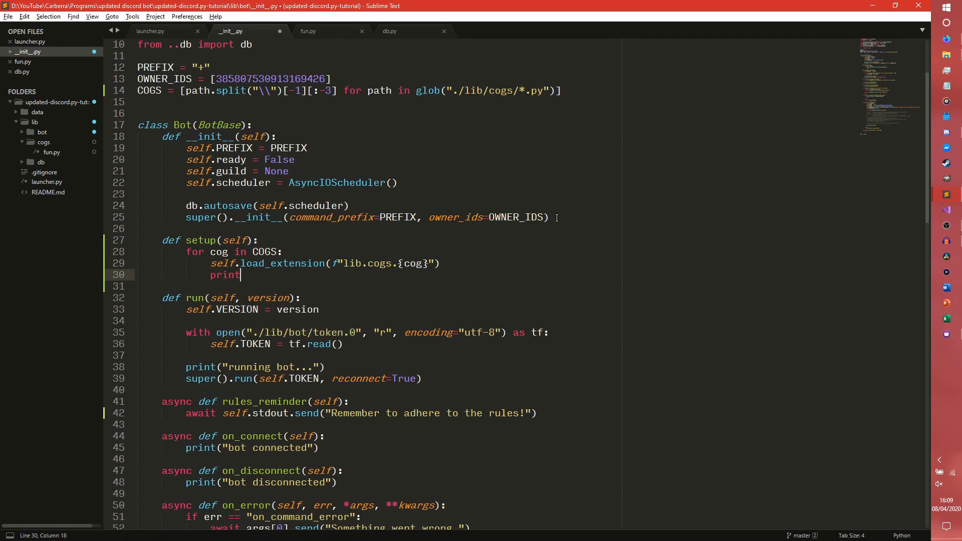
{"action": "type", "text": "(f\"\""}
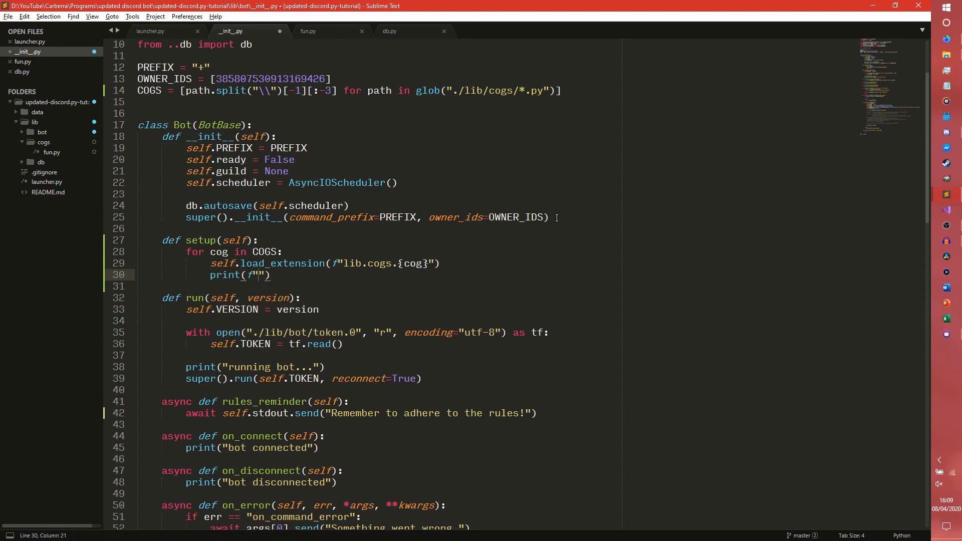
{"action": "type", "text": "{cog}"}
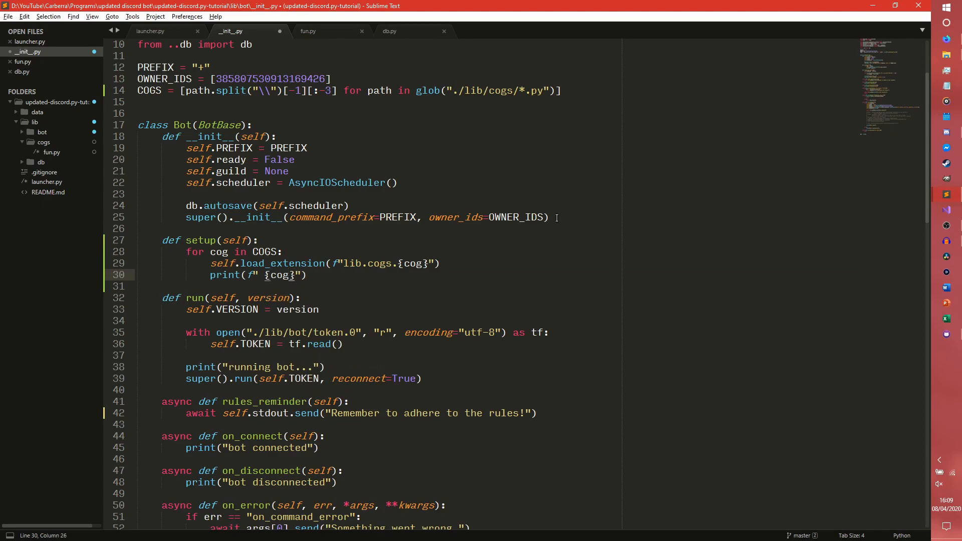
{"action": "type", "text": "cog"}
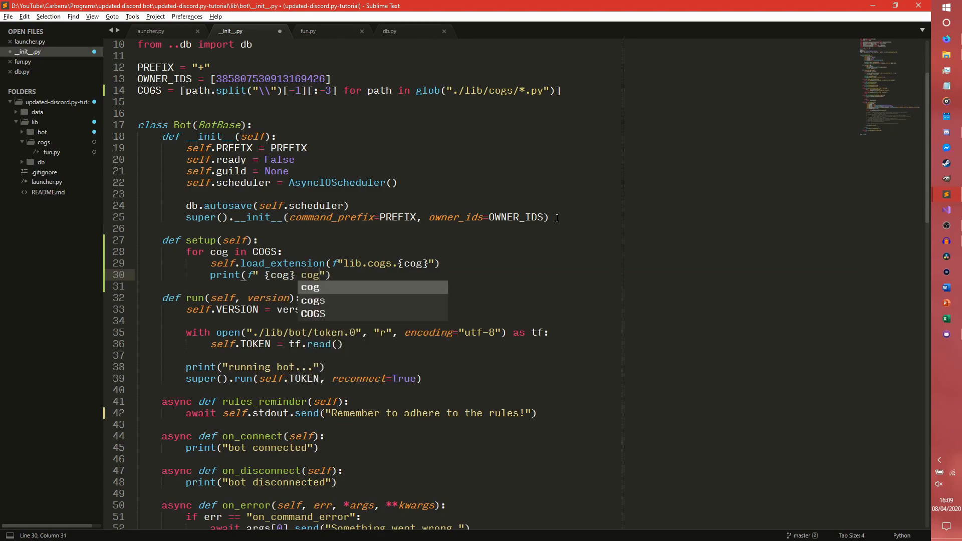
{"action": "type", "text": "loa"}
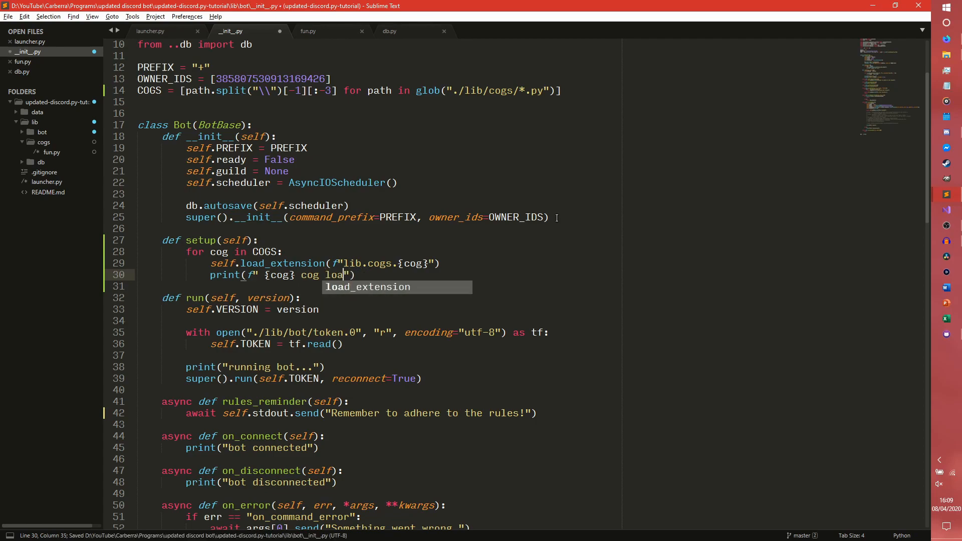
{"action": "type", "text": "ded"}
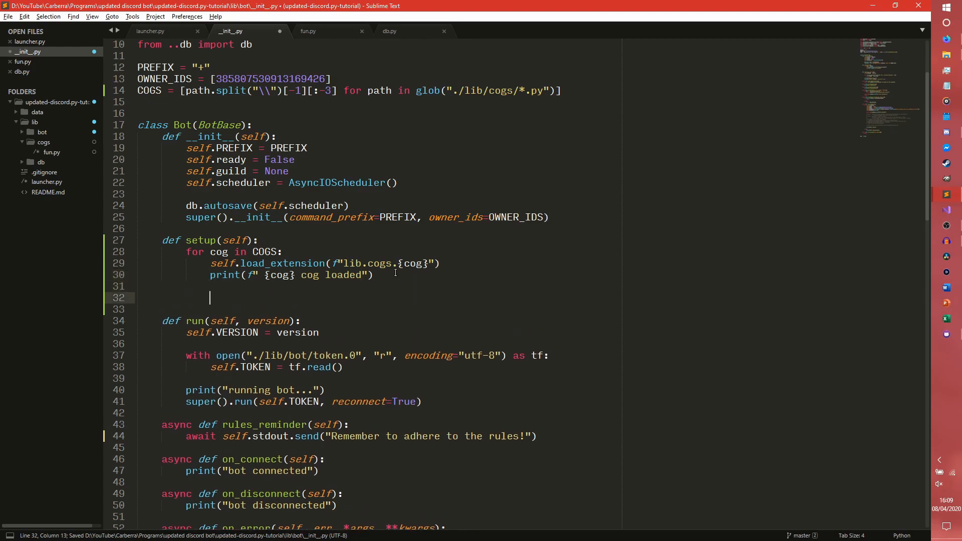
{"action": "type", "text": "print("}
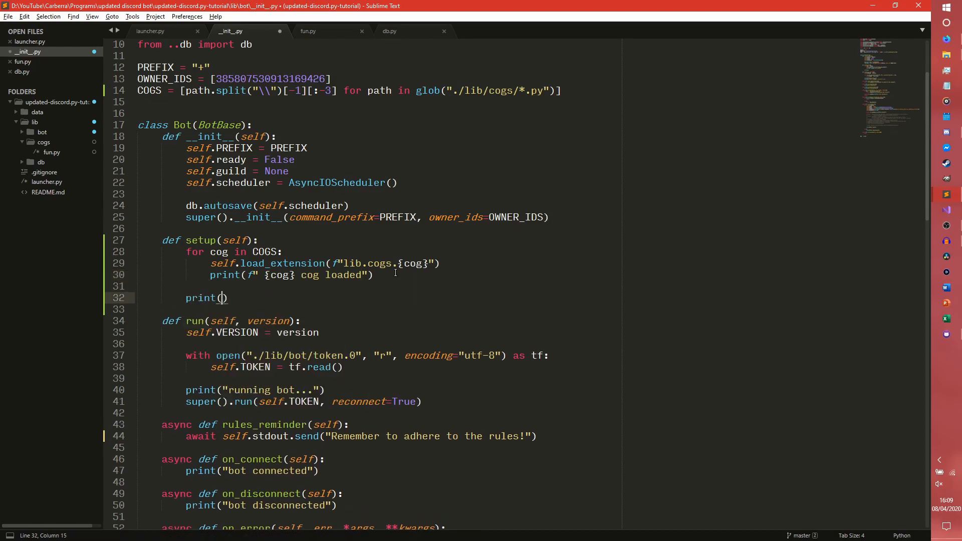
{"action": "type", "text": "\"setup complete\""}
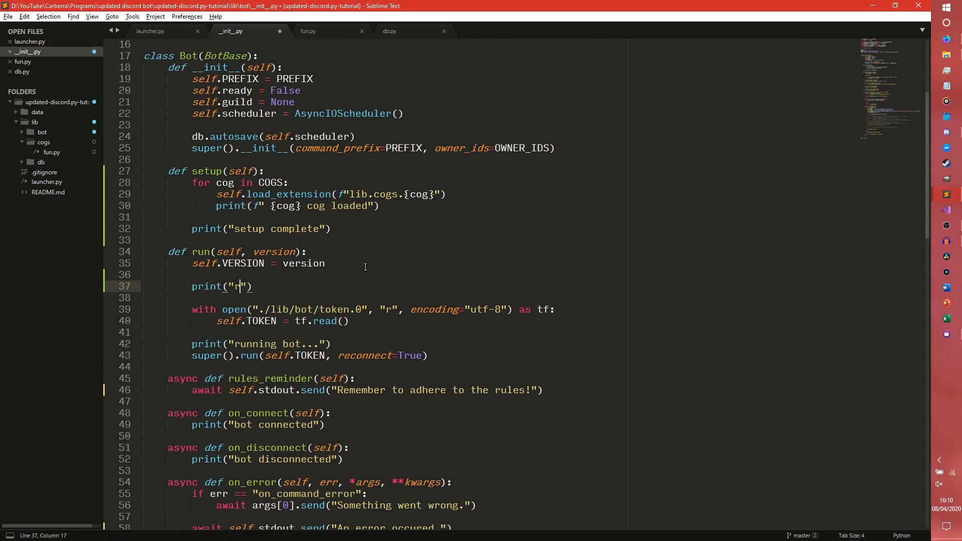
Step: Add print("running setup...") and self.setup() to run() before the token block
{"action": "type", "text": "unning setup..."}
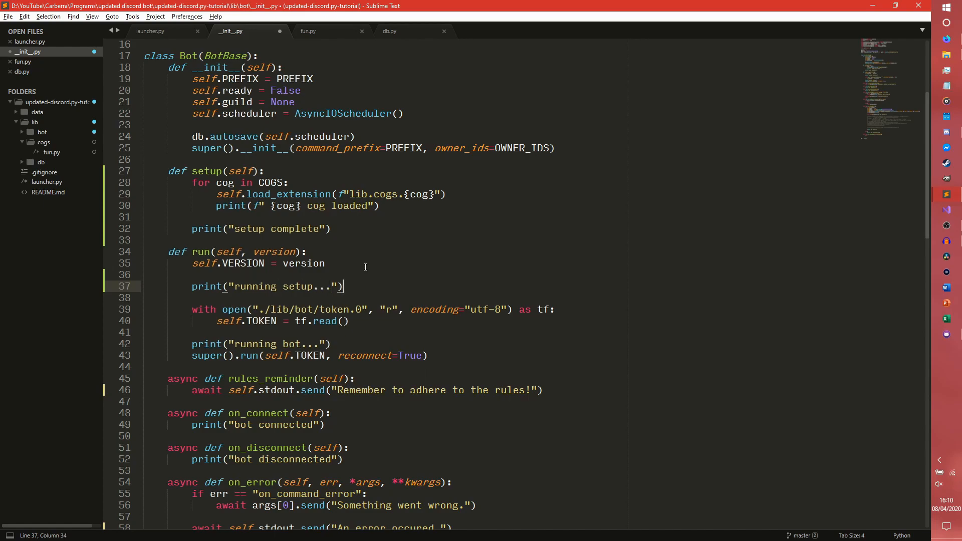
{"action": "type", "text": "self.setup"}
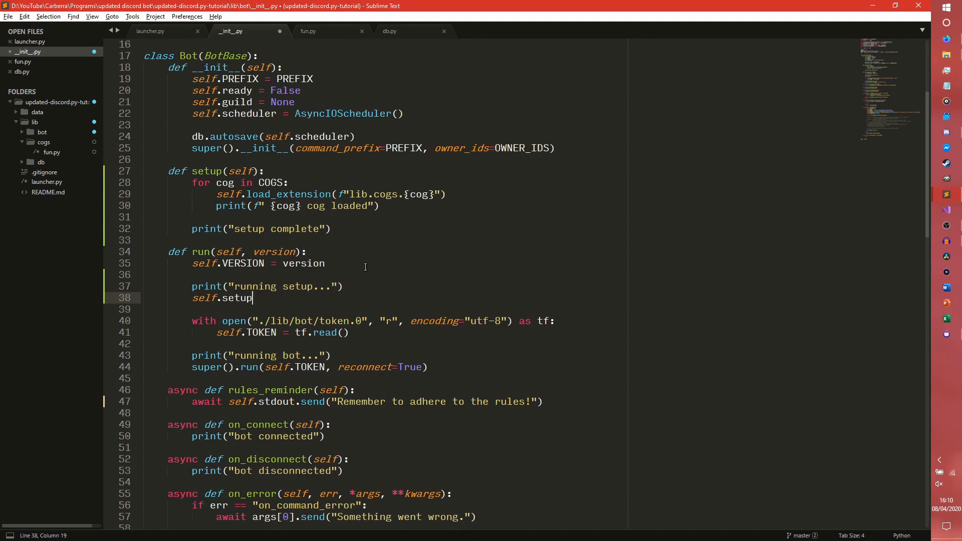
{"action": "type", "text": "()"}
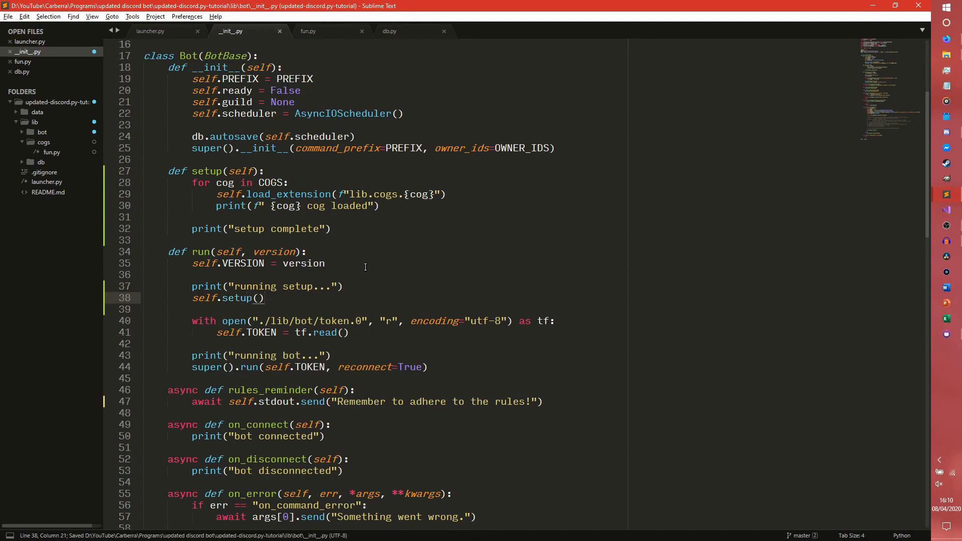
{"action": "mouse_move", "coordinate": [599, 312]}
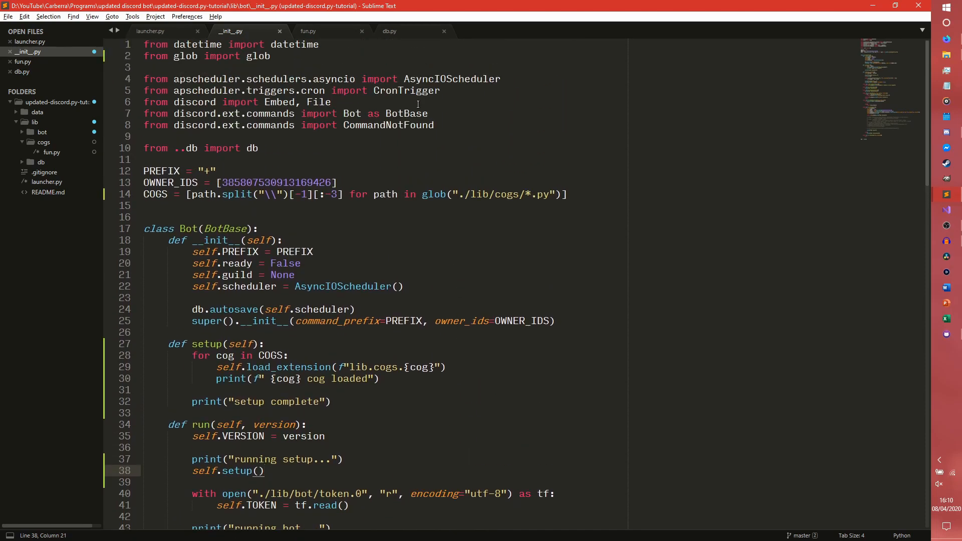
Step: In fun.py's on_ready, add self.bot.stdout.send("Fun cog ready"), then view launcher.py
{"action": "left_click", "coordinate": [389, 31]}
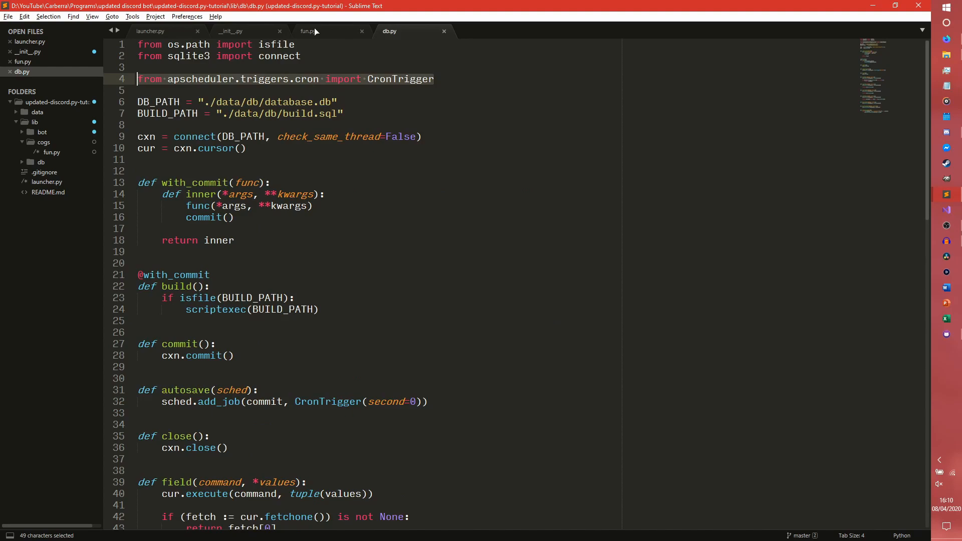
{"action": "left_click", "coordinate": [308, 31]}
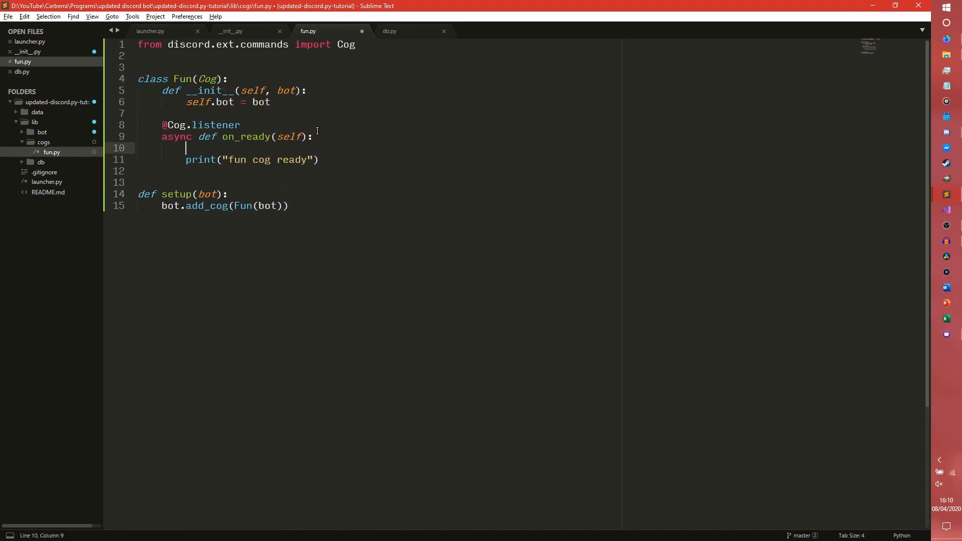
{"action": "type", "text": "self.bot./st"}
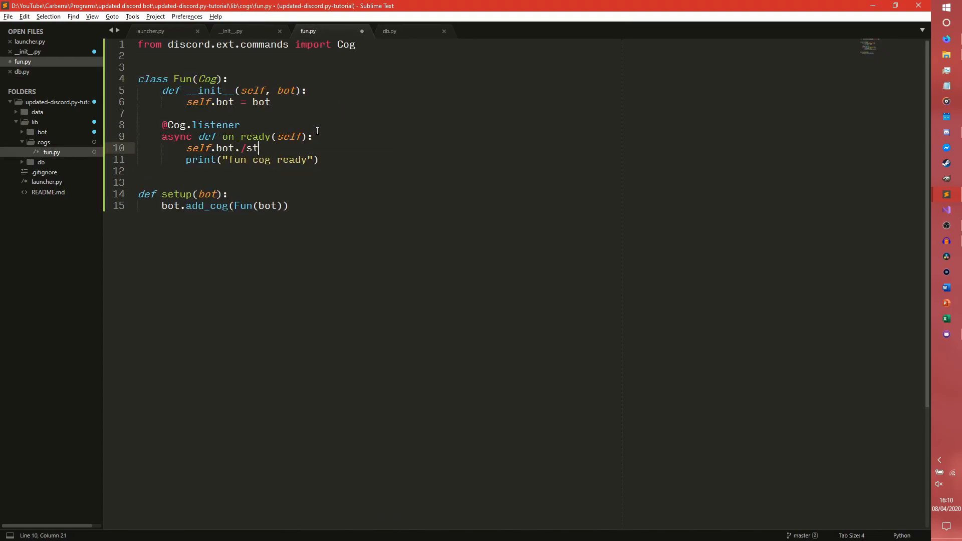
{"action": "type", "text": "stdout.sendf"}
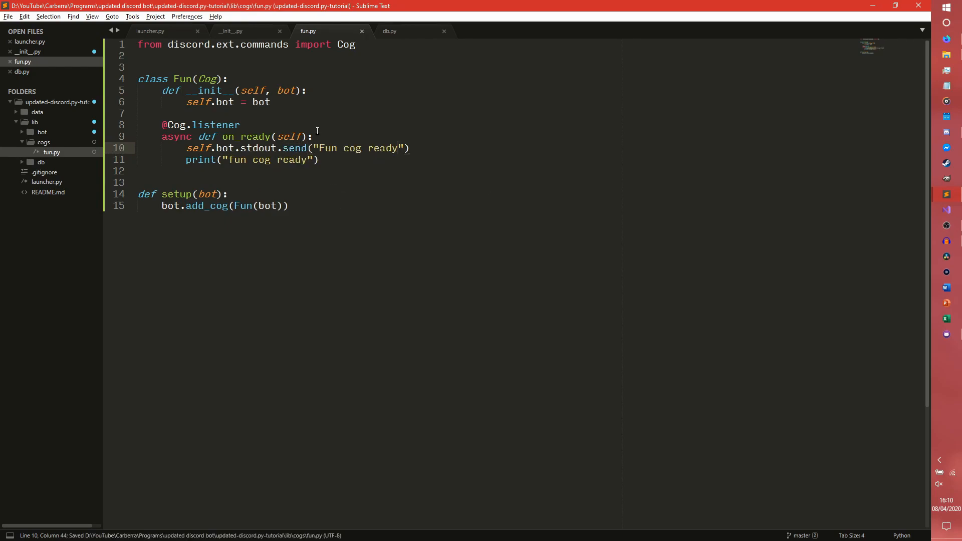
{"action": "left_click", "coordinate": [149, 30]}
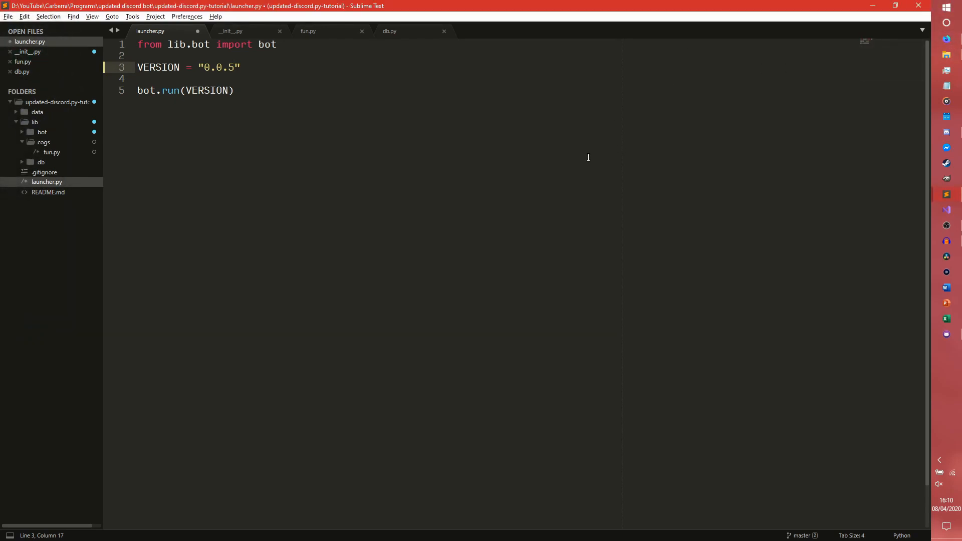
{"action": "key", "text": "ctrl+s"}
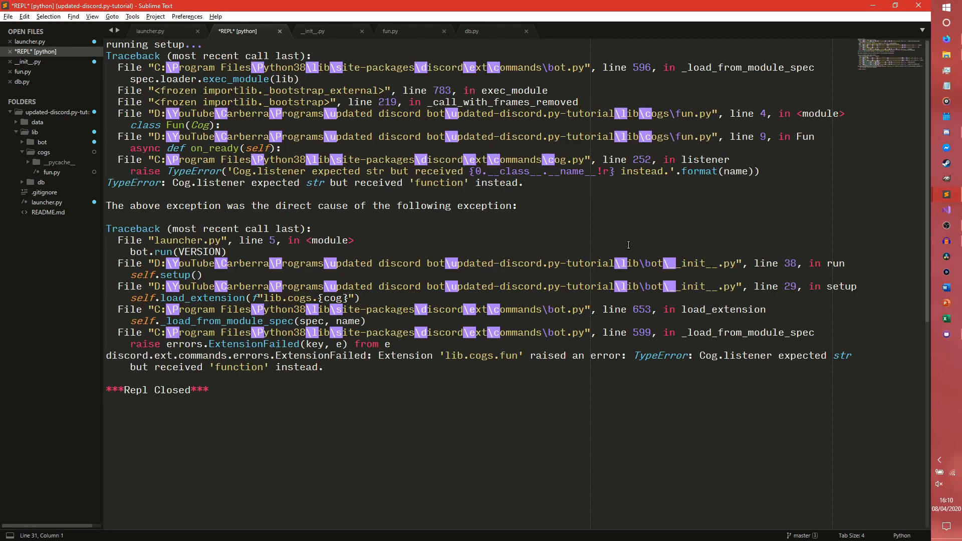
{"action": "mouse_move", "coordinate": [431, 41]}
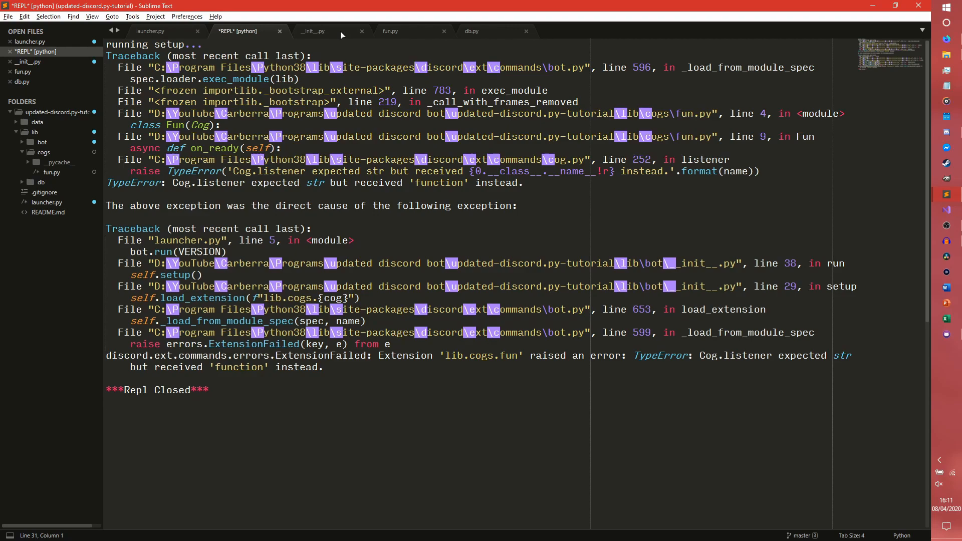
{"action": "mouse_move", "coordinate": [369, 39]}
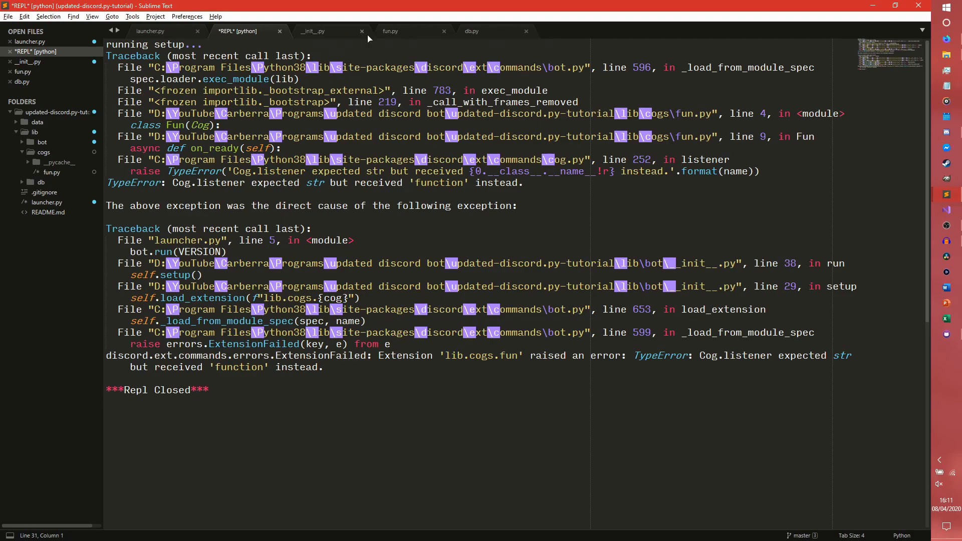
{"action": "left_click", "coordinate": [390, 31]}
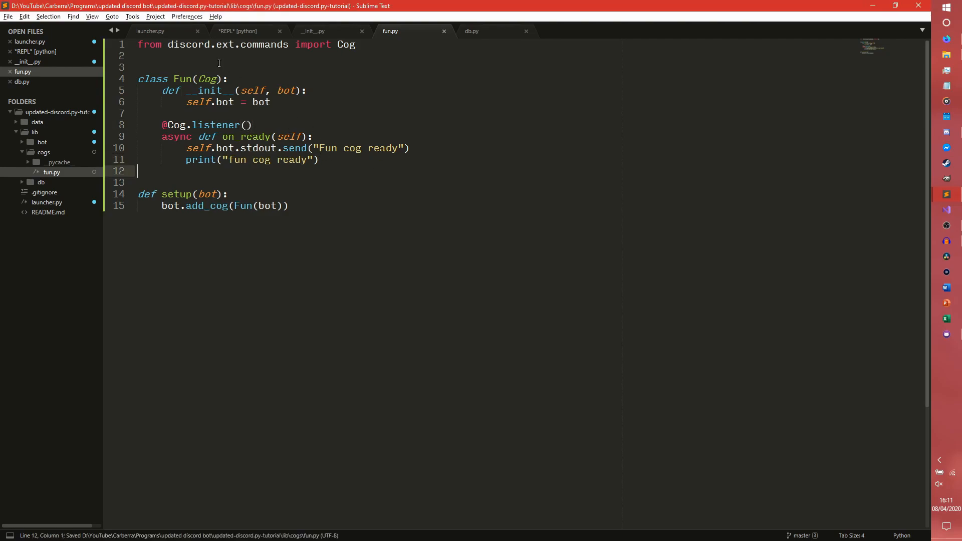
Step: Prefix self.bot.stdout.send("Fun cog ready") in fun.py's on_ready with await and save
{"action": "left_click", "coordinate": [150, 30]}
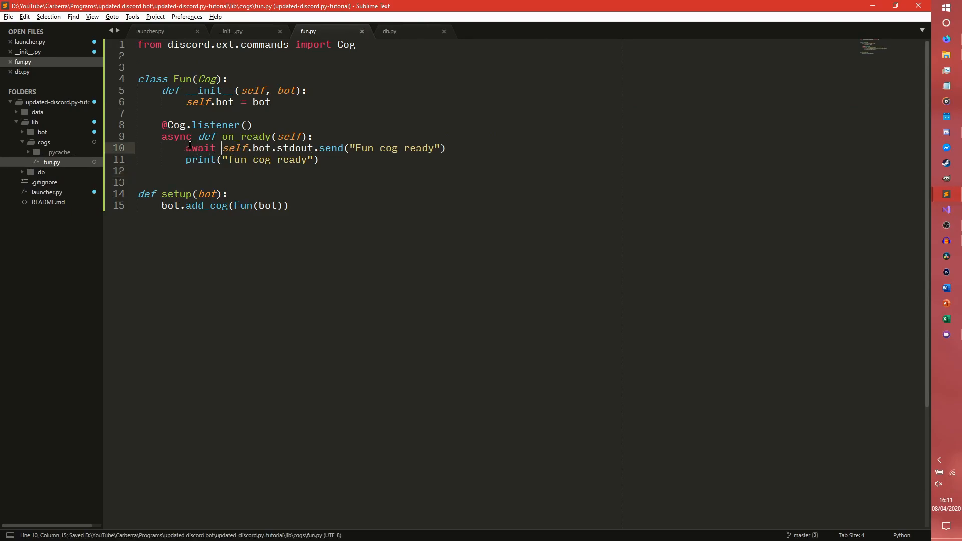
{"action": "left_click", "coordinate": [150, 31]}
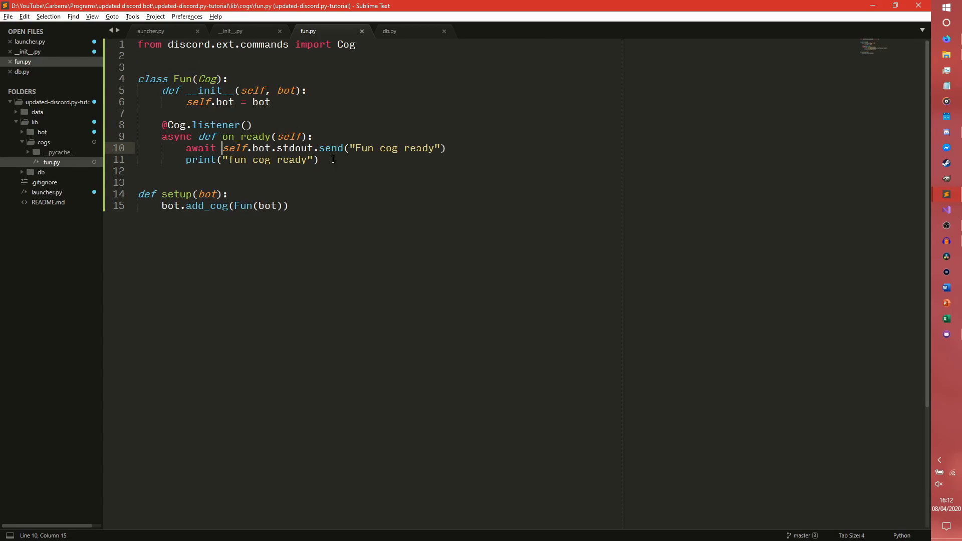
{"action": "type", "text": "@Cog.listener("}
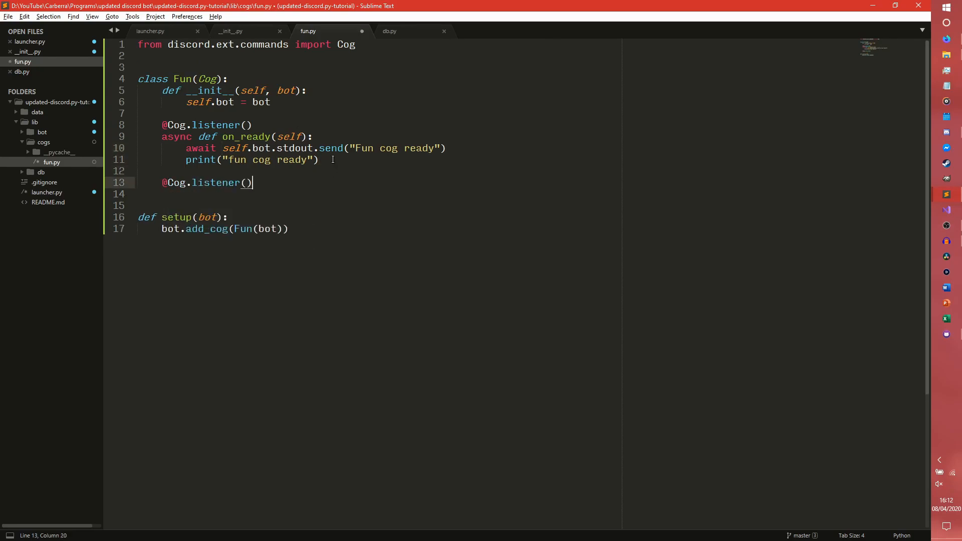
{"action": "type", "text": "async def on_me"}
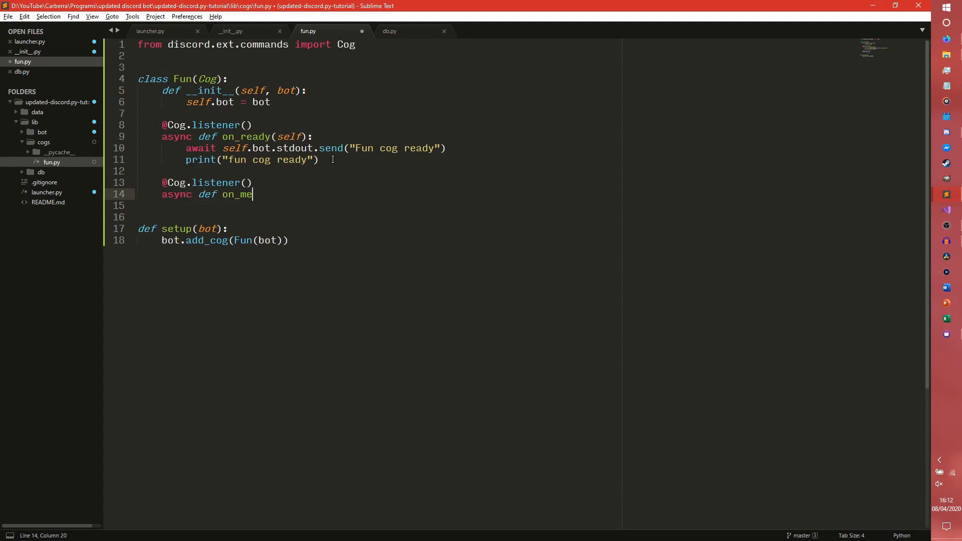
{"action": "type", "text": "ssage("}
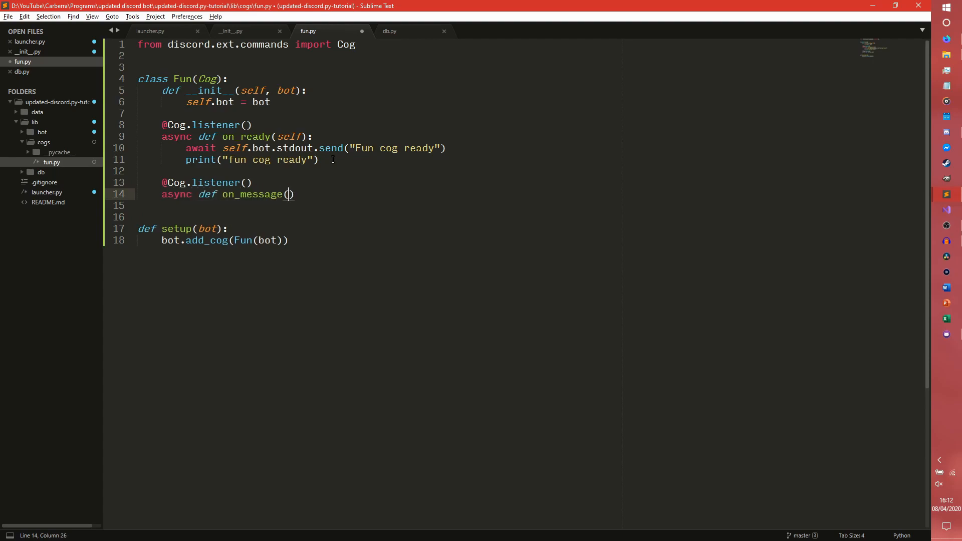
{"action": "type", "text": "asynxc def"}
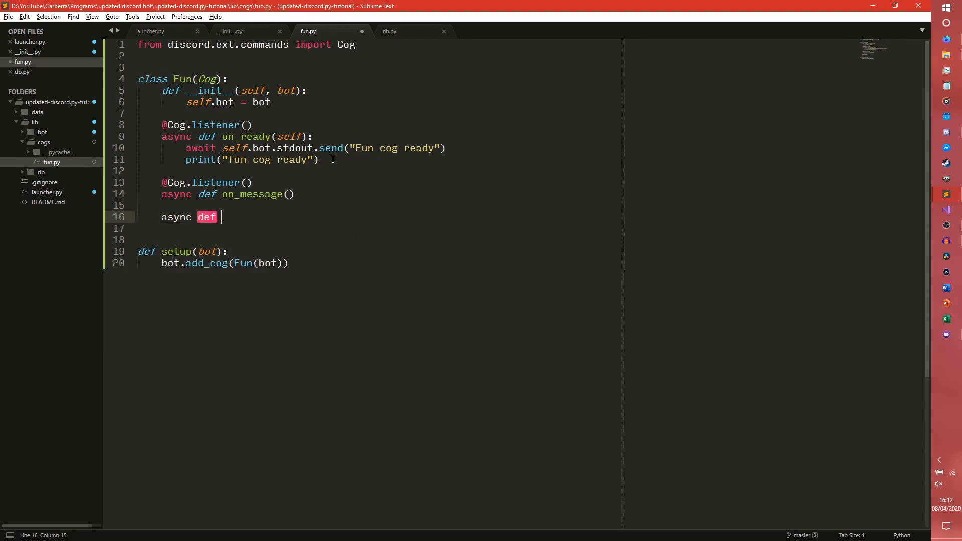
{"action": "type", "text": "on_welcome"}
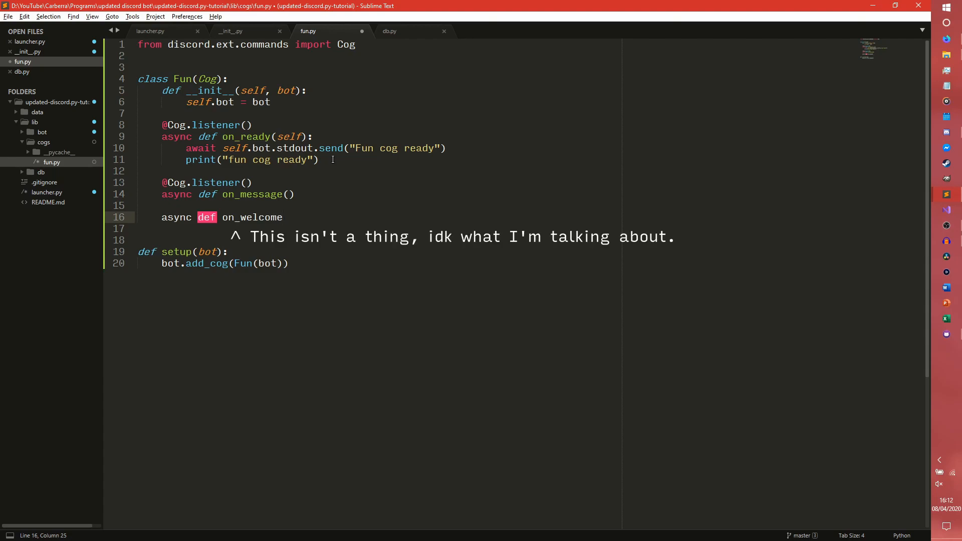
Step: Delete the drafted listeners so on_ready holds only pass, and save fun.py
{"action": "left_click_drag", "start_coordinate": [161, 171], "coordinate": [282, 217]}
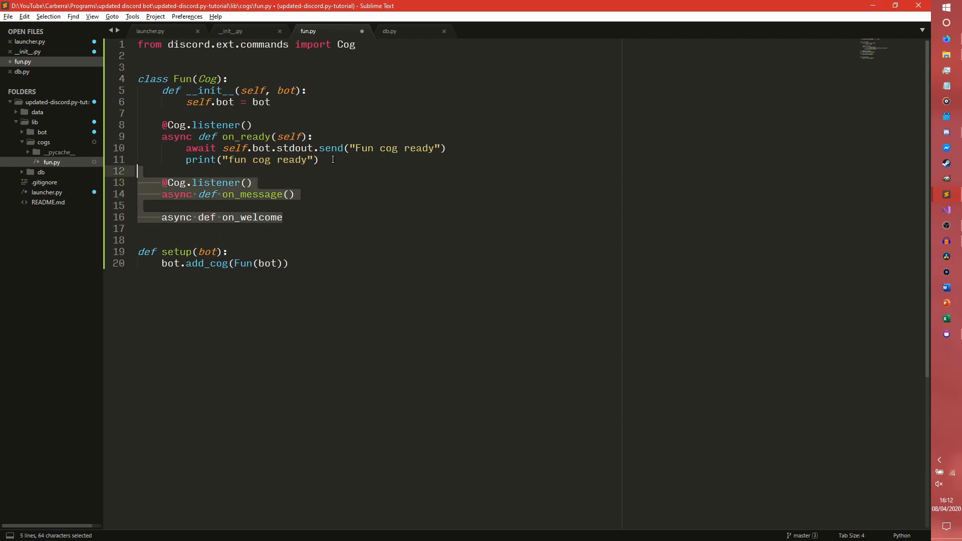
{"action": "key", "text": "Delete"}
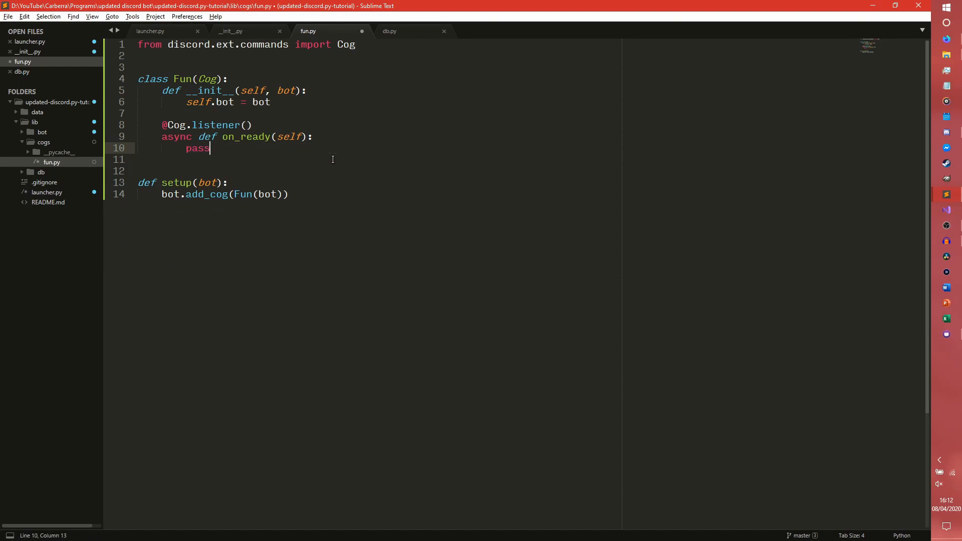
{"action": "key", "text": "ctrl+s"}
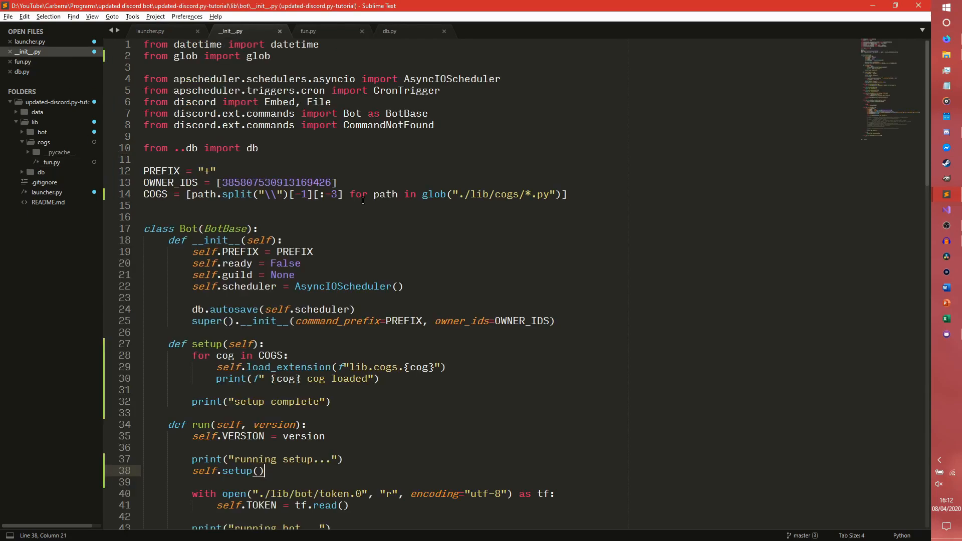
{"action": "scroll", "scroll_direction": "down", "scroll_amount": 3}
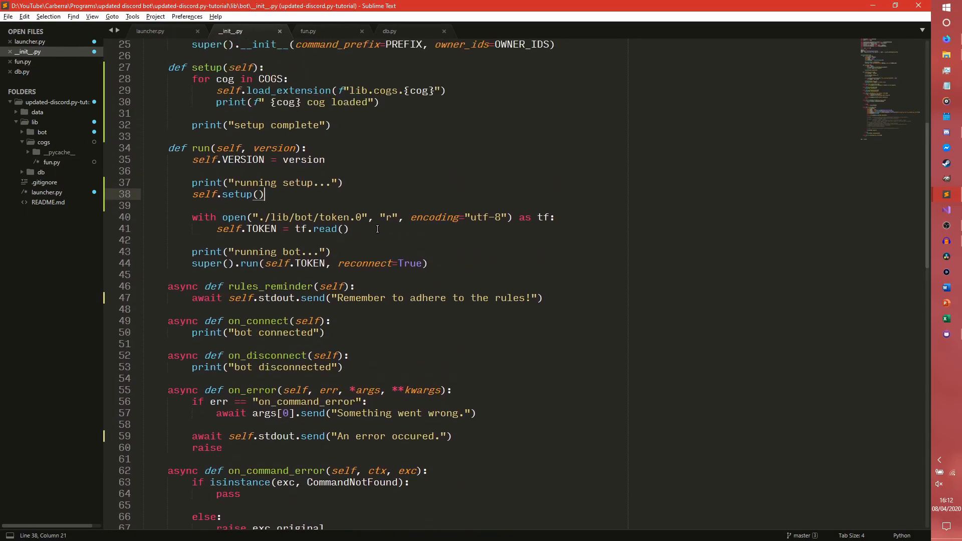
{"action": "scroll", "scroll_direction": "down", "scroll_amount": 3}
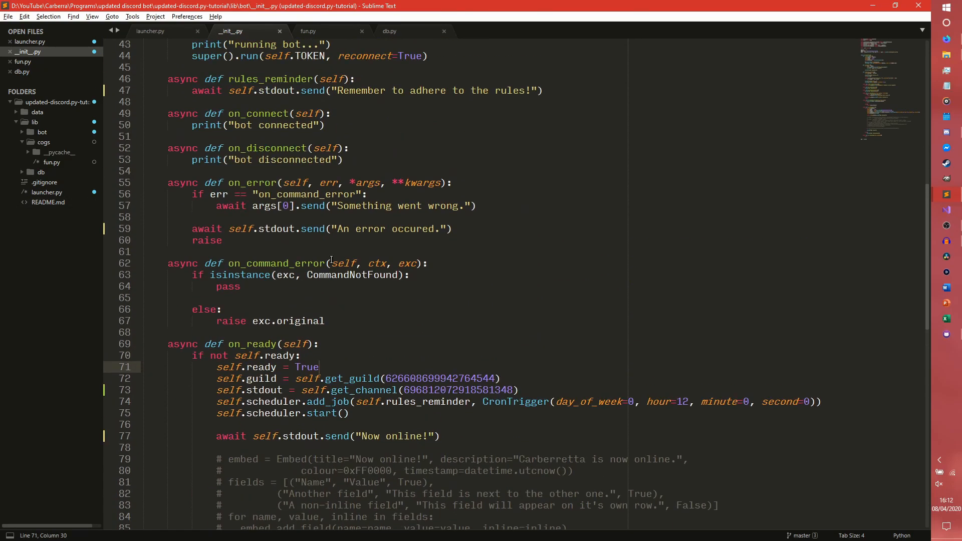
{"action": "scroll", "scroll_direction": "up", "scroll_amount": 3}
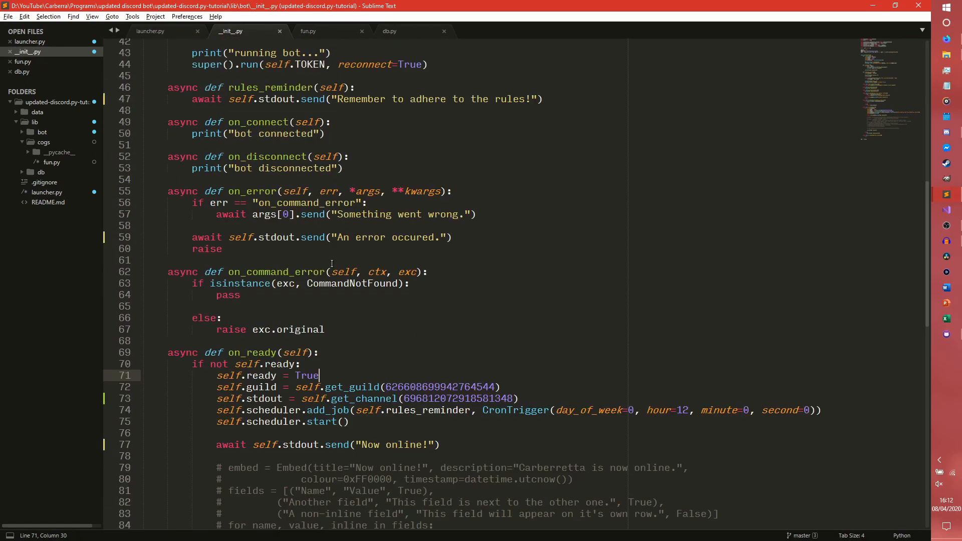
{"action": "scroll", "scroll_direction": "down", "scroll_amount": 3}
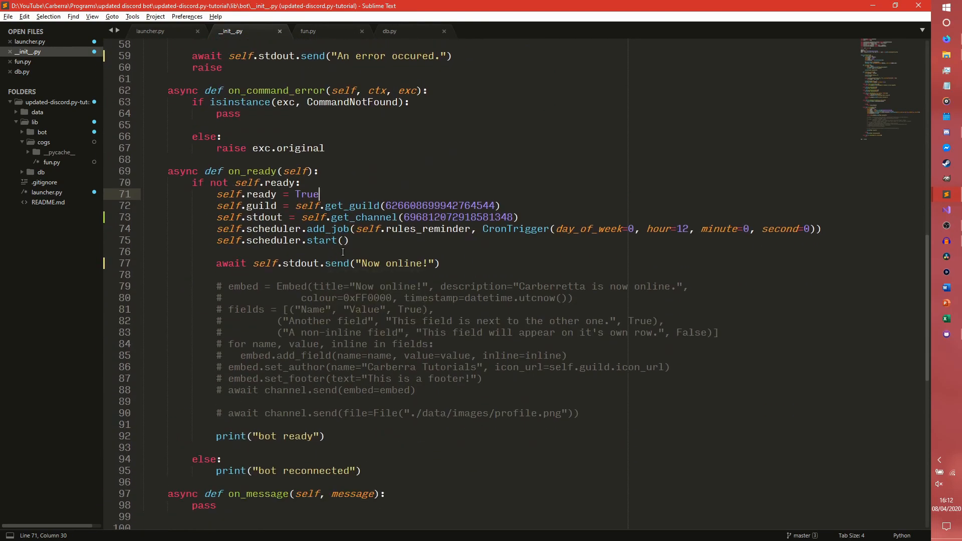
{"action": "scroll", "scroll_direction": "down", "scroll_amount": 3}
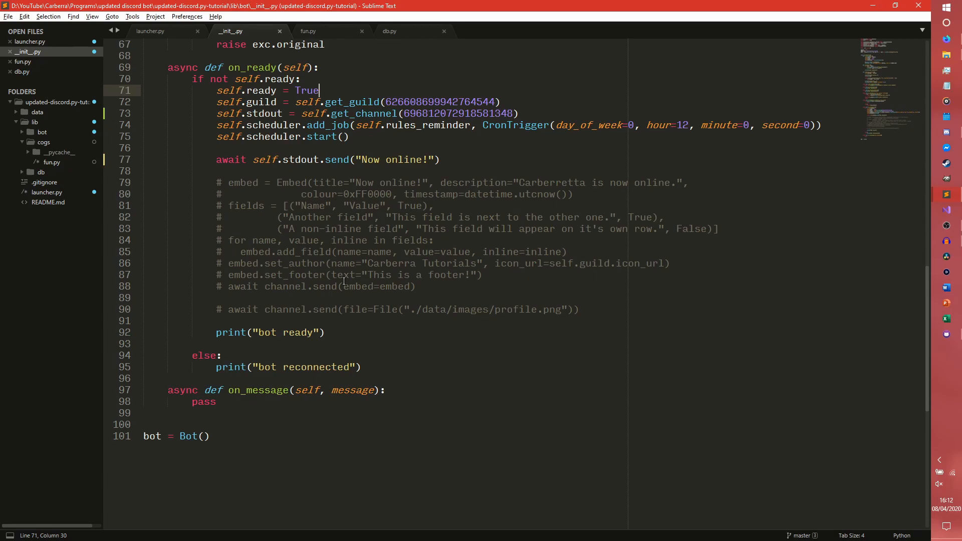
{"action": "left_click", "coordinate": [150, 30]}
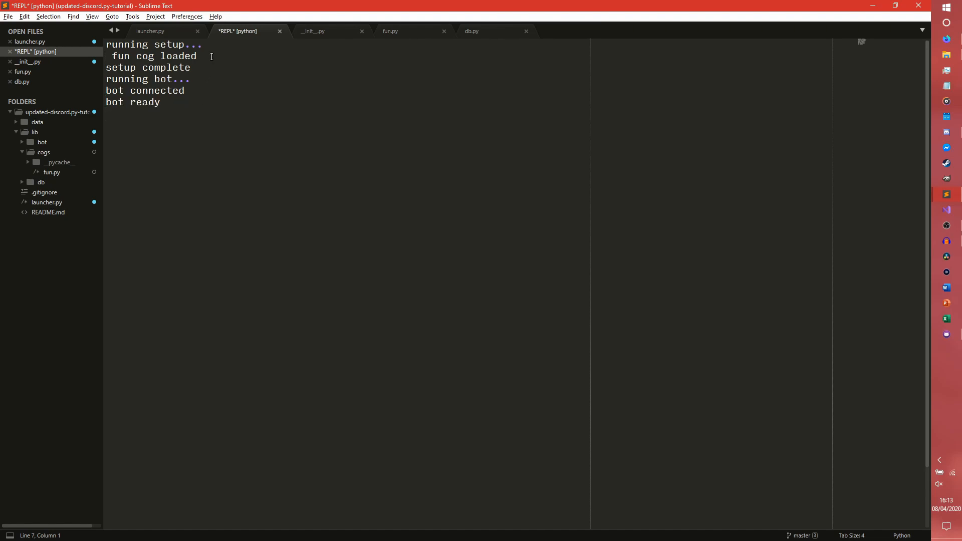
Step: Replace pass in fun.py's on_ready with print(" fun cog ready")
{"action": "left_click", "coordinate": [155, 30]}
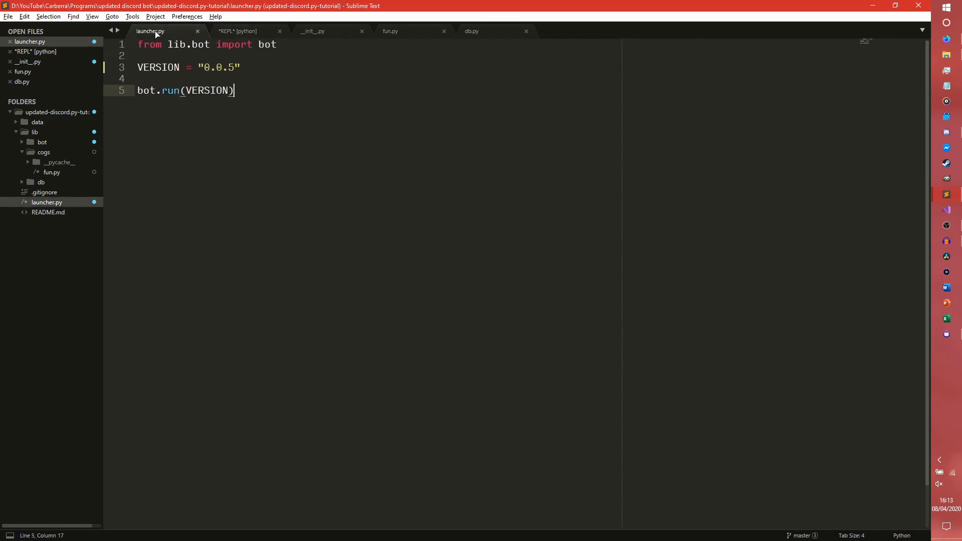
{"action": "left_click", "coordinate": [390, 30]}
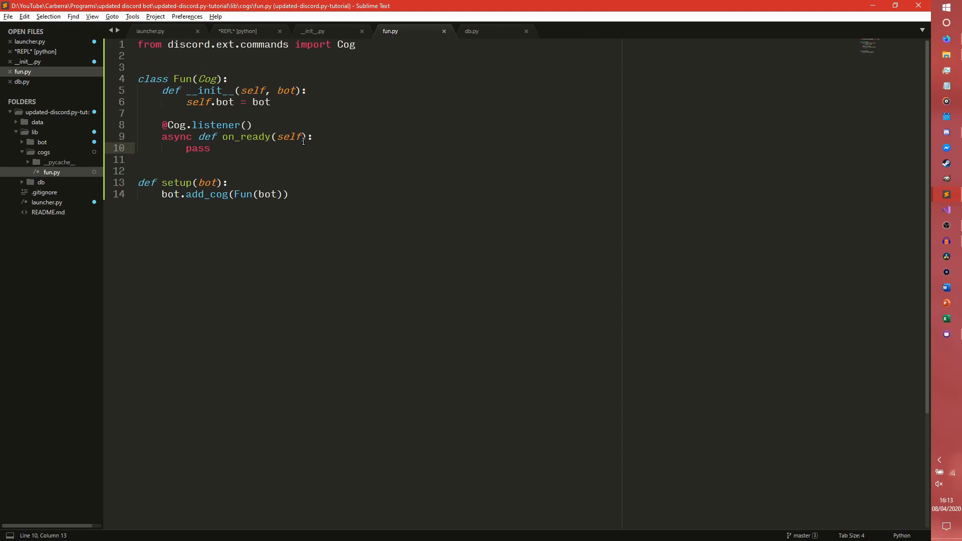
{"action": "type", "text": "print(\"\")"}
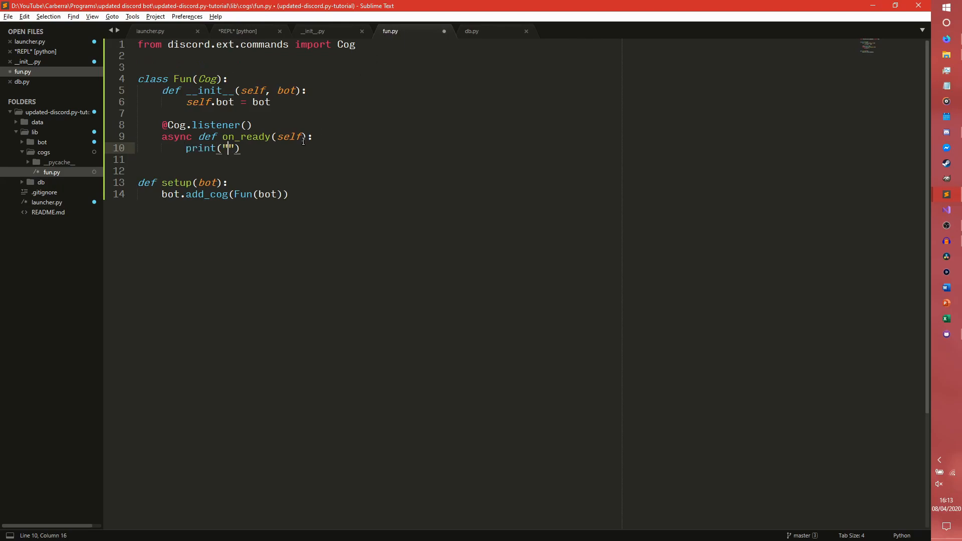
{"action": "type", "text": "fun"}
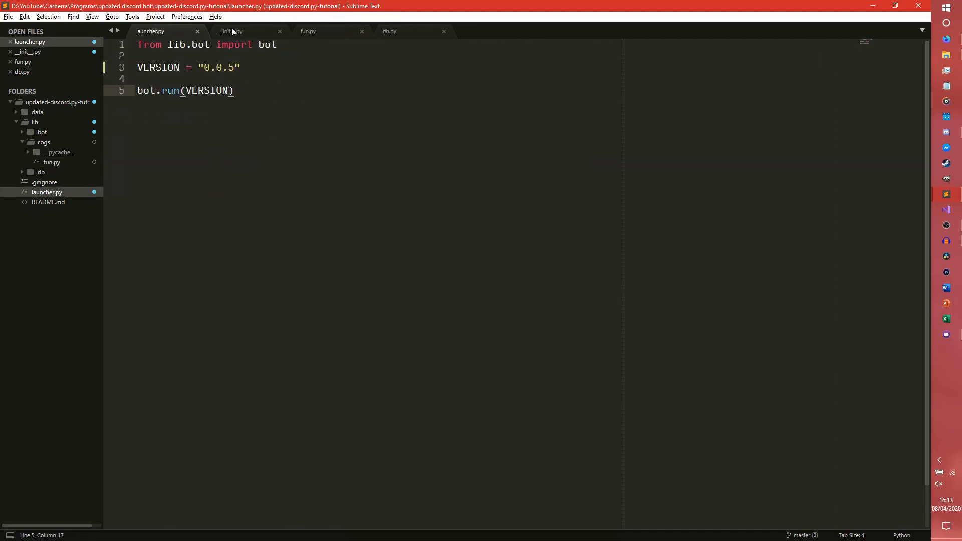
Step: Indent the bot's status prints in __init__.py, save, and rerun launcher.py
{"action": "left_click", "coordinate": [230, 31]}
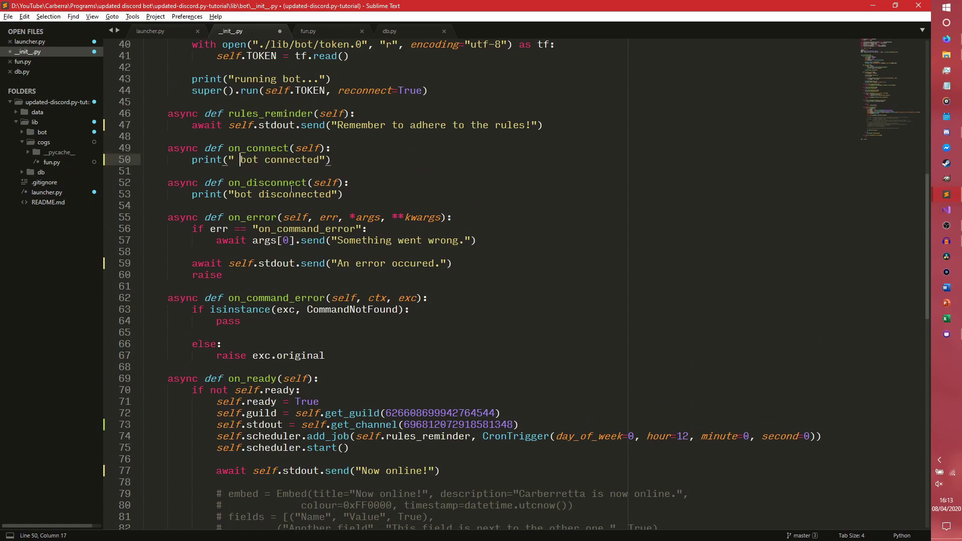
{"action": "key", "text": "ctrl+s"}
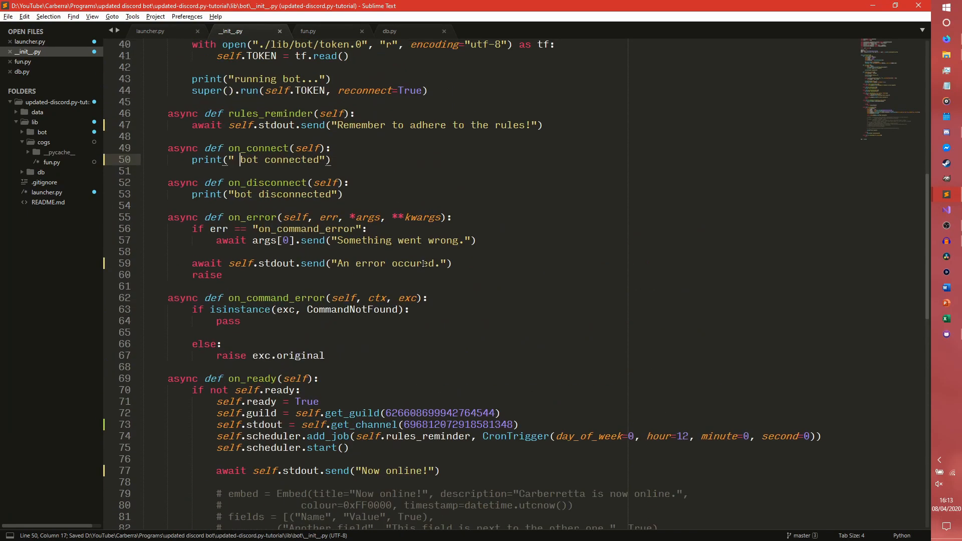
{"action": "left_click", "coordinate": [149, 31]}
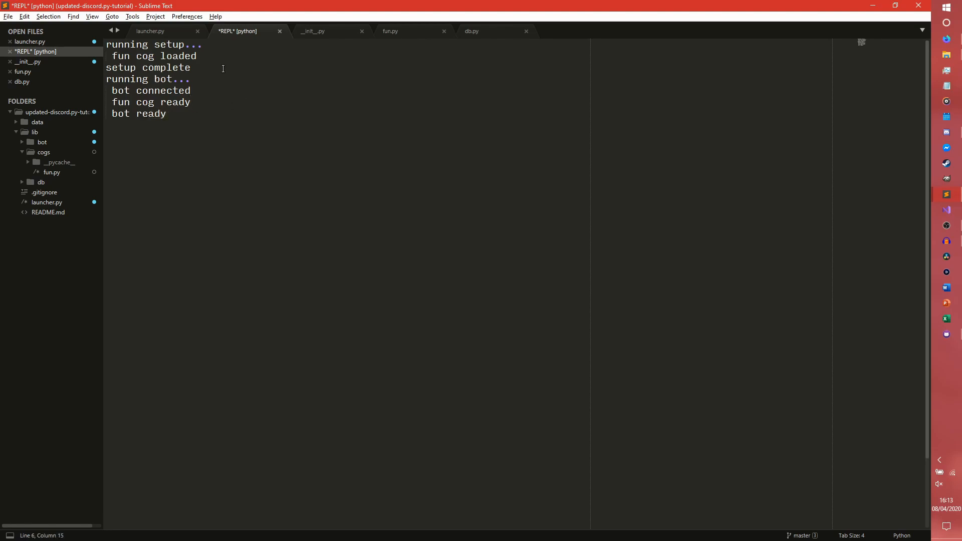
Step: Close the bot output, check fun.py, and comment out __init__.py's stdout.send("Now online!") line
{"action": "right_click", "coordinate": [262, 79]}
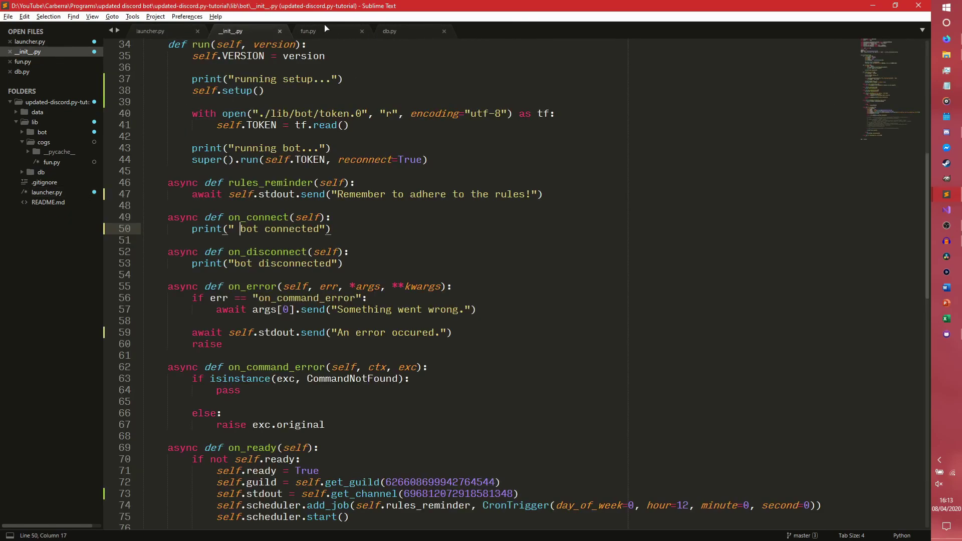
{"action": "scroll", "scroll_direction": "down", "scroll_amount": 3}
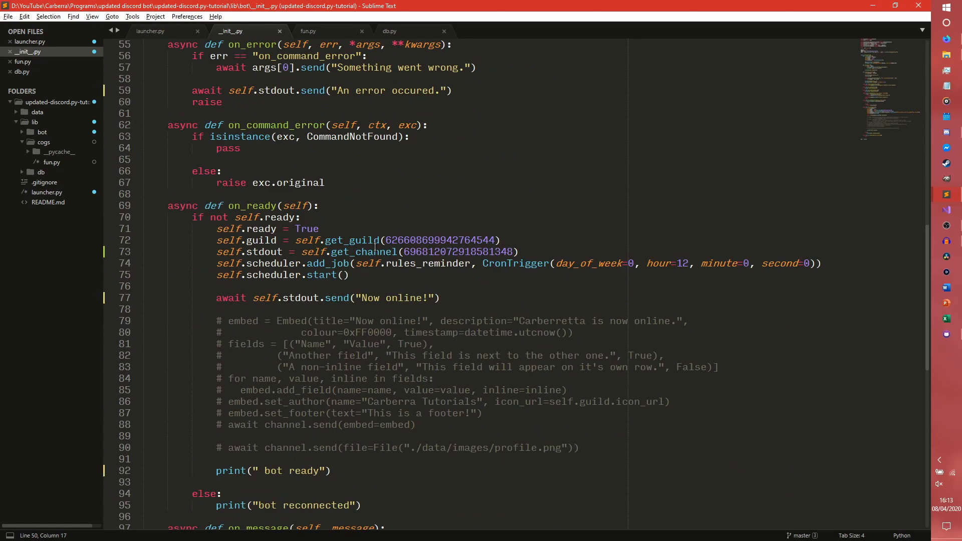
{"action": "scroll", "scroll_direction": "down", "scroll_amount": 3}
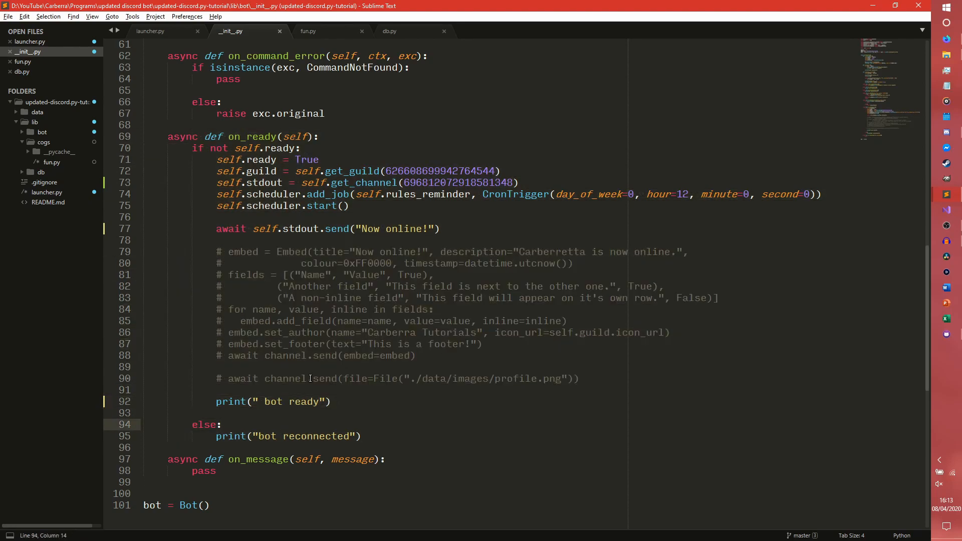
{"action": "scroll", "scroll_direction": "down", "scroll_amount": 3}
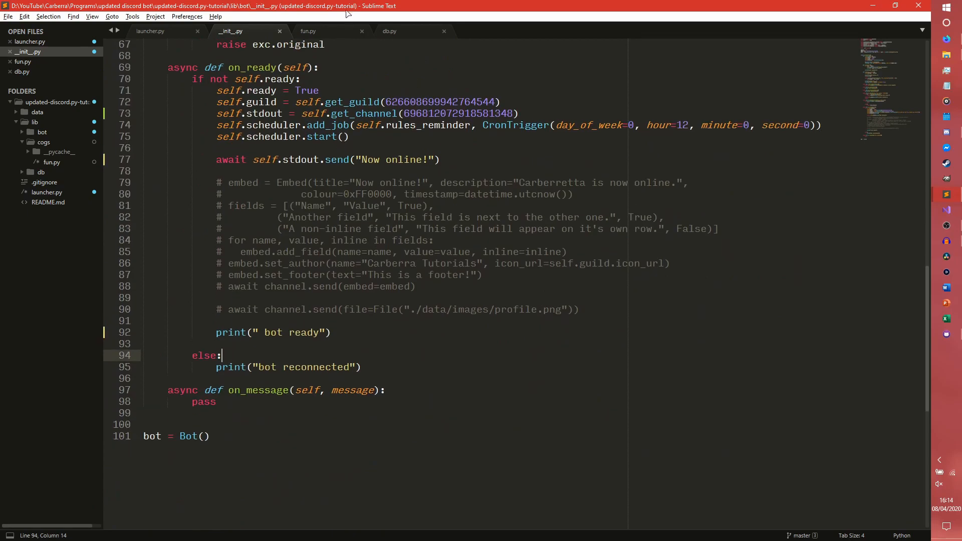
{"action": "left_click", "coordinate": [308, 31]}
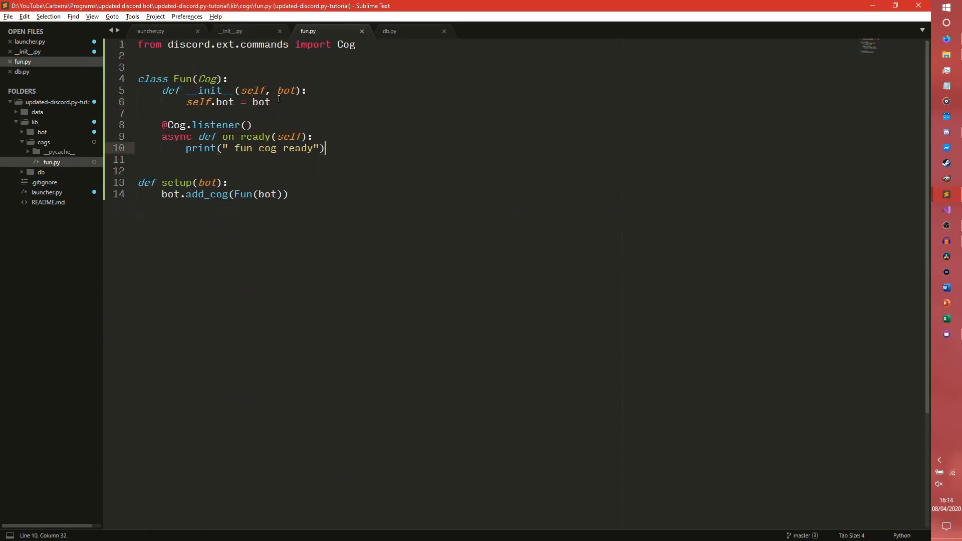
{"action": "left_click", "coordinate": [230, 31]}
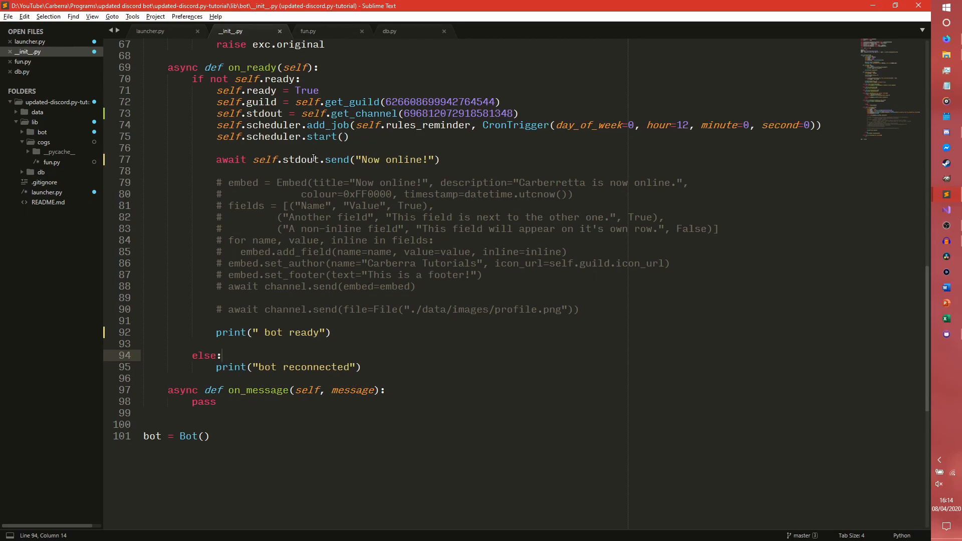
{"action": "left_click", "coordinate": [149, 30]}
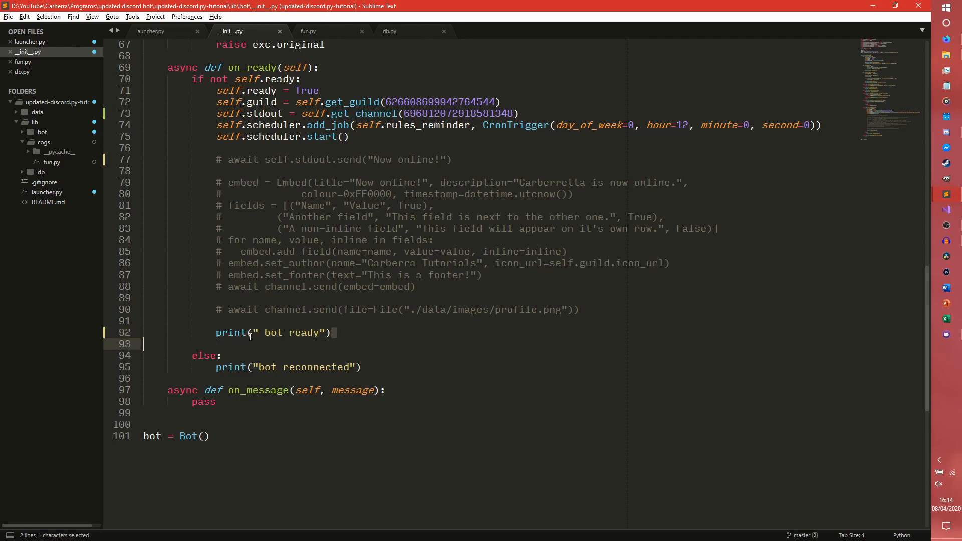
Step: Move self.ready = True above print(" bot ready") and add blank lines above class Bot
{"action": "left_click", "coordinate": [320, 90]}
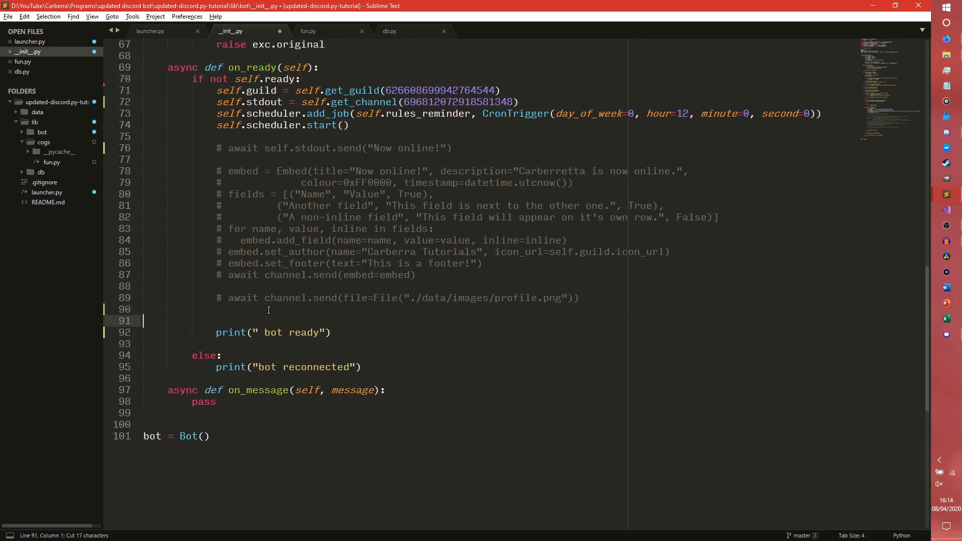
{"action": "type", "text": "self.ready = True"}
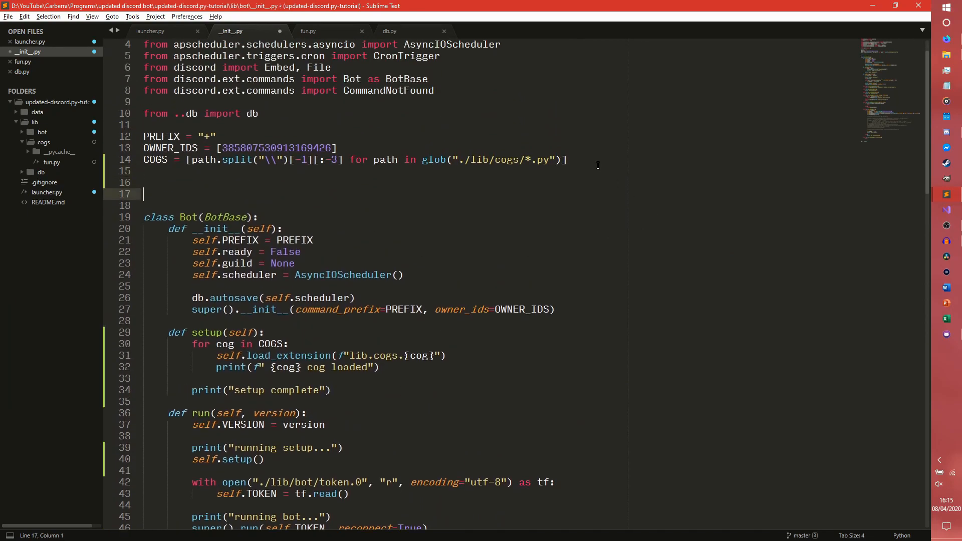
Step: Write class Ready(object) whose __init__ loops over COGS calling setattr(self, cog, False)
{"action": "type", "text": "class Rea"}
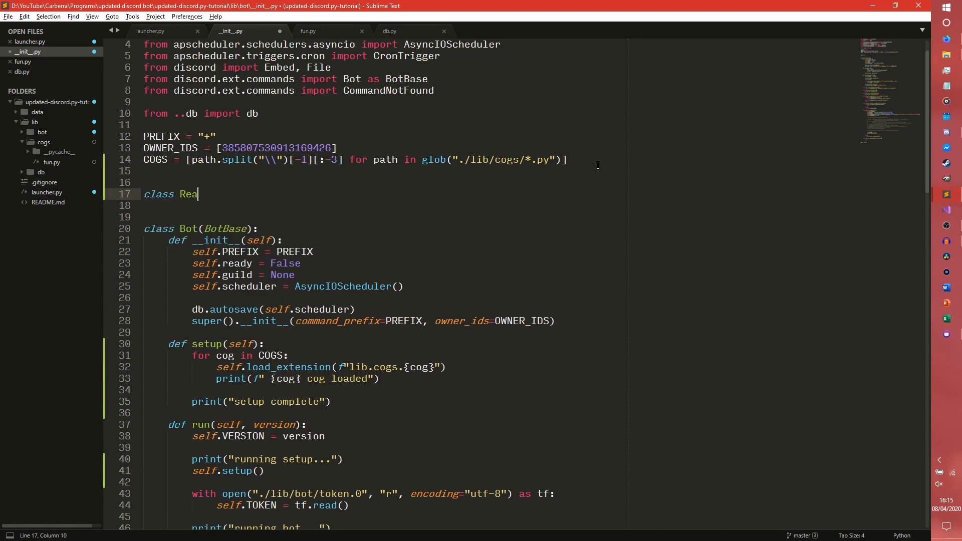
{"action": "type", "text": "dy(object)"}
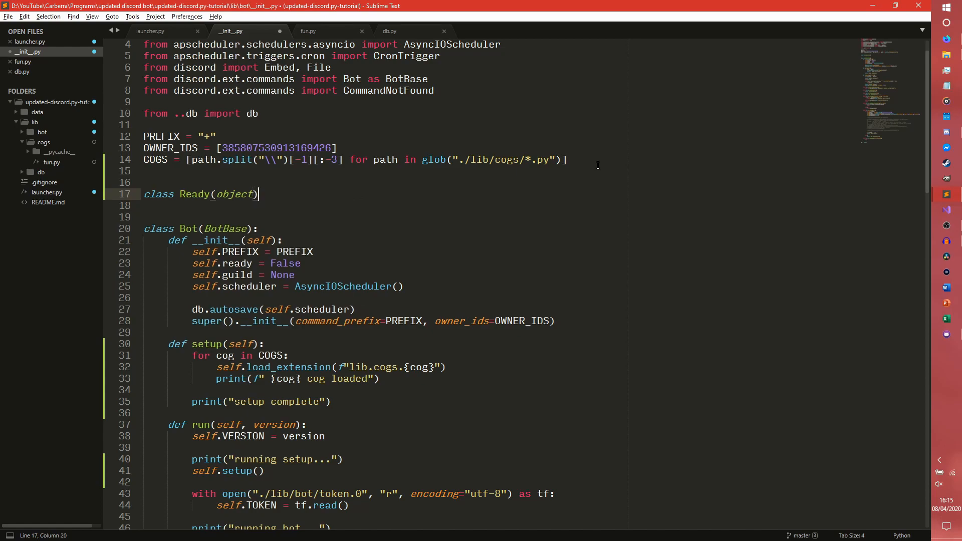
{"action": "type", "text": "def __init__(self):"}
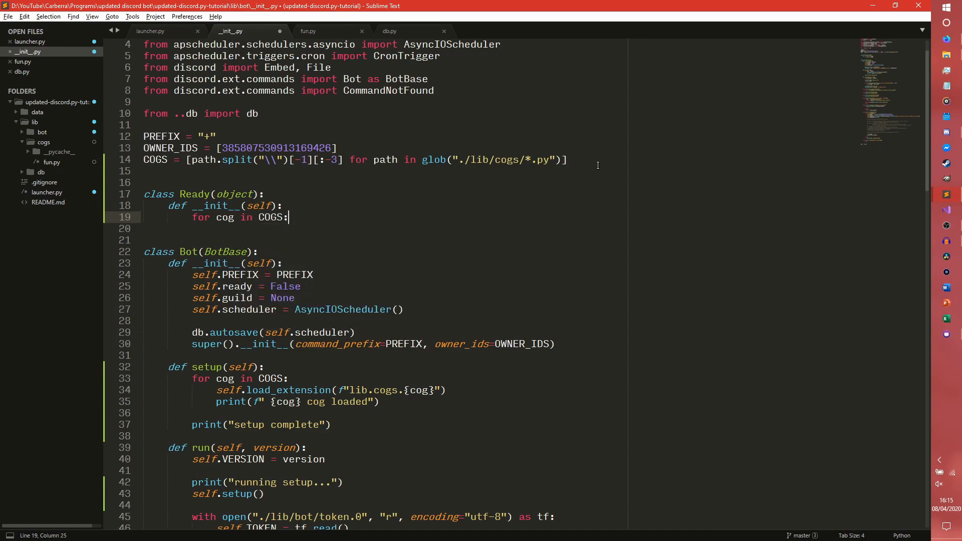
{"action": "type", "text": "setar"}
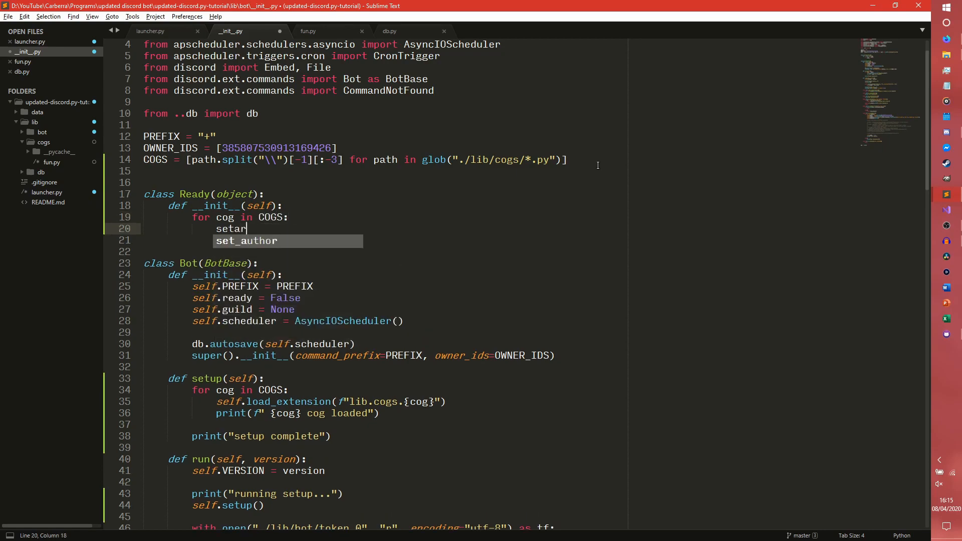
{"action": "type", "text": "ttr(self, co"}
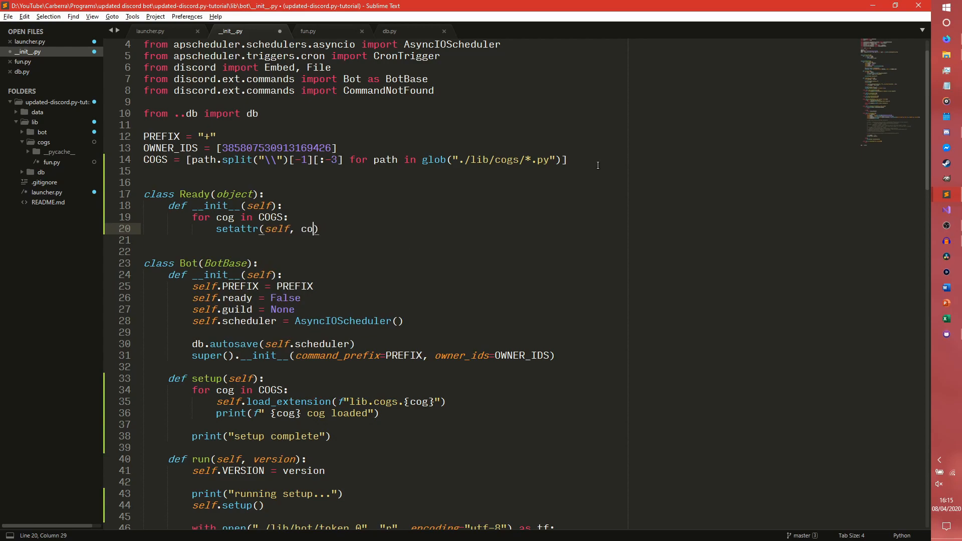
{"action": "type", "text": "g, False)"}
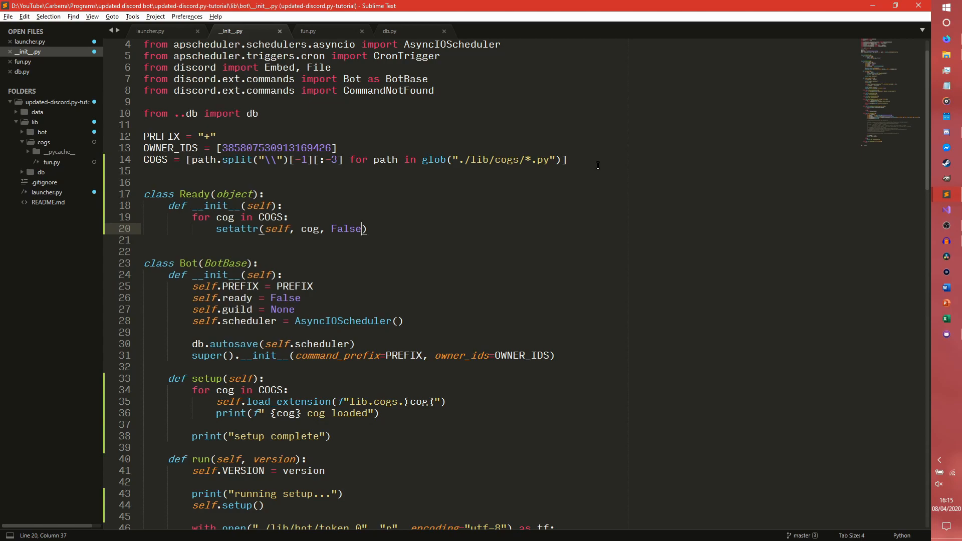
{"action": "mouse_move", "coordinate": [576, 223]}
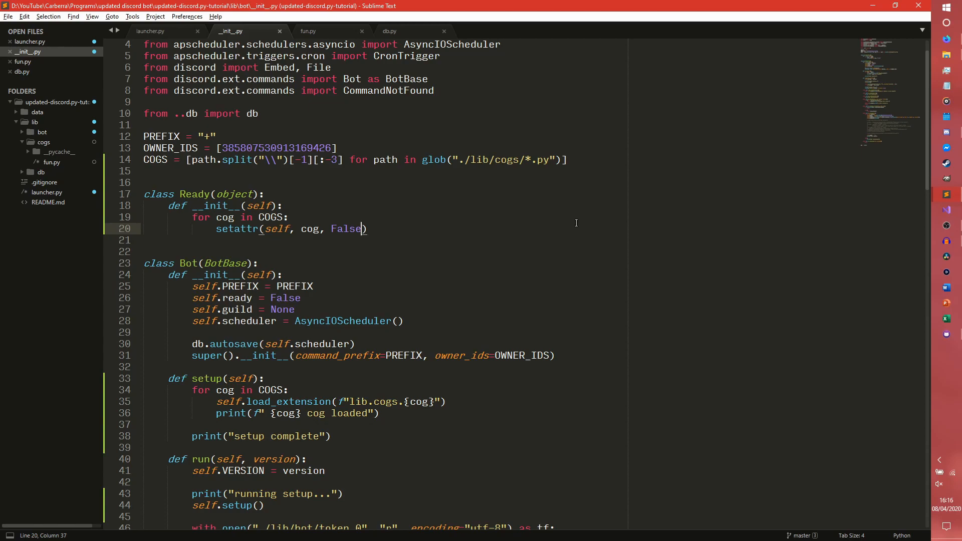
{"action": "key", "text": "Enter"}
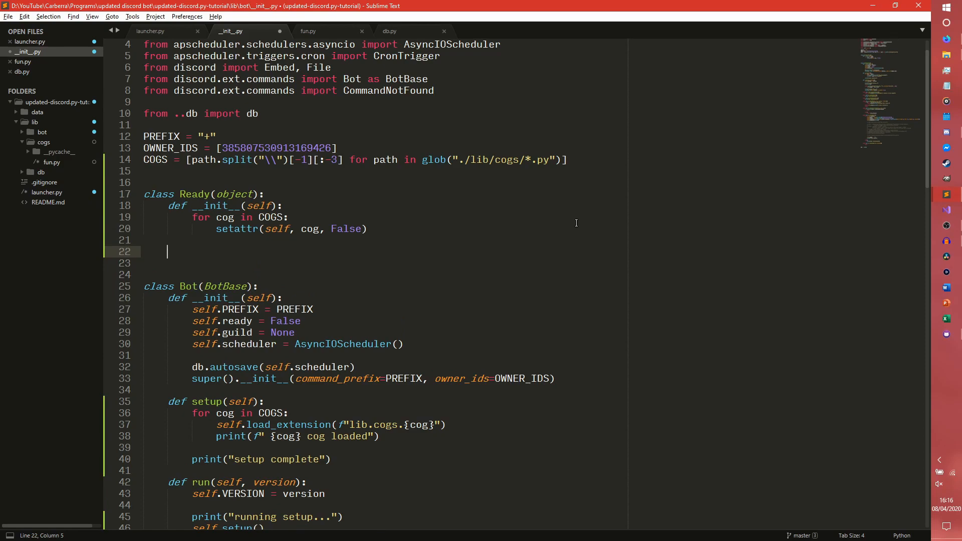
Step: Add a ready_up(self, cog) method setting the cog's flag True and printing "{cog} cog ready"
{"action": "type", "text": "def ready"}
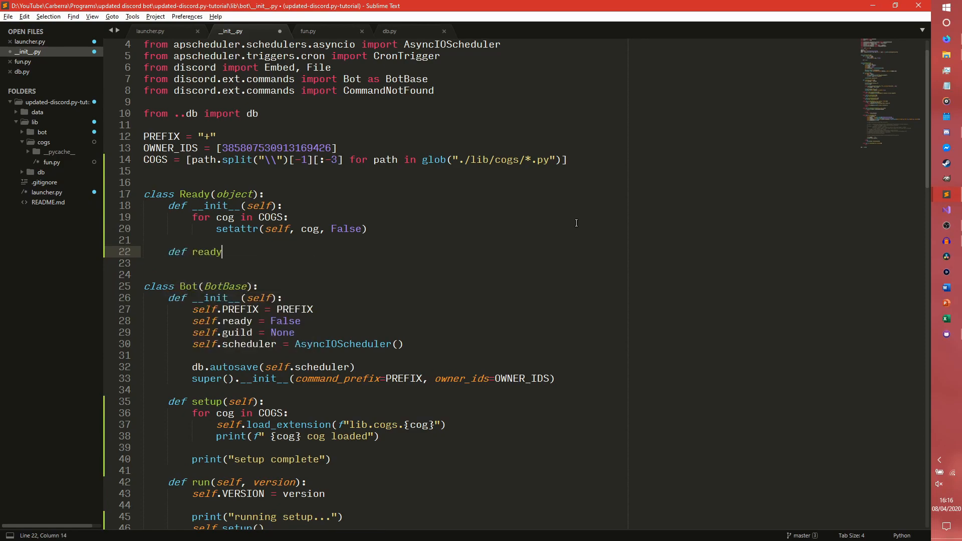
{"action": "type", "text": "_up()"}
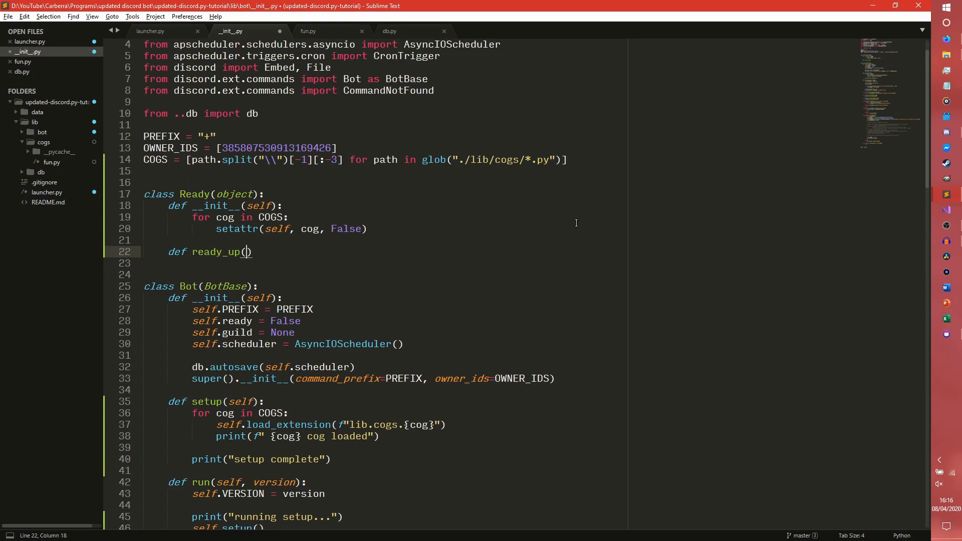
{"action": "type", "text": "self, cog"}
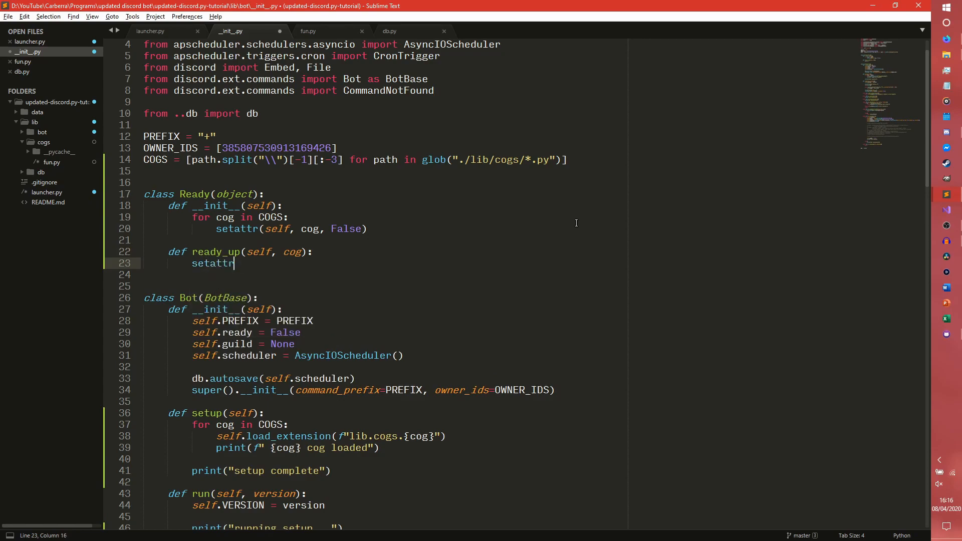
{"action": "type", "text": "(s"}
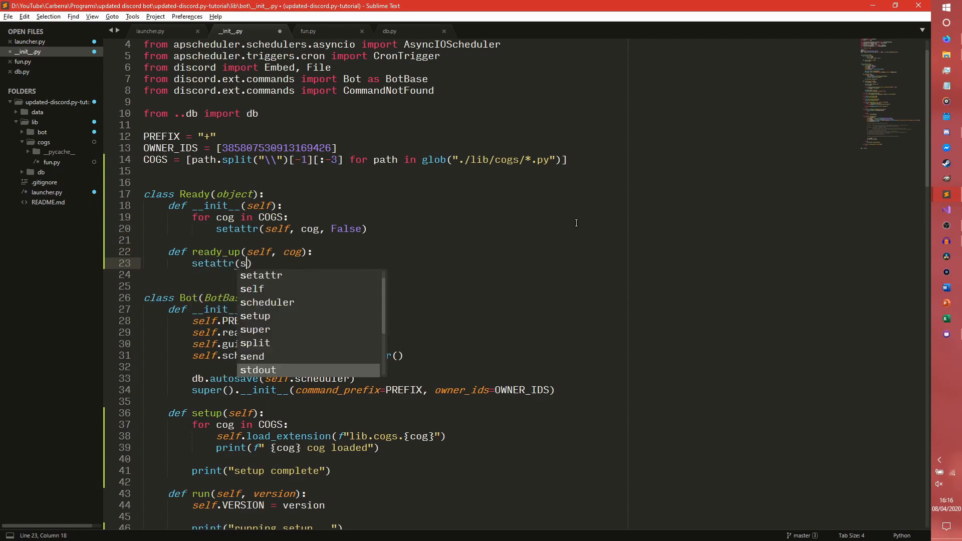
{"action": "type", "text": "elf, cog, True"}
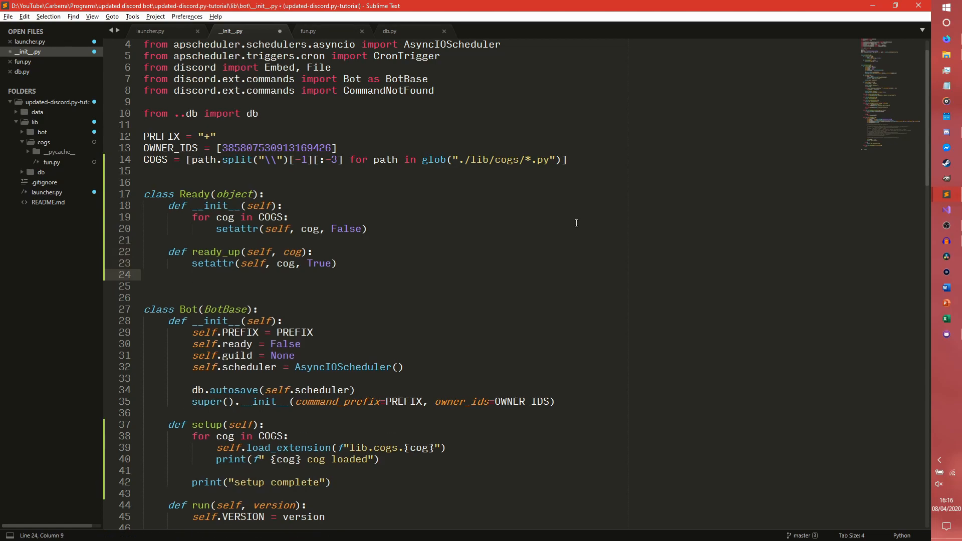
{"action": "type", "text": "print()"}
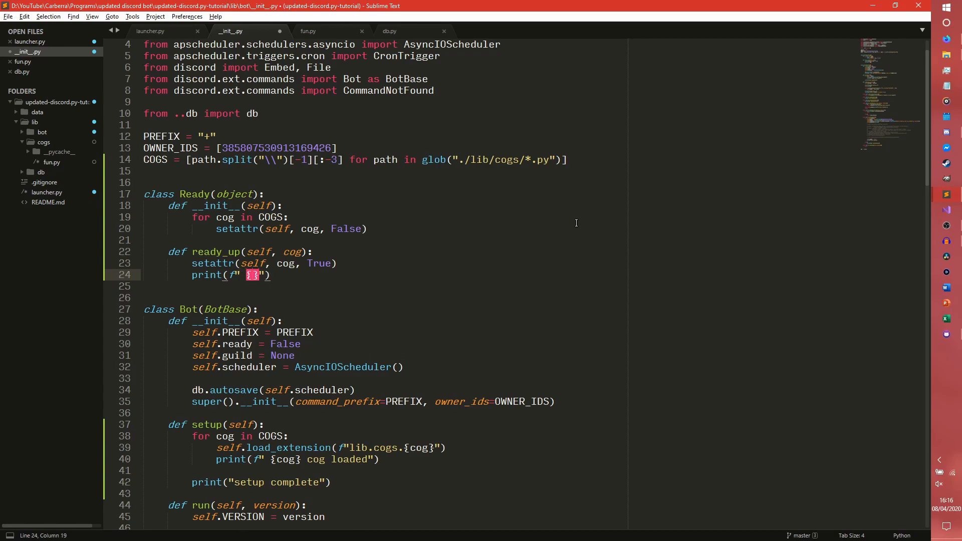
{"action": "type", "text": "{cog} cog ready"}
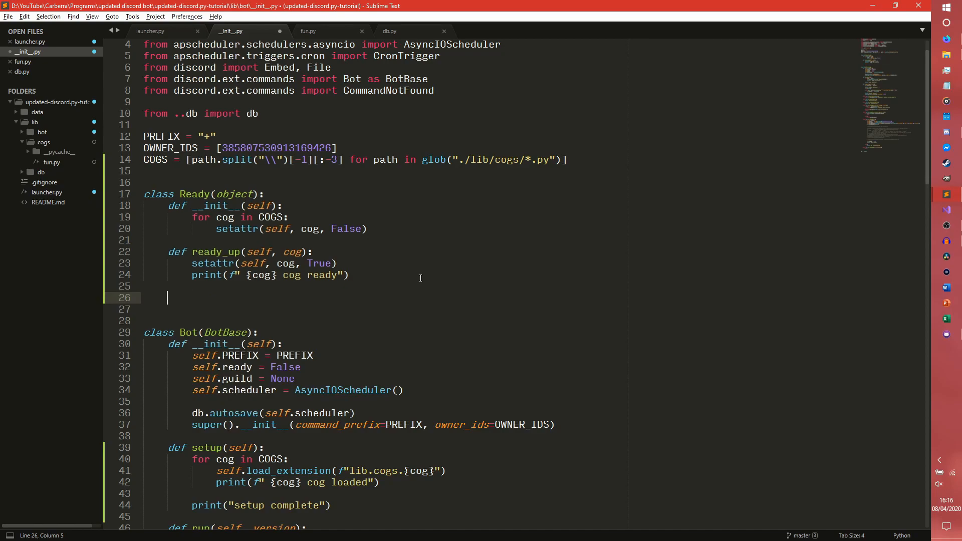
Step: Add all_ready returning all([getattr(self, cog) for cog in COGS])
{"action": "type", "text": "def all_rea"}
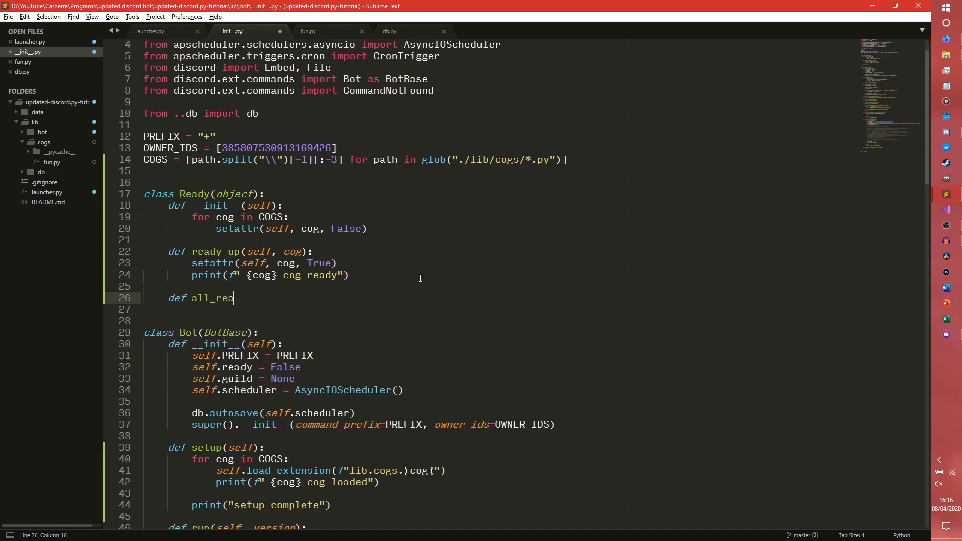
{"action": "type", "text": "dy()"}
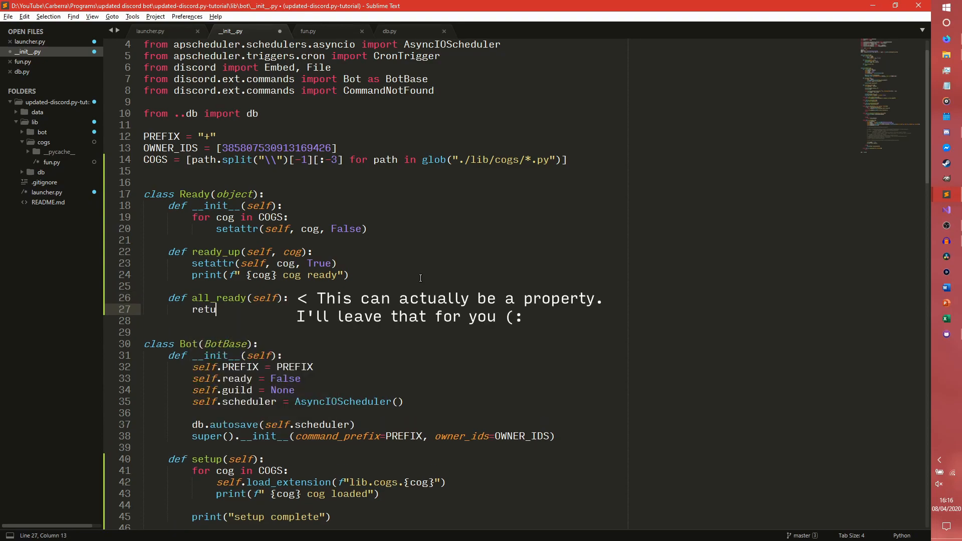
{"action": "type", "text": "rn all("}
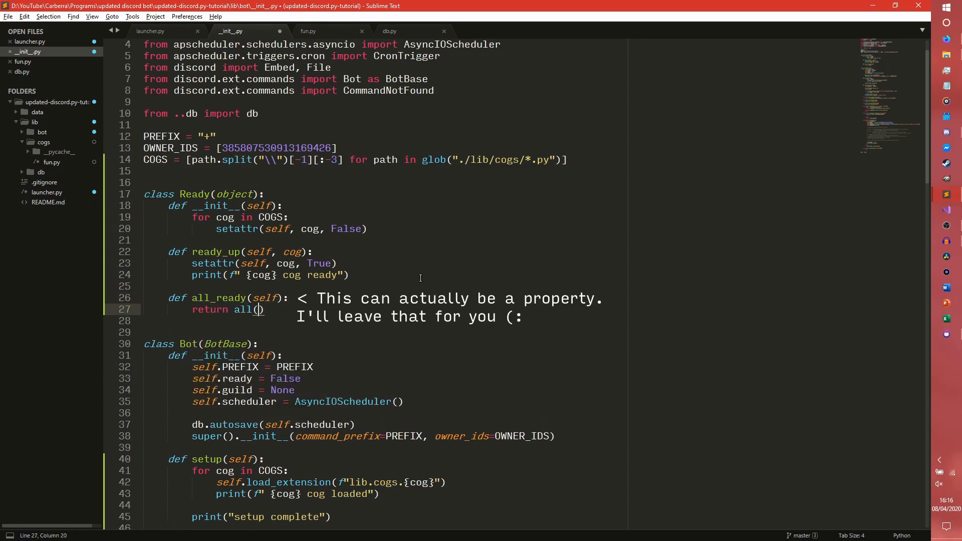
{"action": "type", "text": "[]"}
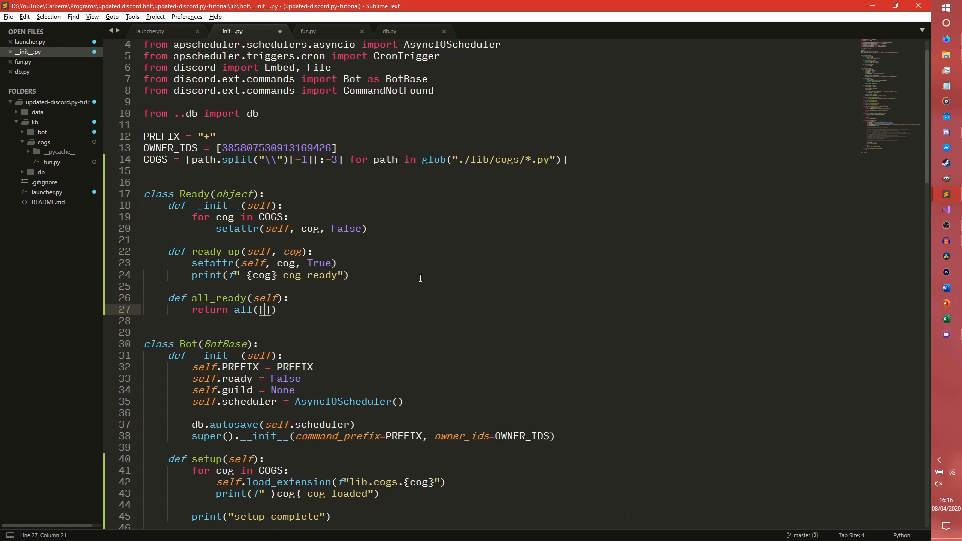
{"action": "type", "text": "ge"}
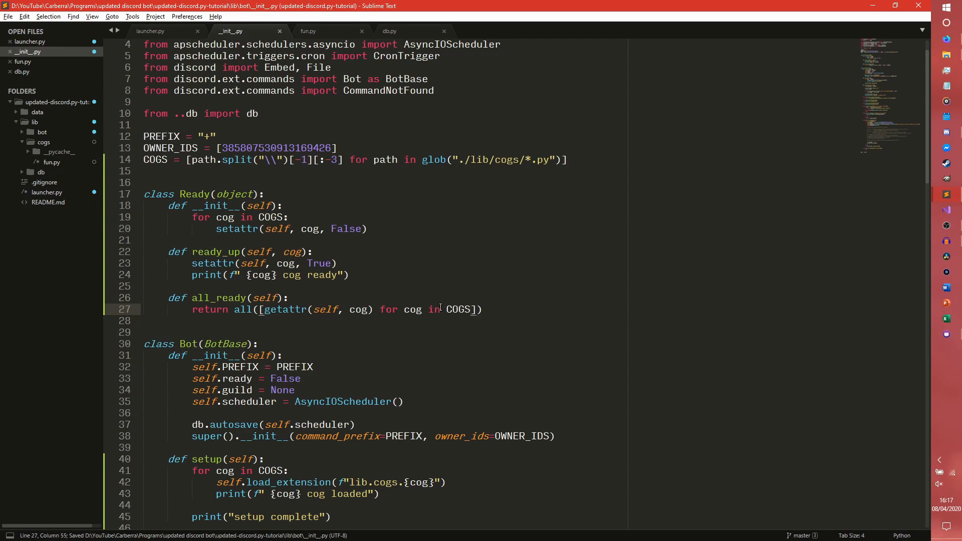
Step: Open new lines above self.ready = True in on_ready and start typing 'while not'
{"action": "scroll", "scroll_direction": "down", "scroll_amount": 3}
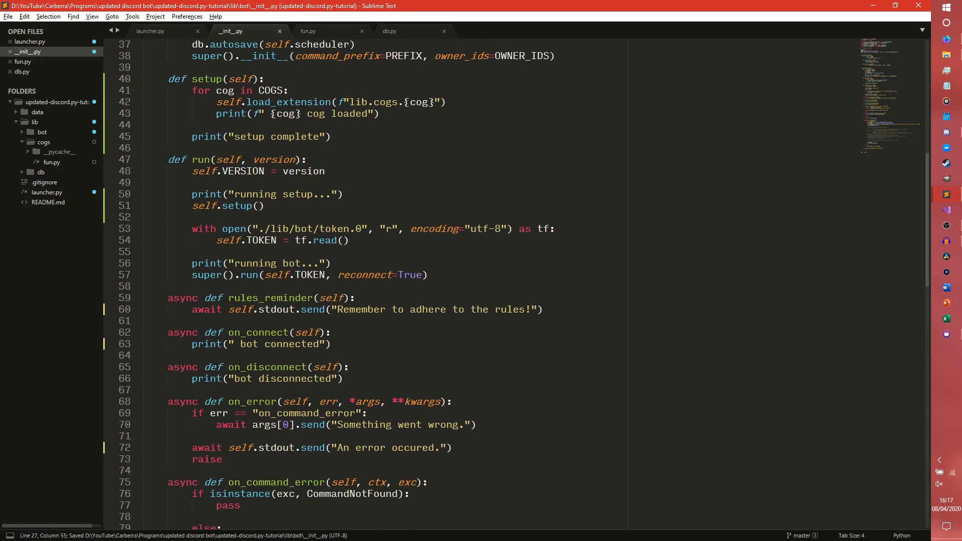
{"action": "scroll", "scroll_direction": "down", "scroll_amount": 3}
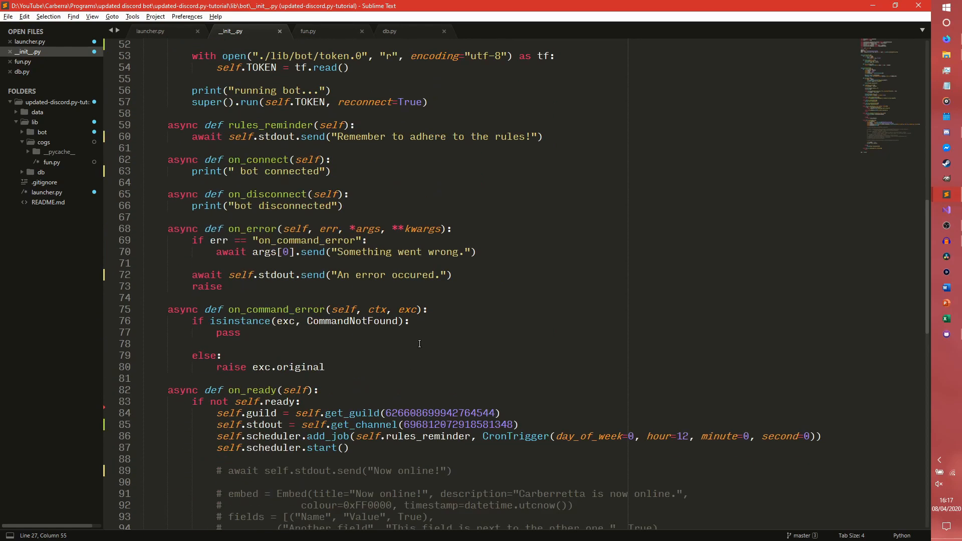
{"action": "scroll", "scroll_direction": "down", "scroll_amount": 3}
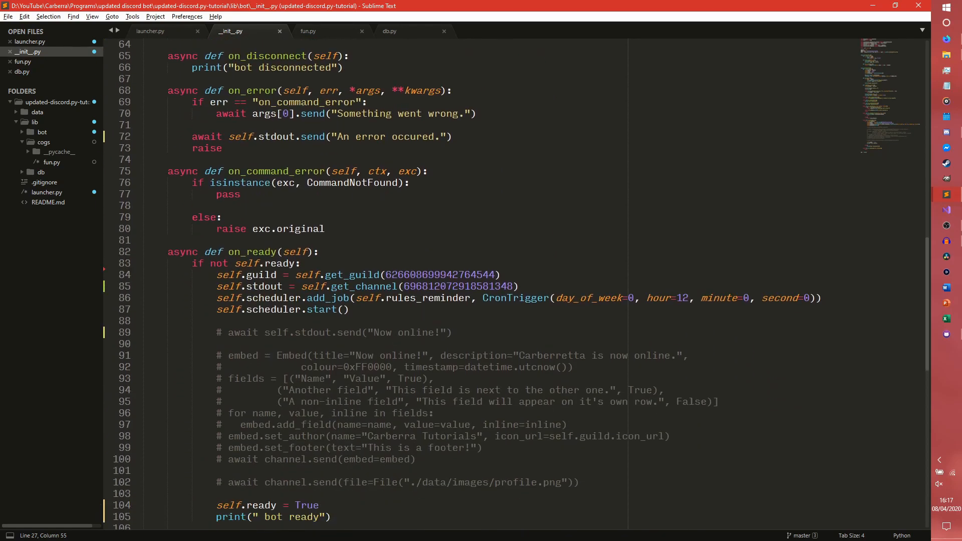
{"action": "scroll", "scroll_direction": "down", "scroll_amount": 3}
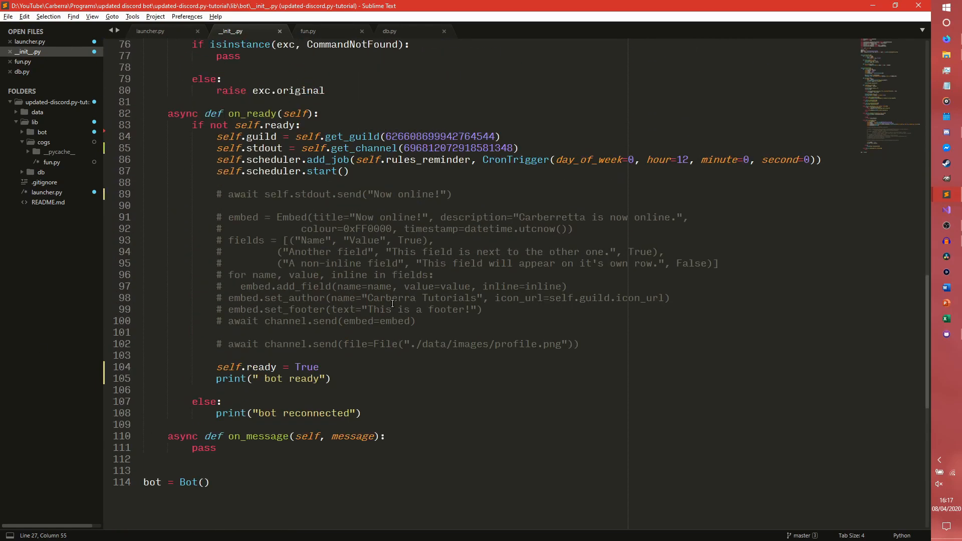
{"action": "left_click", "coordinate": [320, 367]}
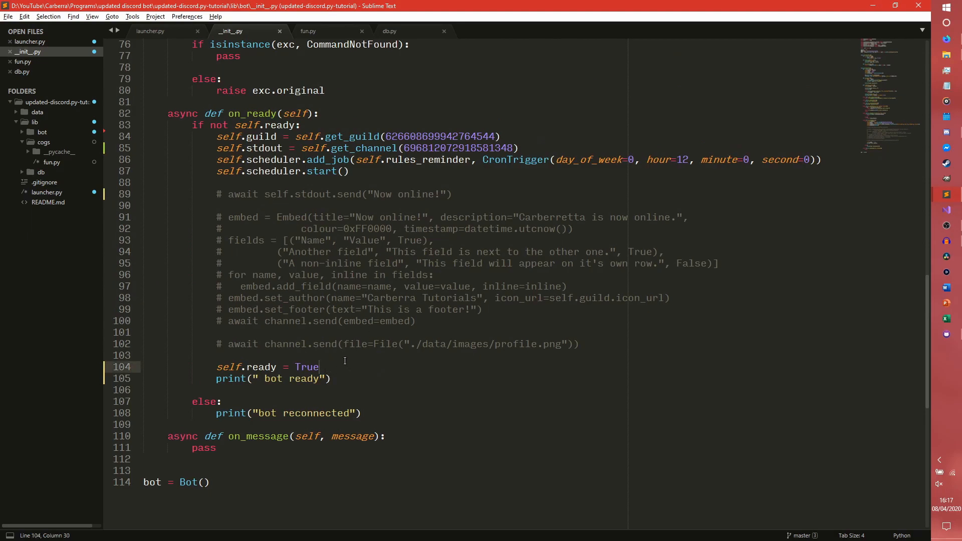
{"action": "left_click", "coordinate": [300, 343]}
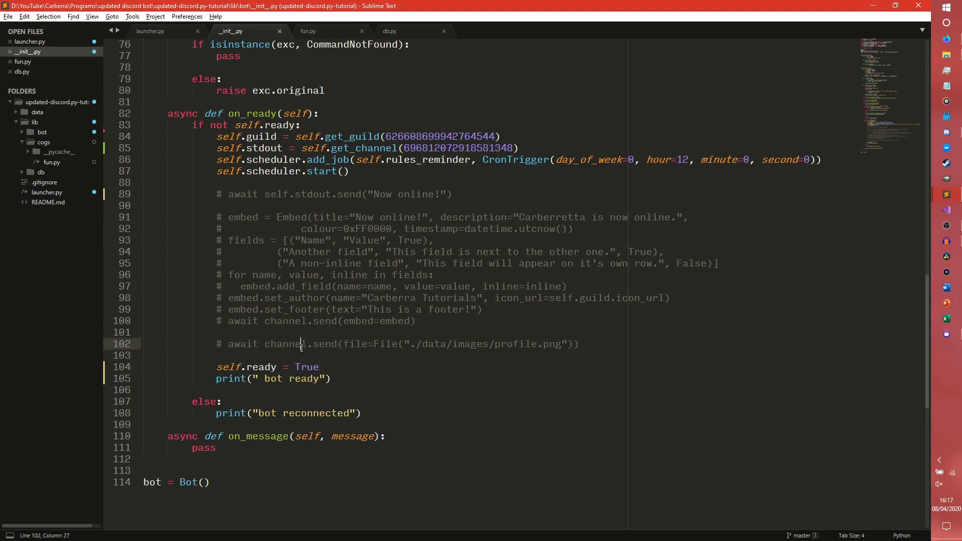
{"action": "key", "text": "enter"}
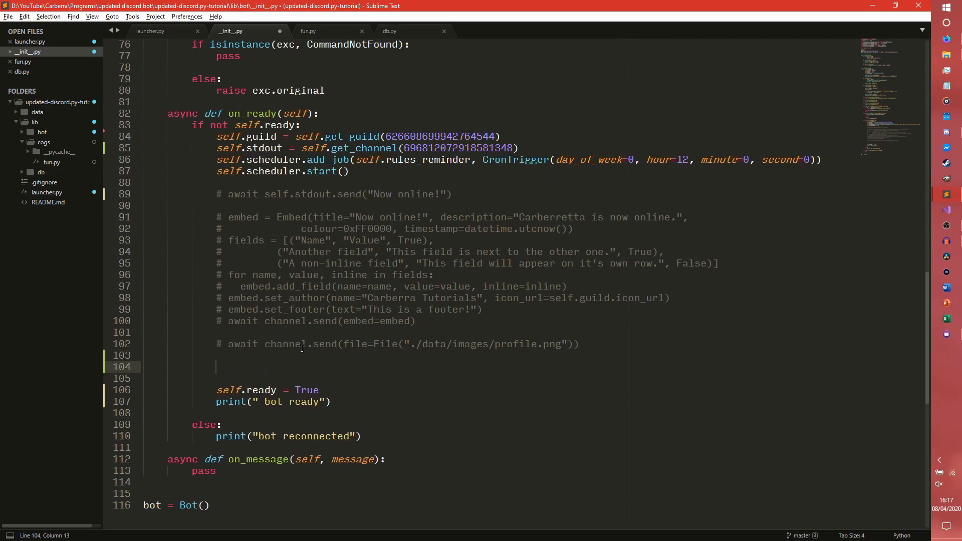
{"action": "type", "text": "wihle"}
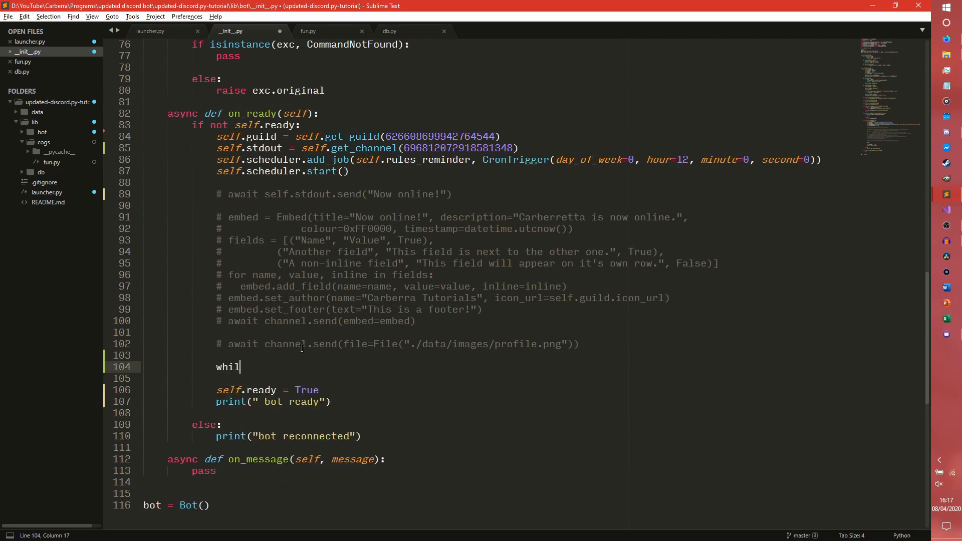
{"action": "type", "text": "e"}
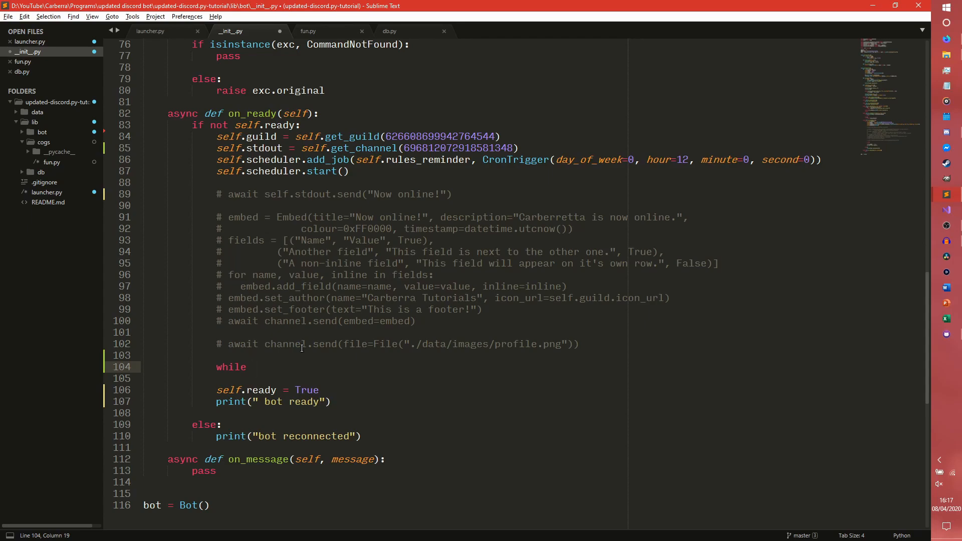
{"action": "type", "text": "not"}
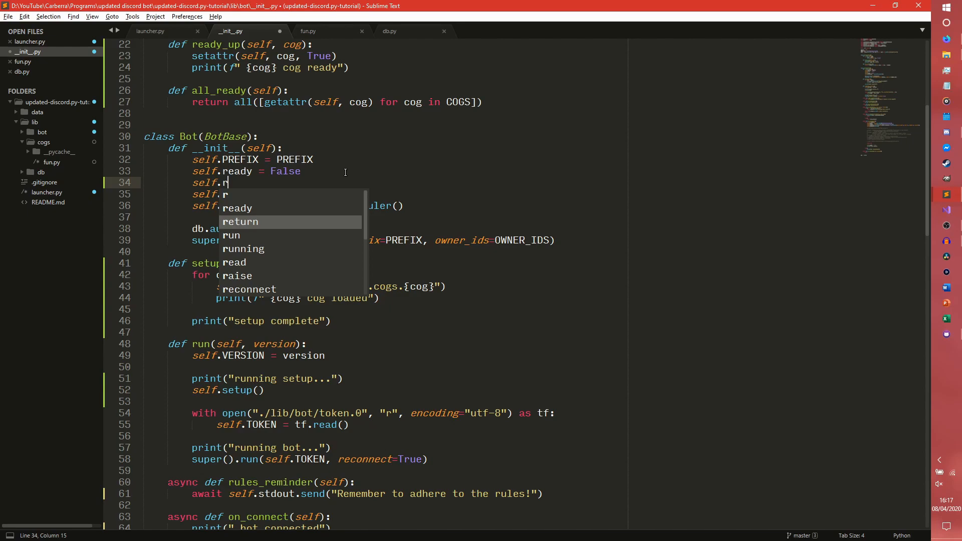
Step: Add self.cogs_ready = Ready() below self.ready = False in Bot.__init__
{"action": "key", "text": "Escape"}
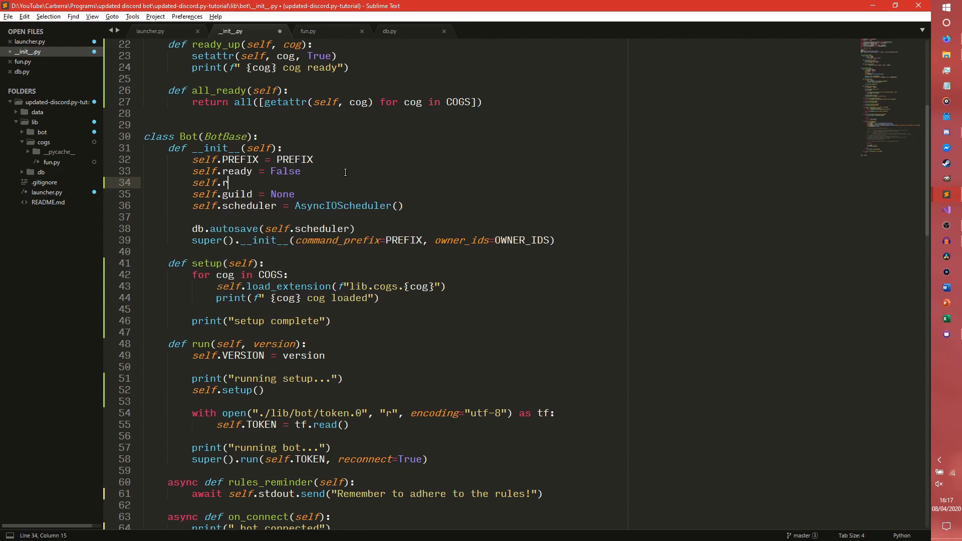
{"action": "type", "text": "eady"}
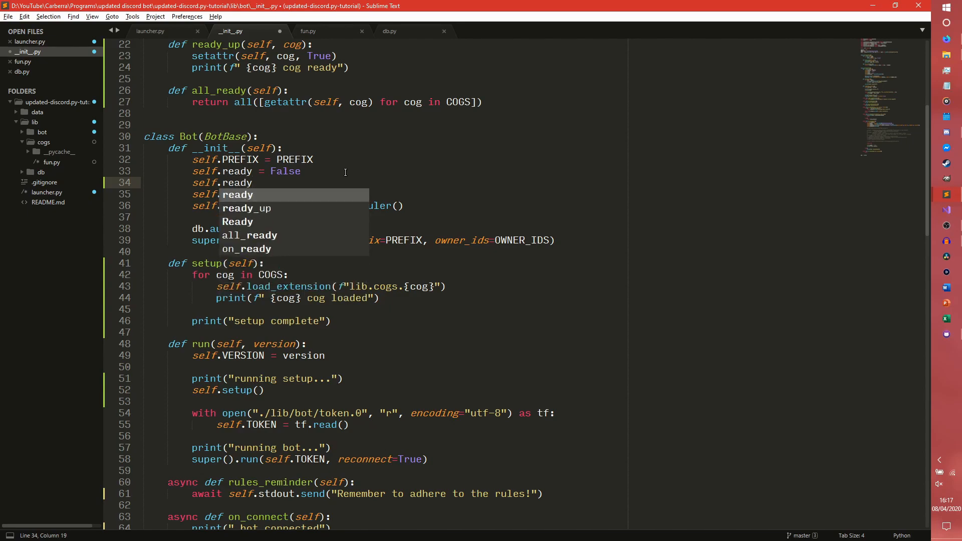
{"action": "type", "text": "c"}
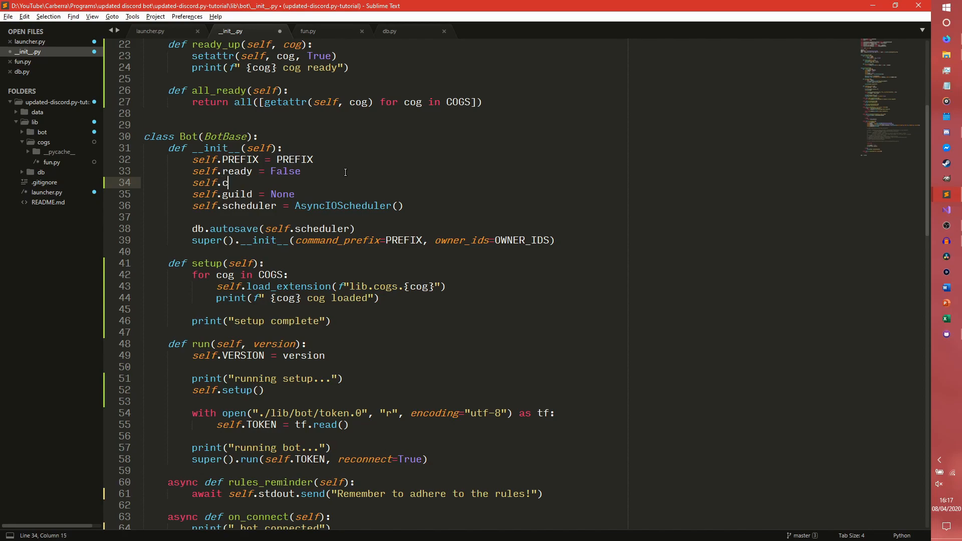
{"action": "type", "text": "ogs_ready ="}
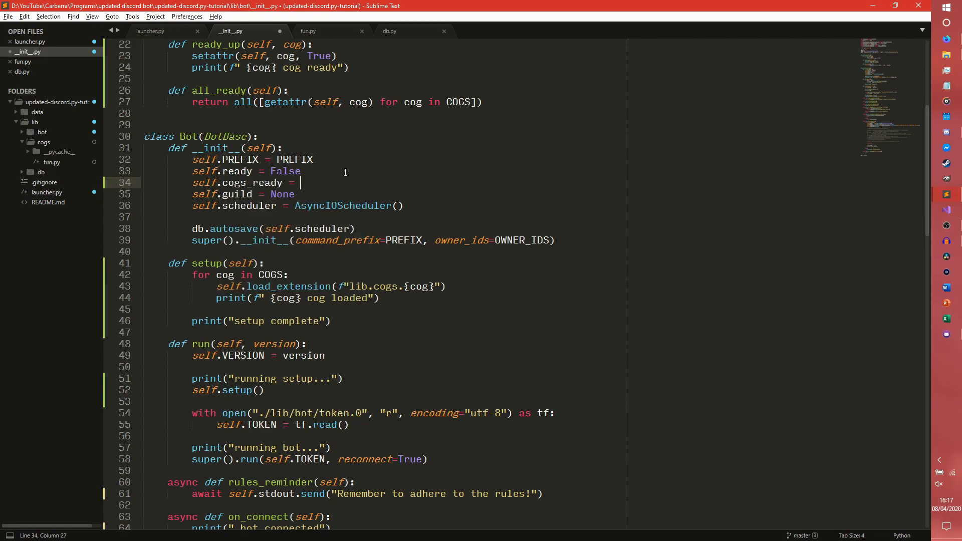
{"action": "type", "text": "Ready("}
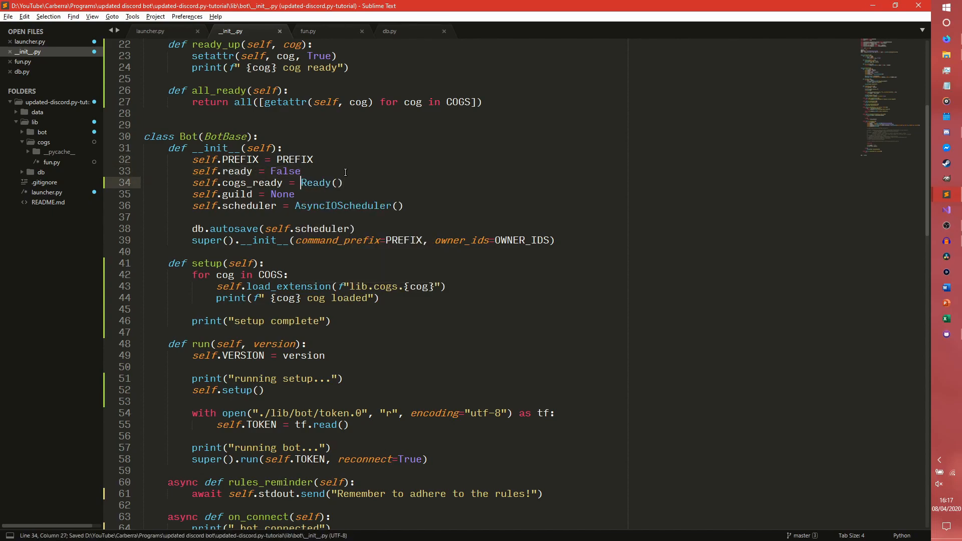
{"action": "key", "text": "Enter"}
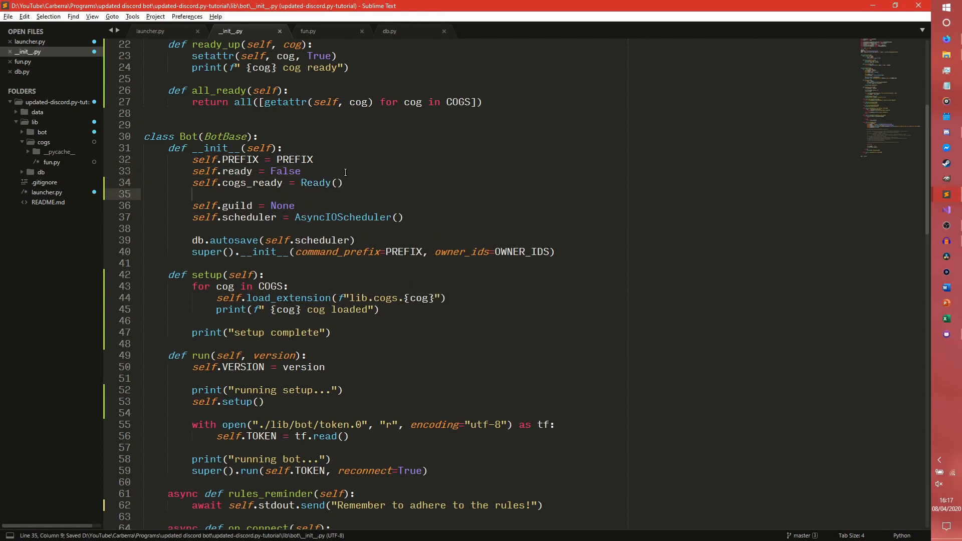
Step: Add 'while not self.cogs_ready.all_ready(): await sleep(0.5)' to on_ready and save
{"action": "scroll", "scroll_direction": "down", "scroll_amount": 3}
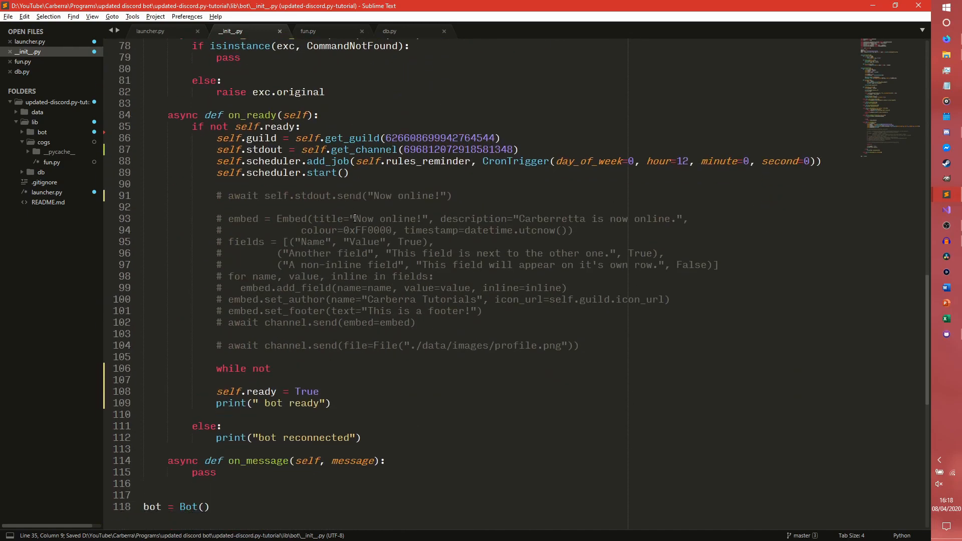
{"action": "scroll", "scroll_direction": "down", "scroll_amount": 3}
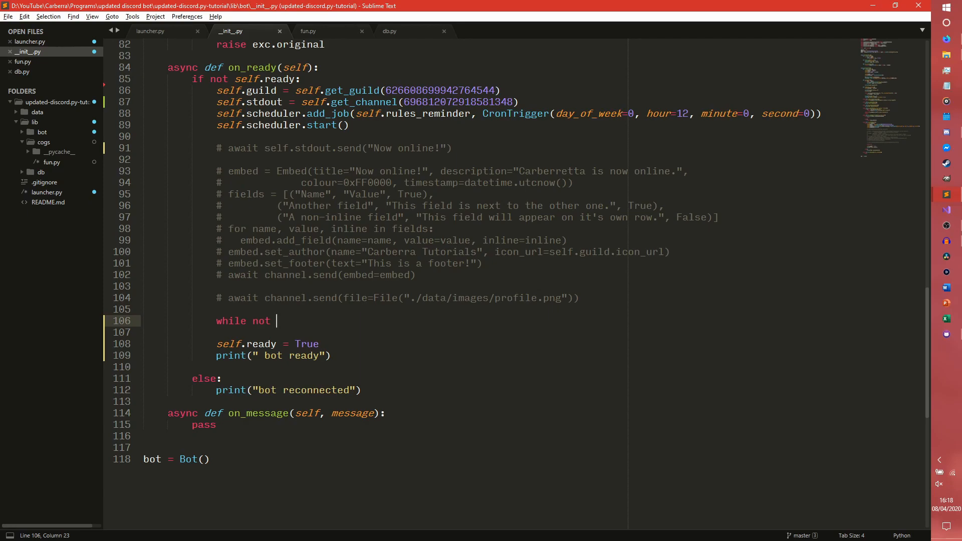
{"action": "type", "text": "self."}
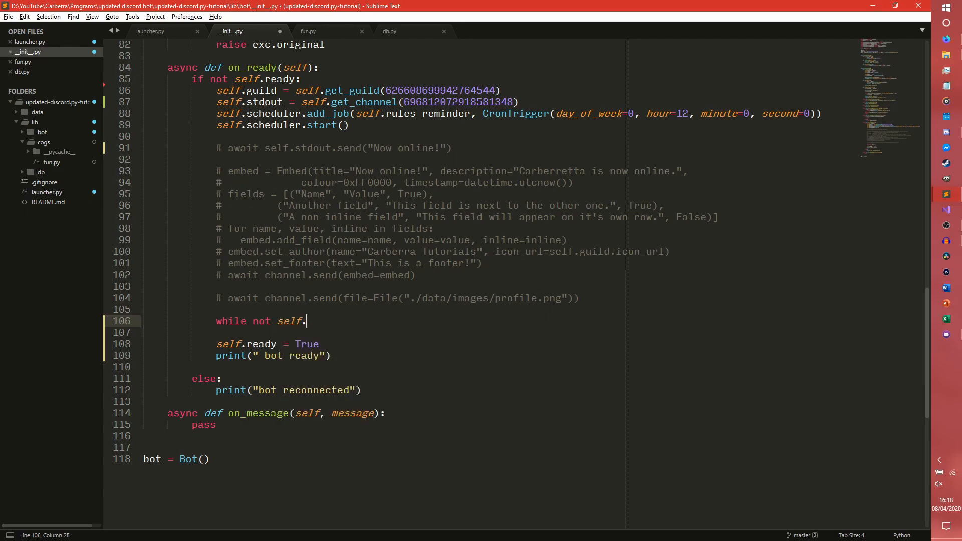
{"action": "type", "text": "cogs_ready.is"}
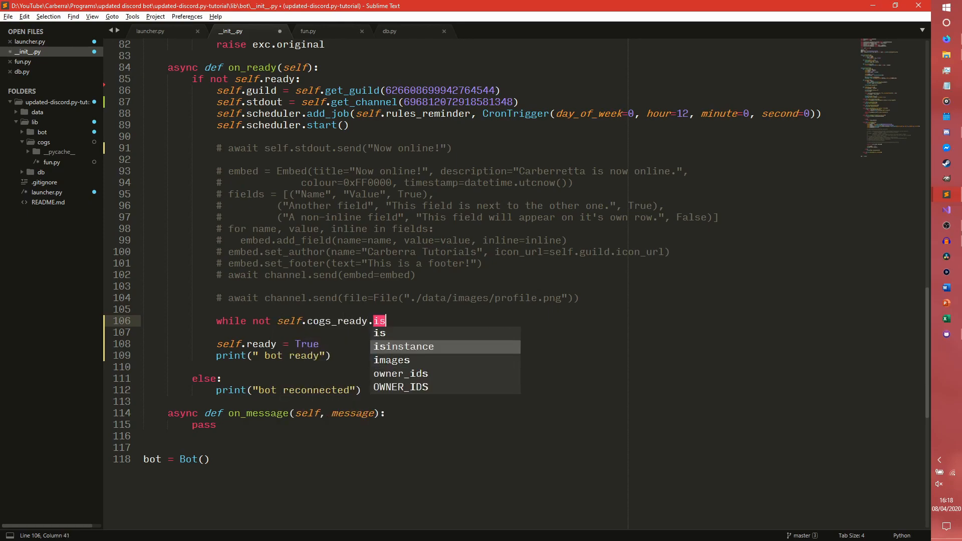
{"action": "type", "text": "all_ready()"}
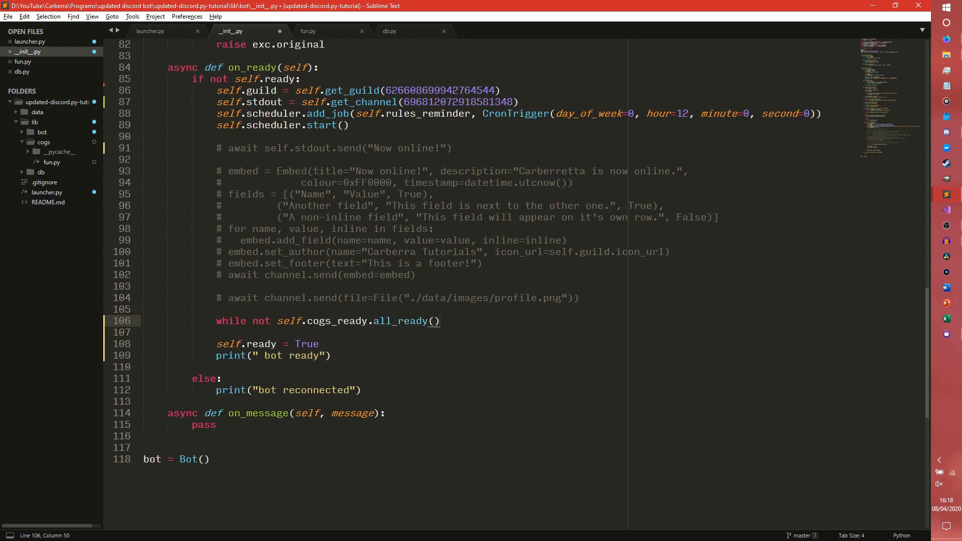
{"action": "type", "text": ":"}
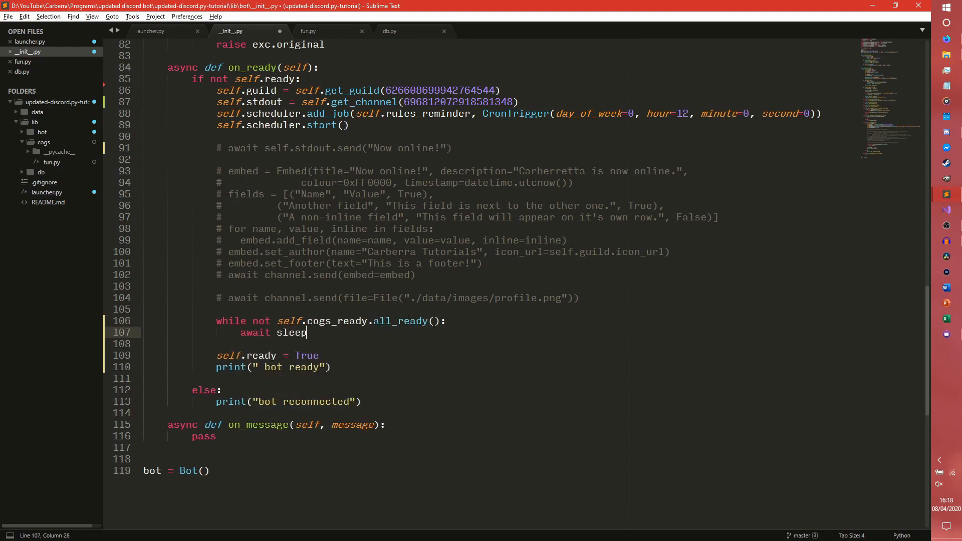
{"action": "type", "text": "(5)"}
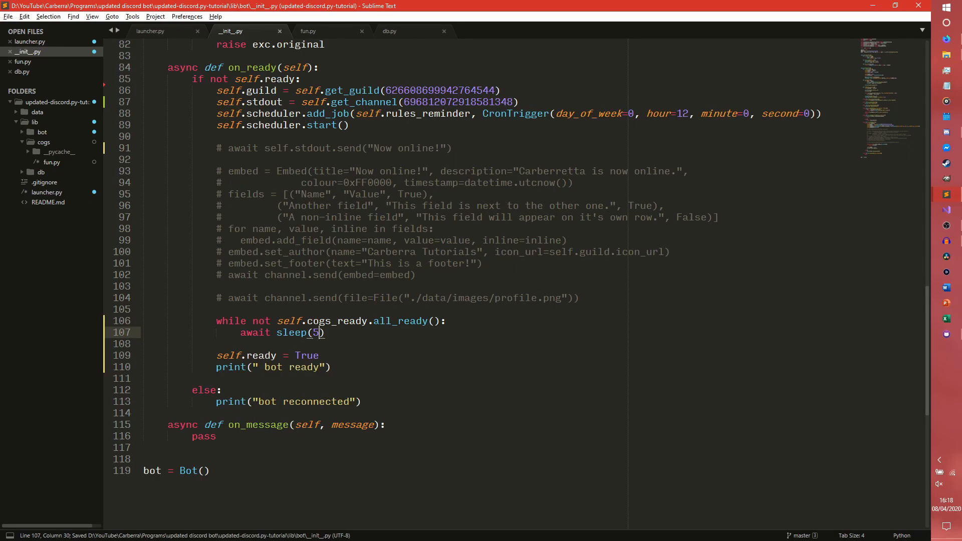
{"action": "type", "text": "0."}
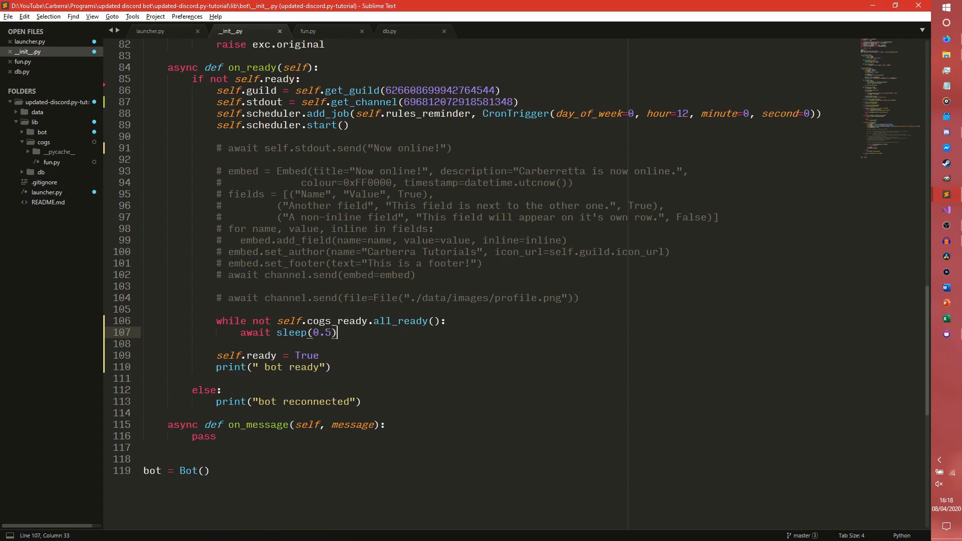
{"action": "key", "text": "ctrl+s"}
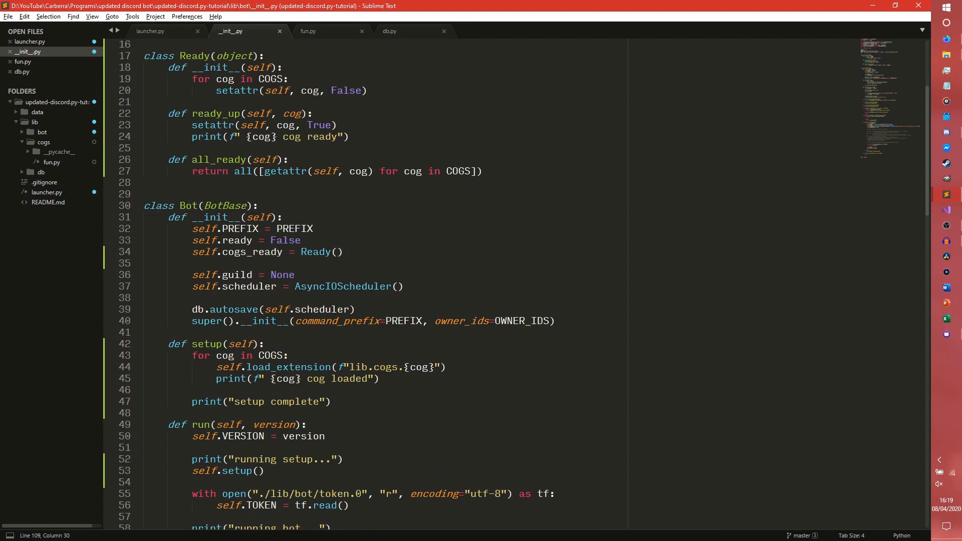
Step: In fun.py, call self.bot.cogs_ready.ready_up("fun") when self.bot.ready is false
{"action": "left_click", "coordinate": [307, 31]}
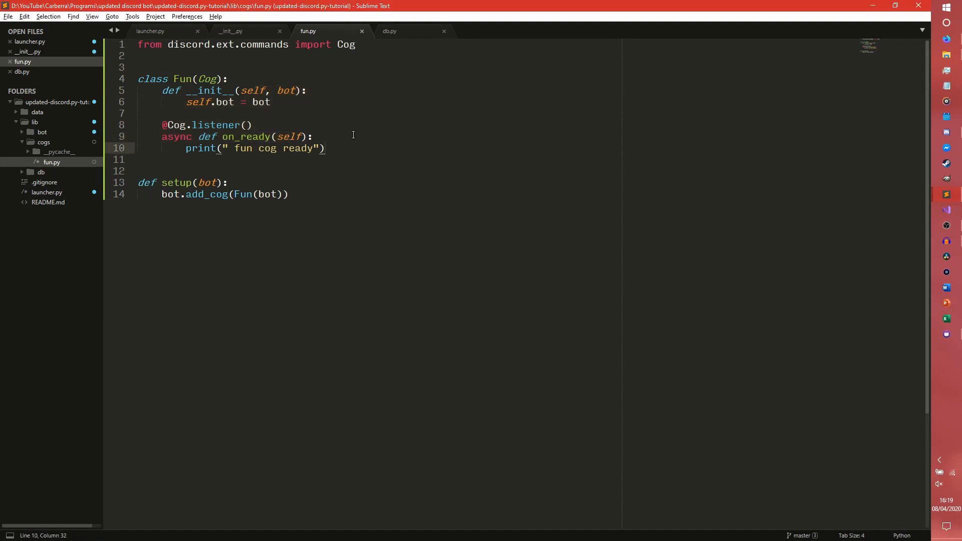
{"action": "mouse_move", "coordinate": [310, 179]}
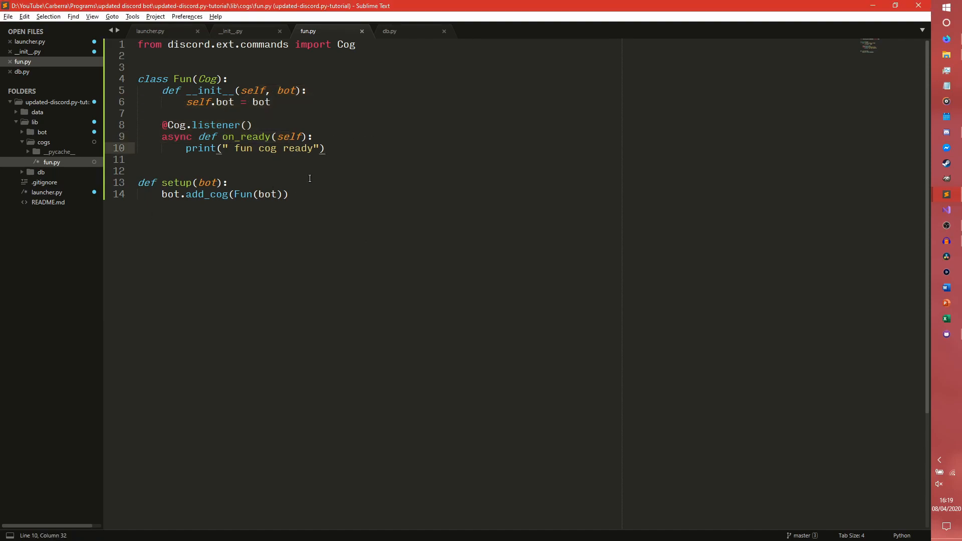
{"action": "left_click", "coordinate": [316, 136]}
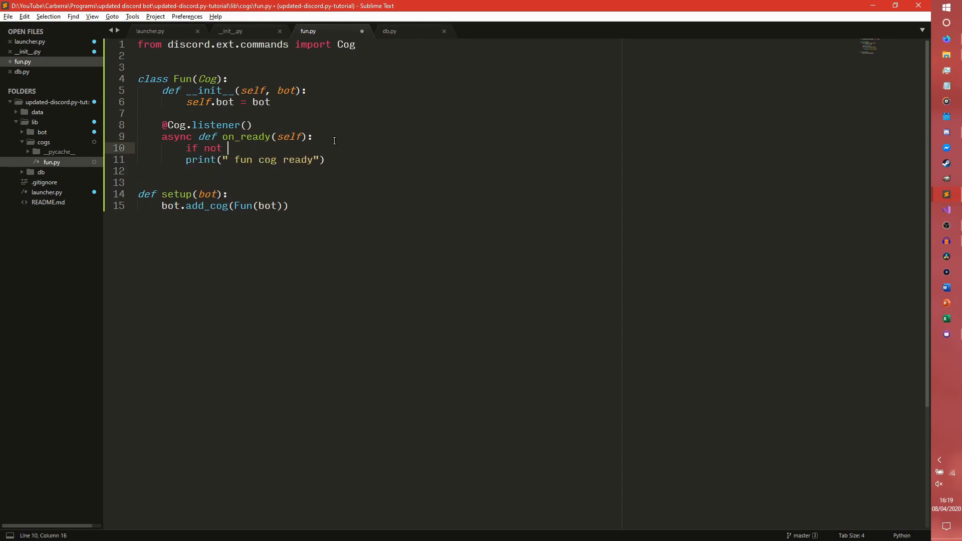
{"action": "type", "text": "self.bot.ready:"}
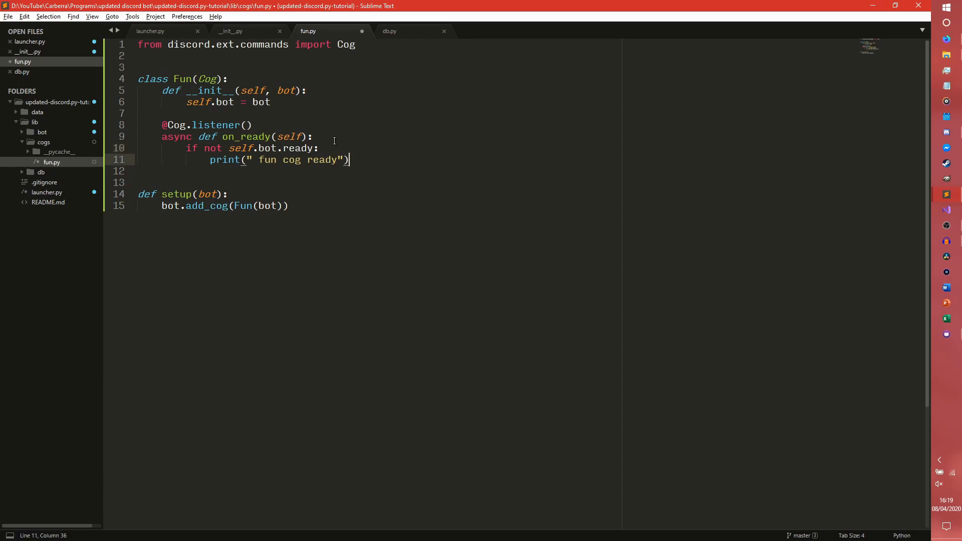
{"action": "type", "text": "self"}
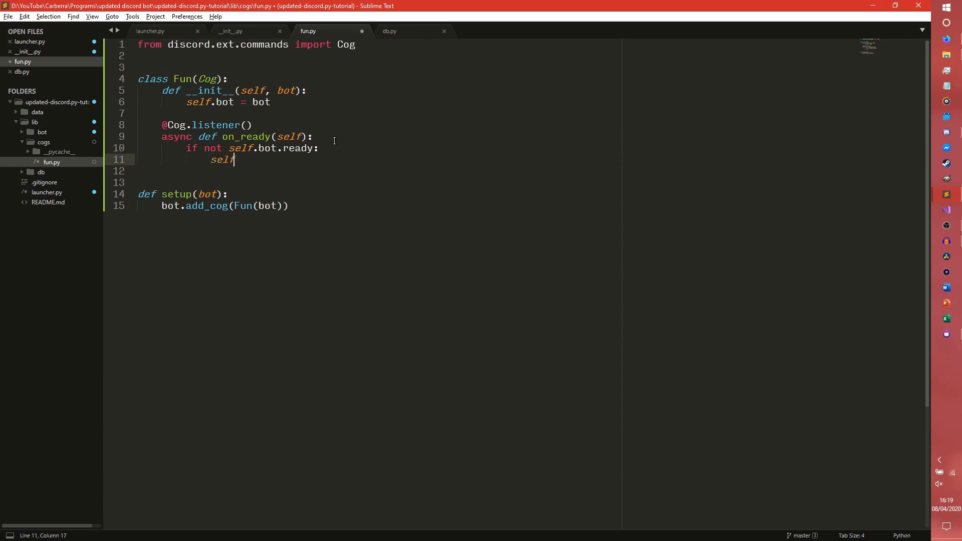
{"action": "type", "text": ".bot.c"}
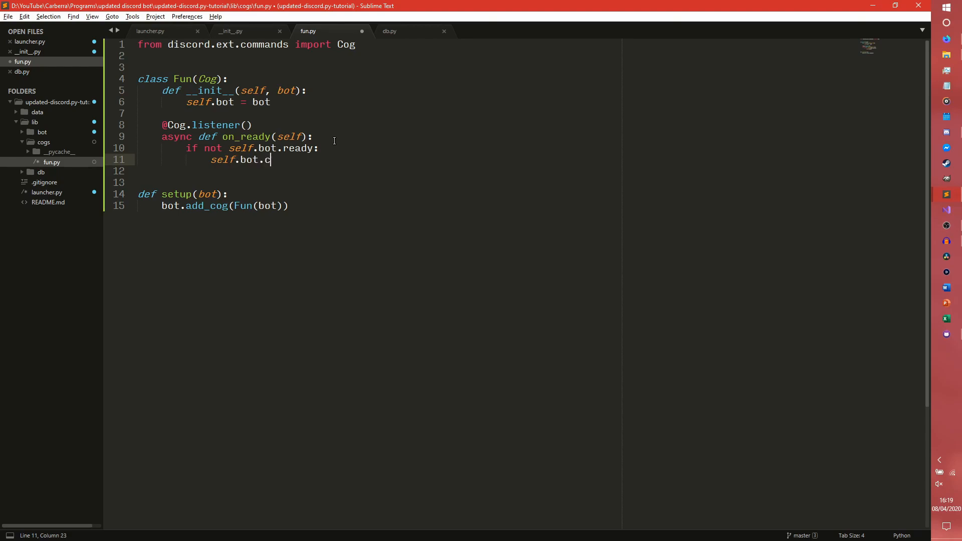
{"action": "type", "text": "ogs_ready"}
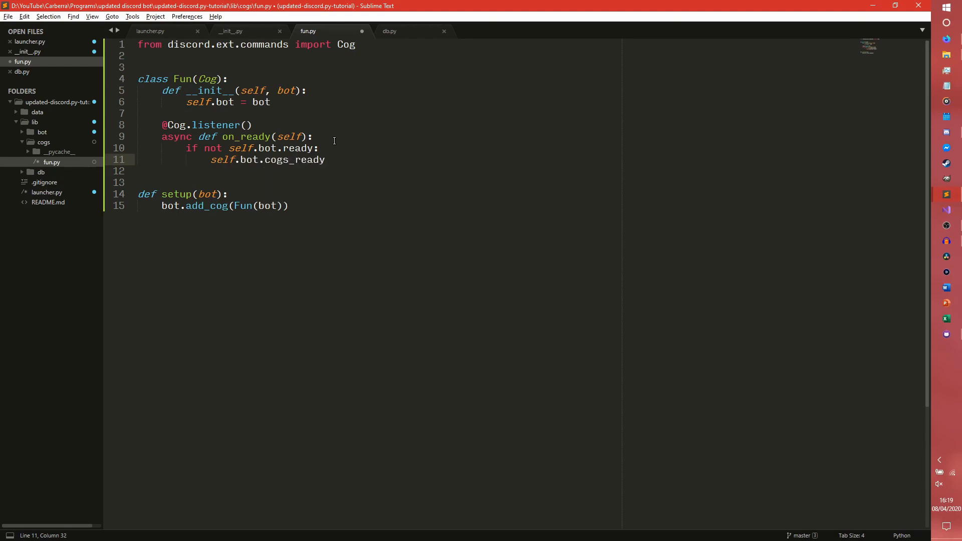
{"action": "type", "text": ".ready_up(\""}
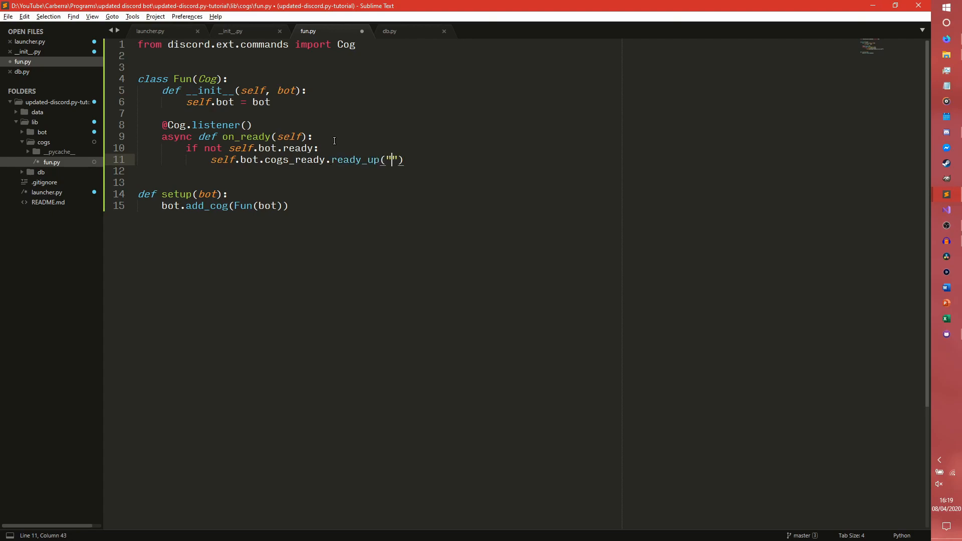
{"action": "type", "text": "fun"}
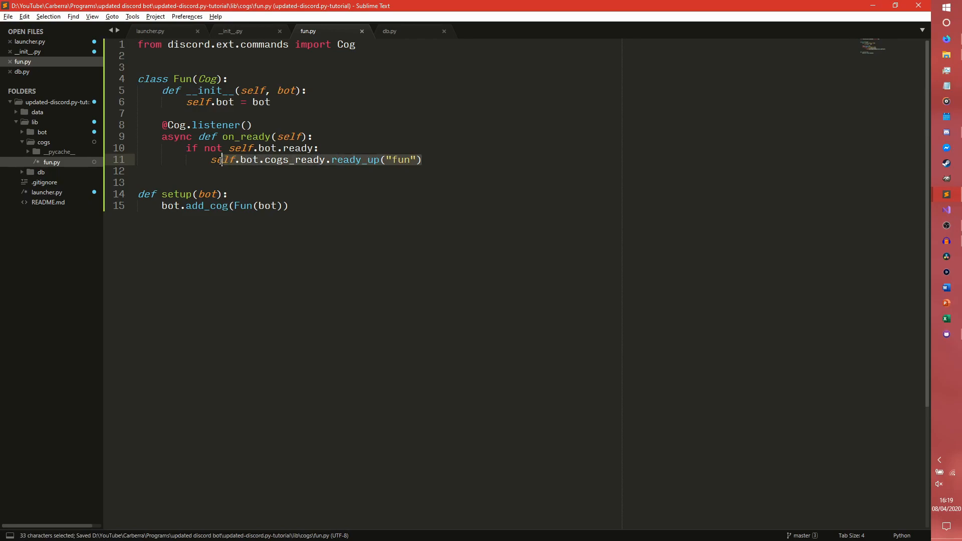
{"action": "left_click", "coordinate": [546, 155]}
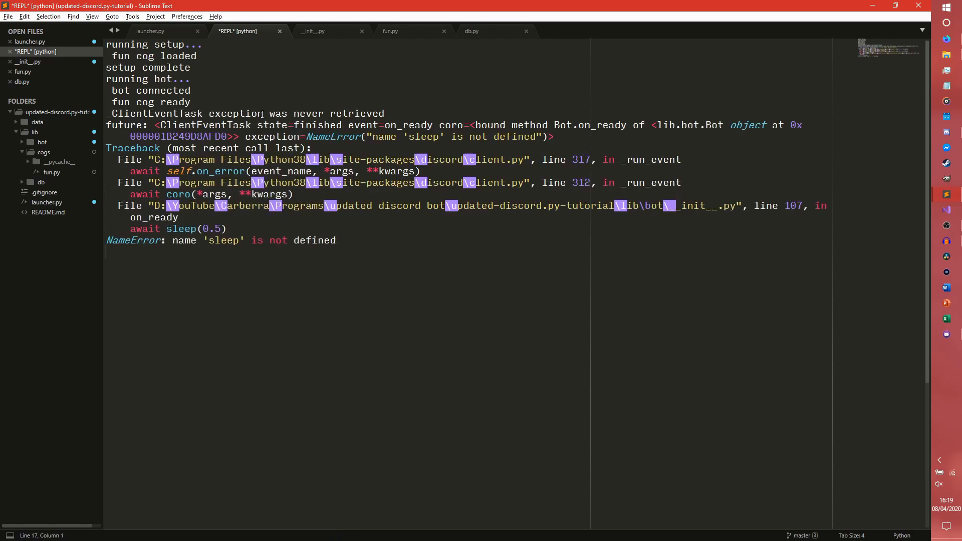
Step: Close the run output showing the 'sleep' NameError traceback
{"action": "right_click", "coordinate": [287, 105]}
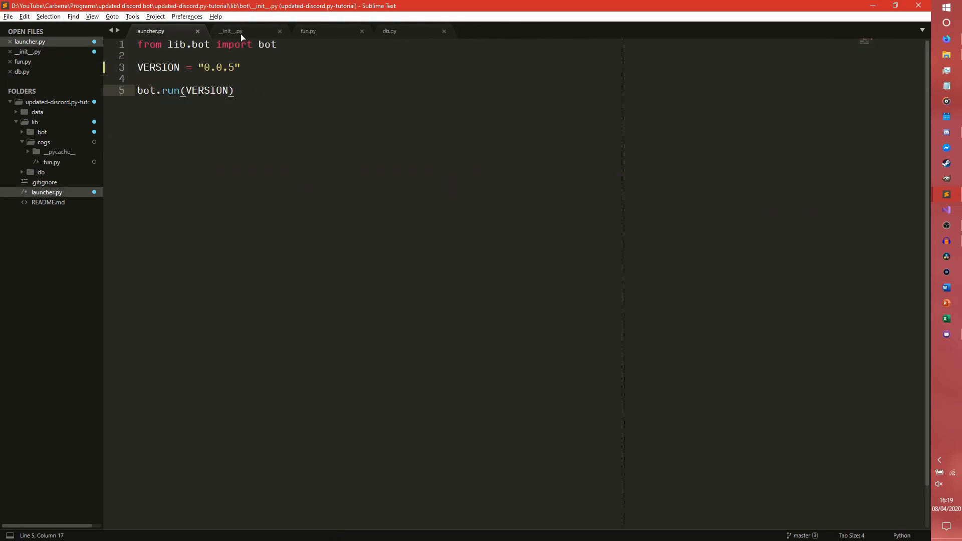
Step: Add 'from asyncio import sleep' at the top of the bot's __init__.py
{"action": "left_click", "coordinate": [235, 30]}
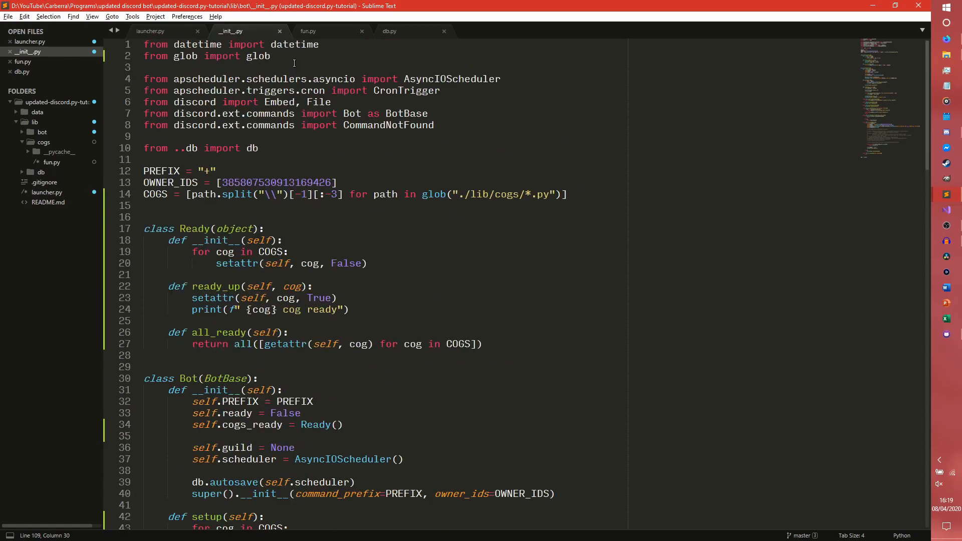
{"action": "type", "text": "f"}
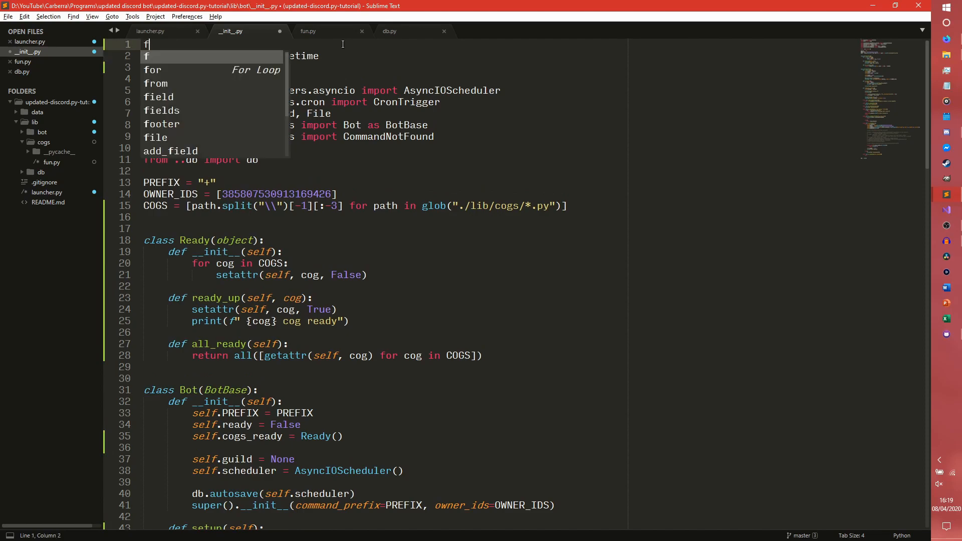
{"action": "type", "text": "rom acyncio"}
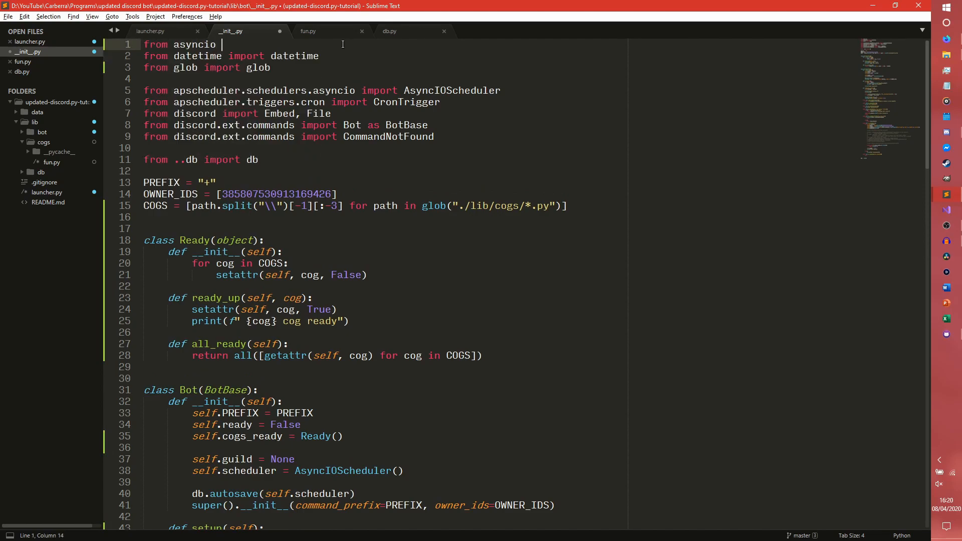
{"action": "type", "text": "import sl"}
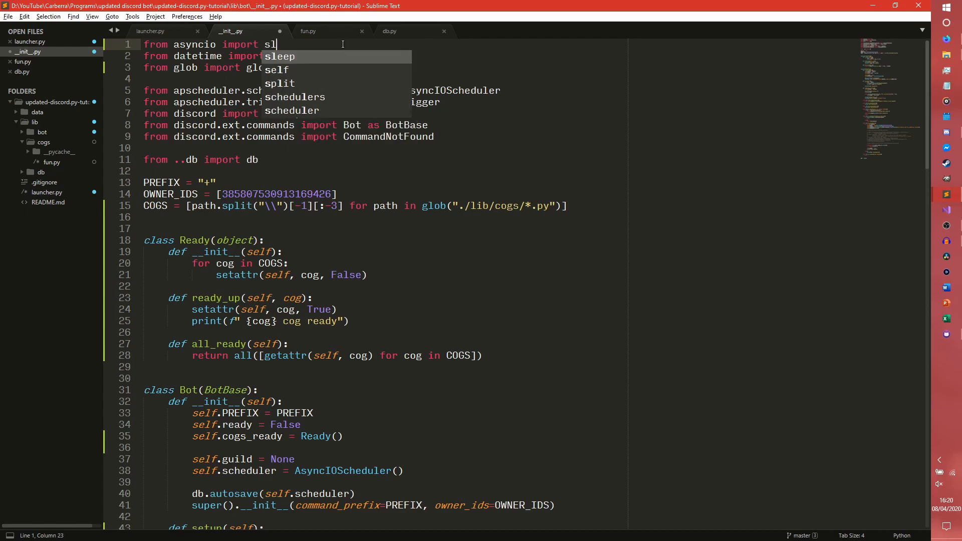
{"action": "left_click", "coordinate": [149, 31]}
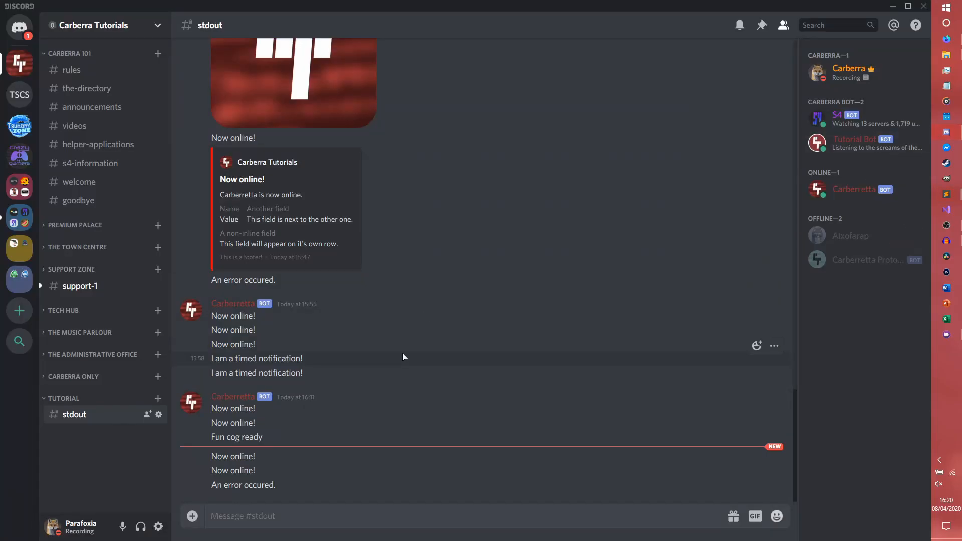
{"action": "mouse_move", "coordinate": [476, 348]}
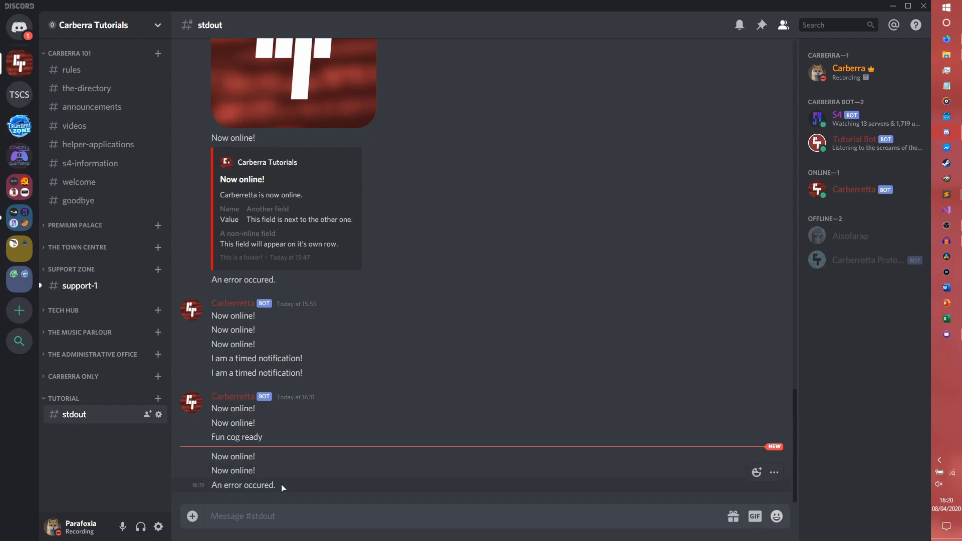
{"action": "mouse_move", "coordinate": [949, 195]}
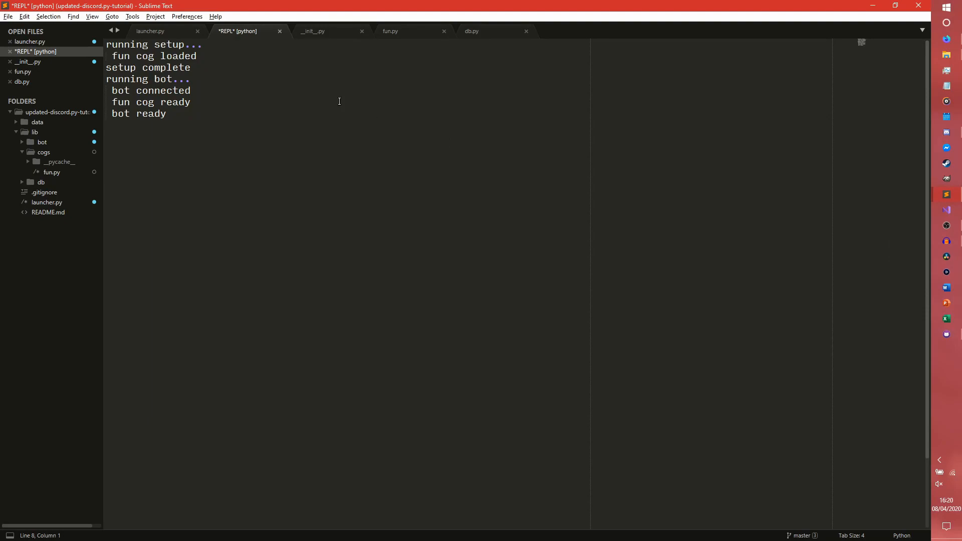
Step: Switch through launcher.py back to the bot's __init__.py
{"action": "left_click", "coordinate": [148, 31]}
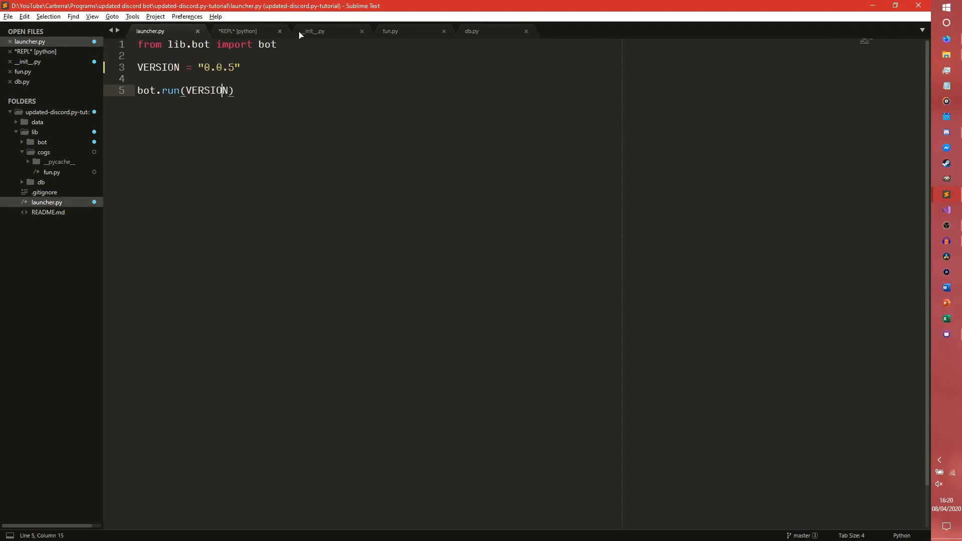
{"action": "left_click", "coordinate": [314, 30]}
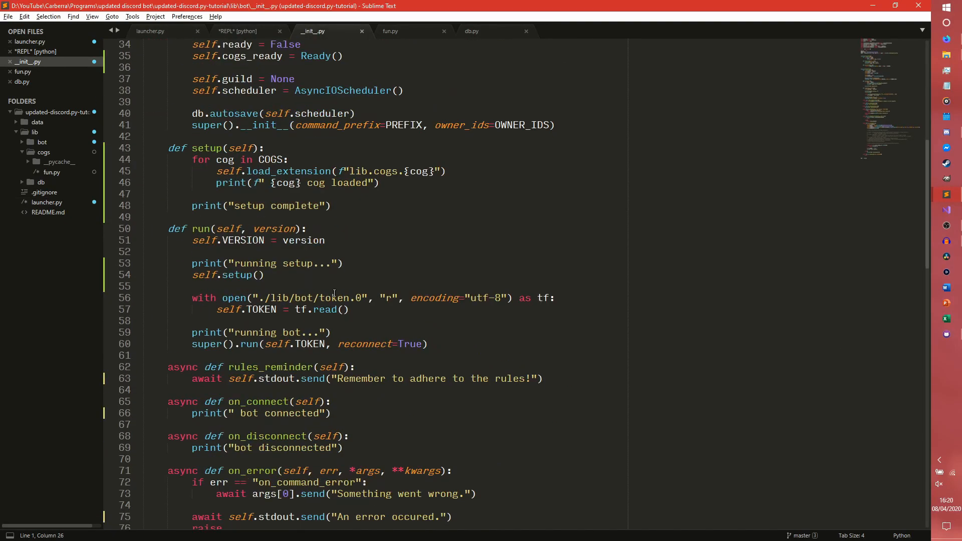
Step: Replace the commented send with await self.stdout.send("Now online!") after the cog-ready loop
{"action": "scroll", "scroll_direction": "down", "scroll_amount": 3}
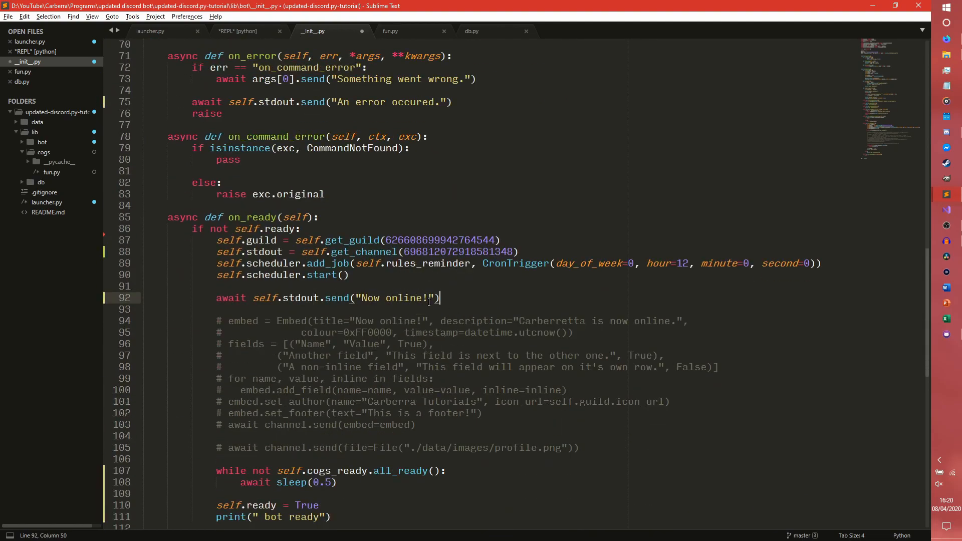
{"action": "key", "text": "ctrl+/"}
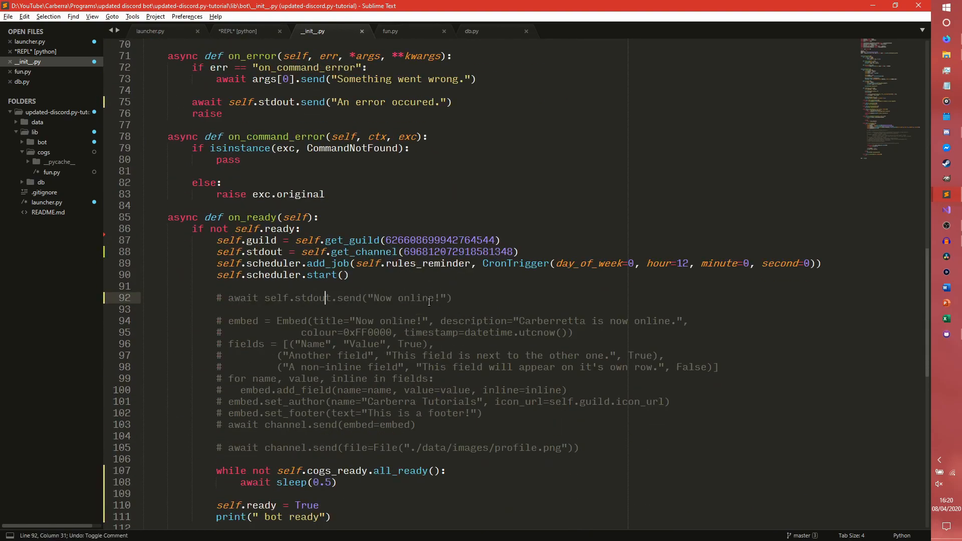
{"action": "key", "text": "ctrl+x"}
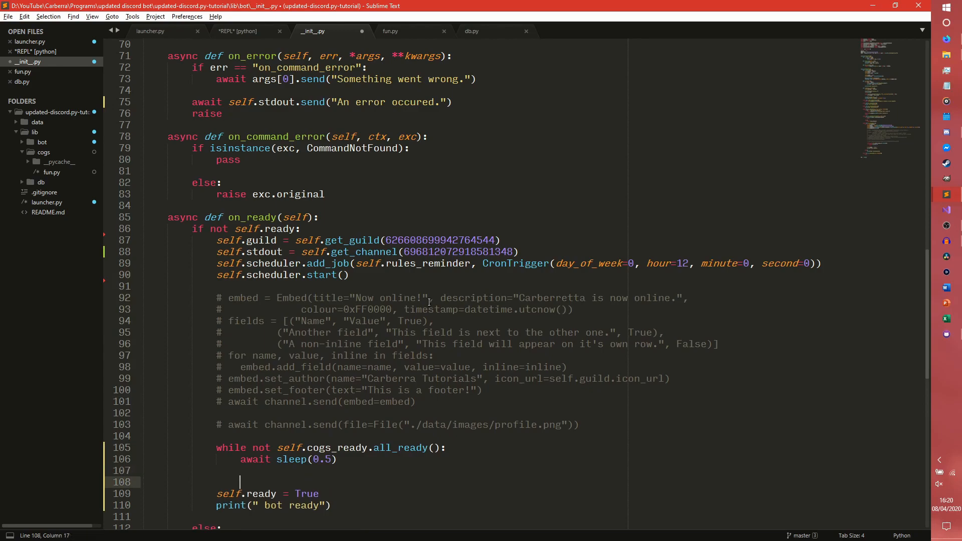
{"action": "type", "text": "await self.stdout.send(\"Now online!\")"}
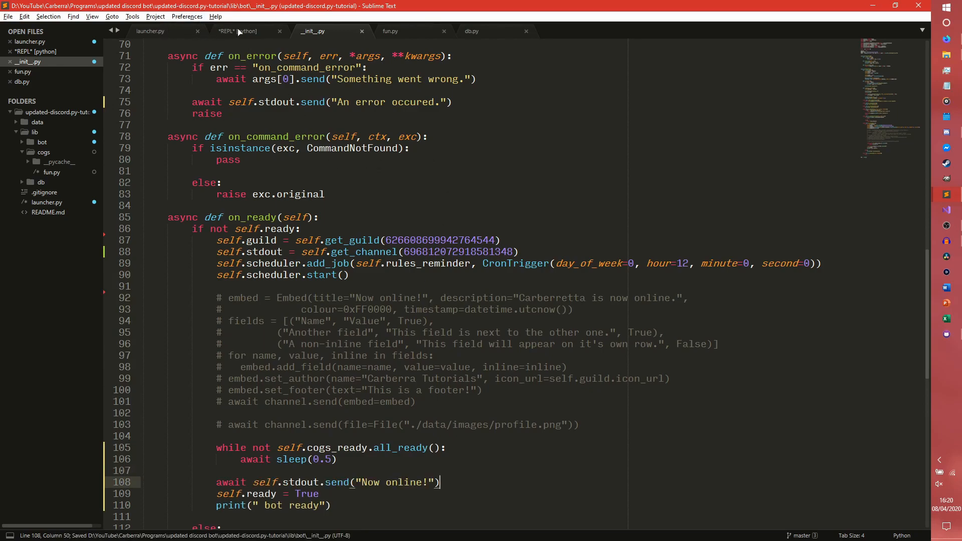
{"action": "left_click", "coordinate": [237, 30]}
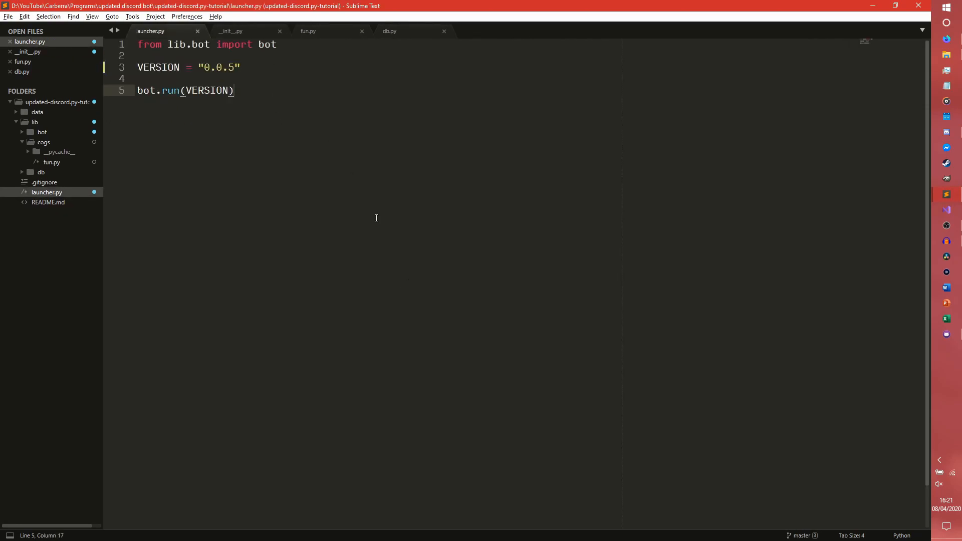
Step: Return to __init__.py showing the relocated "Now online!" send
{"action": "left_click", "coordinate": [228, 30]}
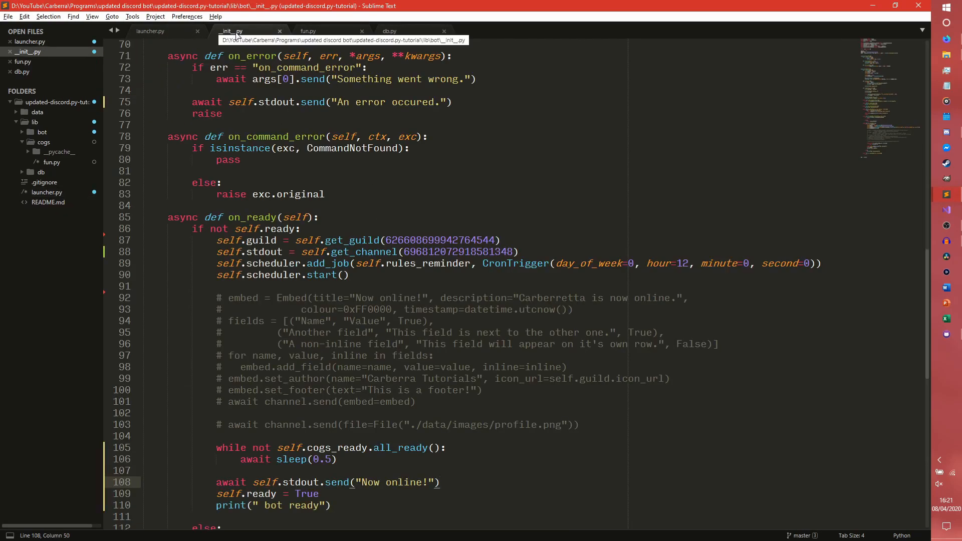
{"action": "mouse_move", "coordinate": [422, 330]}
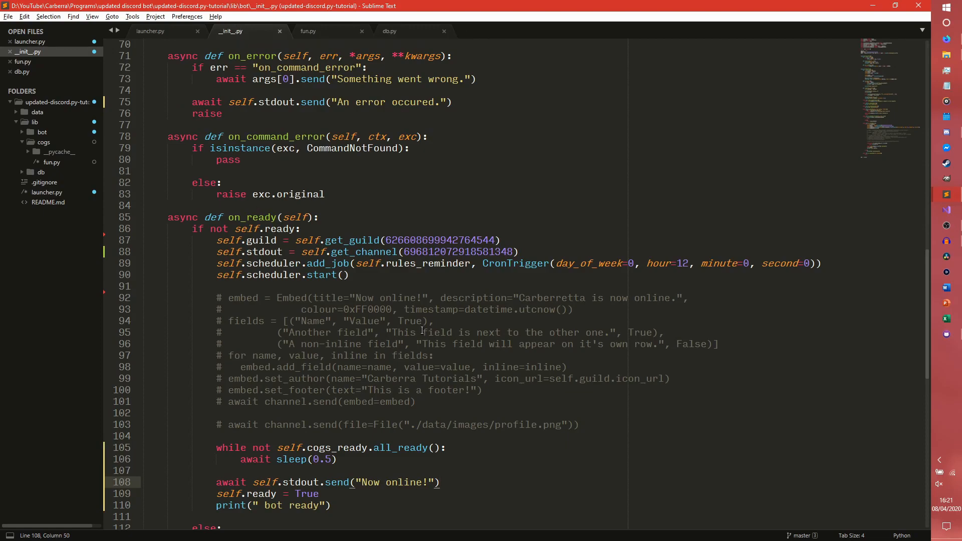